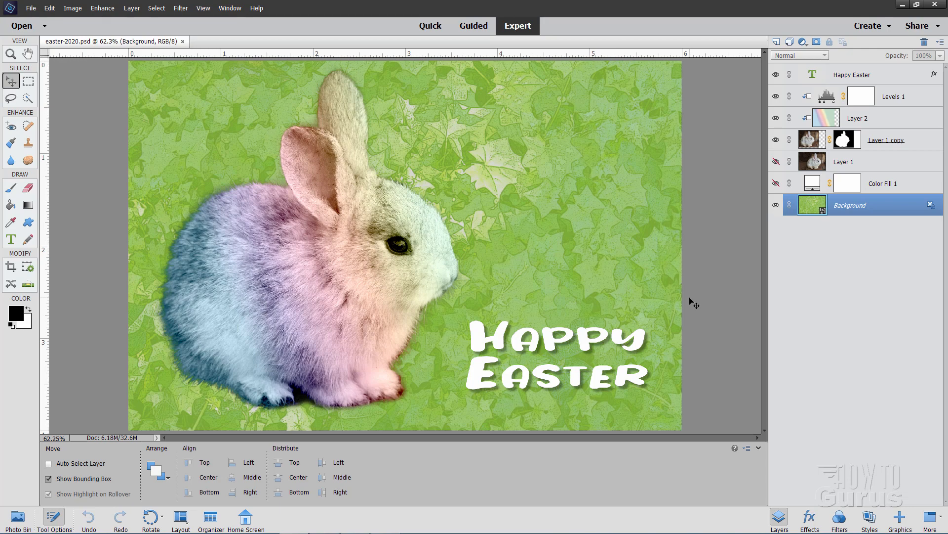
mouse_move(595, 408)
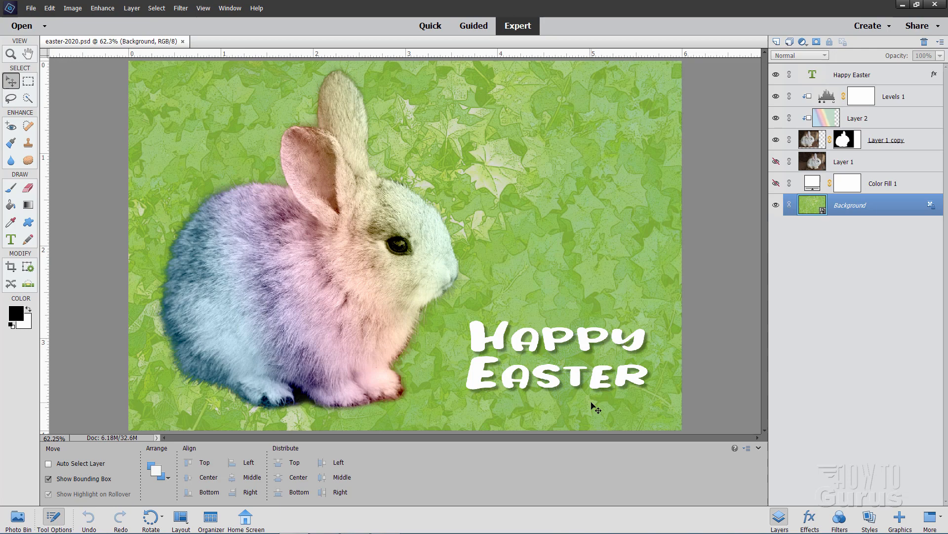
mouse_move(462, 374)
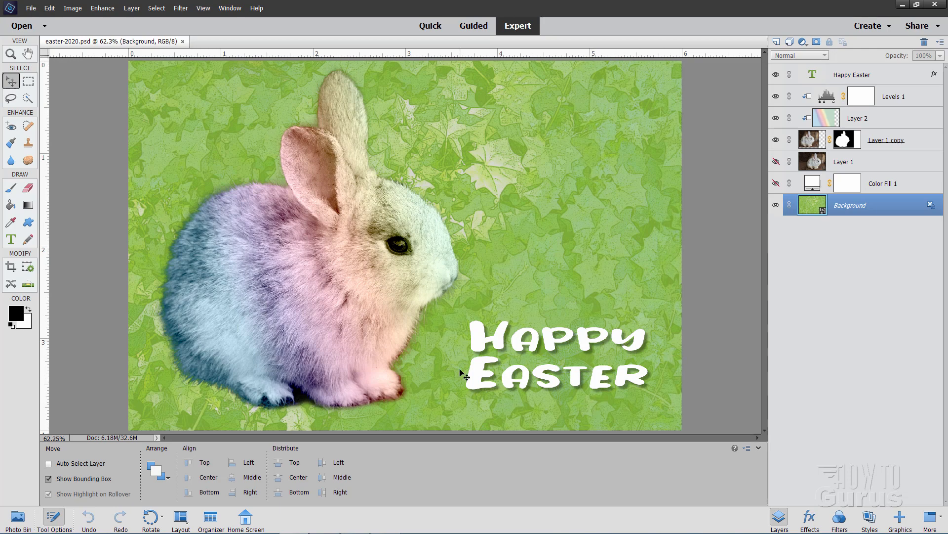
mouse_move(651, 363)
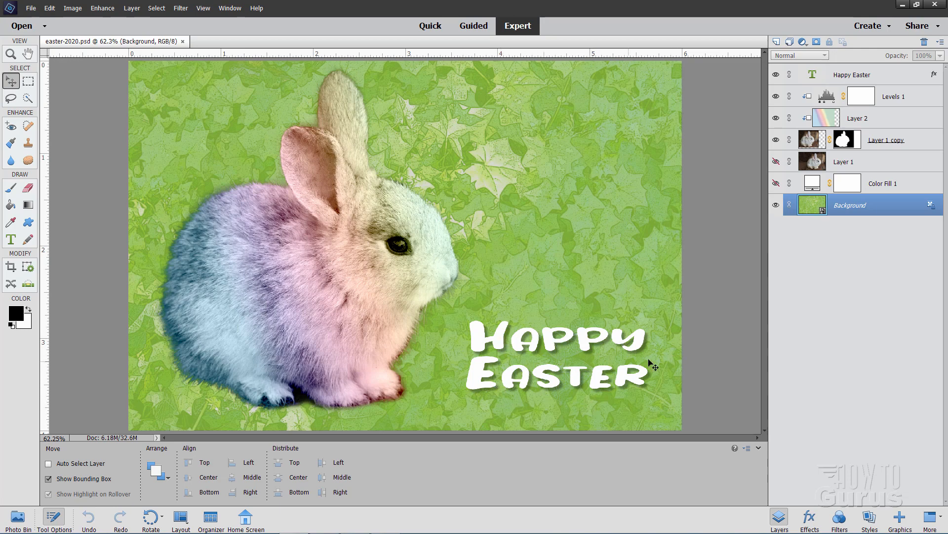
mouse_move(667, 366)
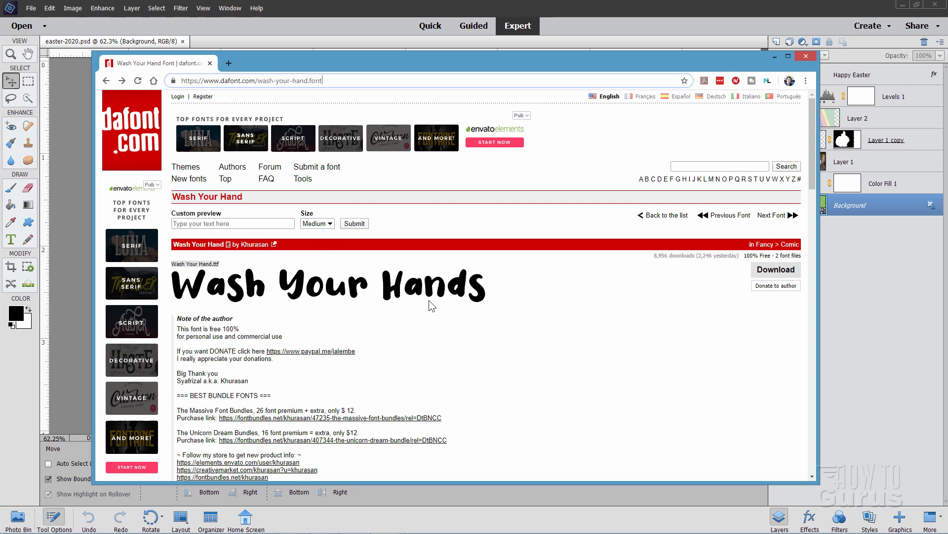
mouse_move(212, 296)
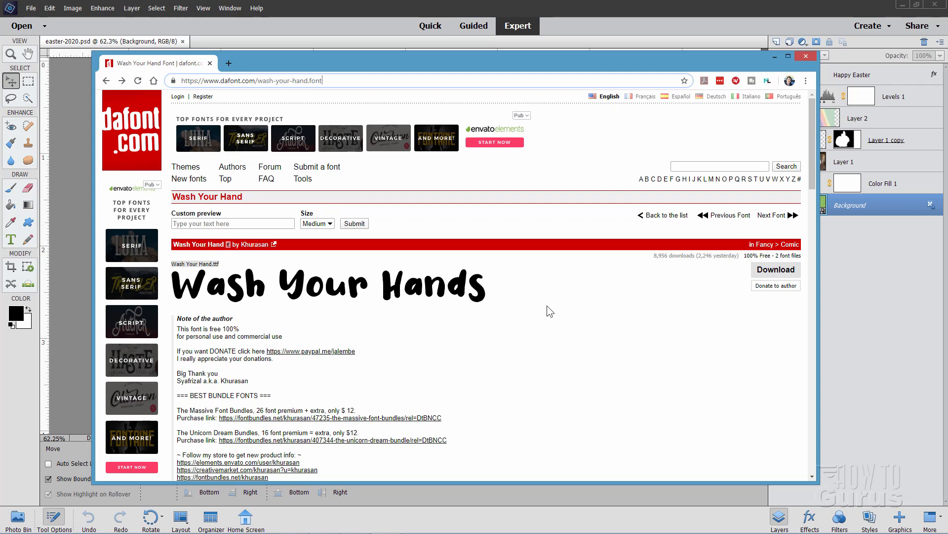
Close easter-2020.psd and create a new blank 6×4 inch document at 300 ppi.
left_click(805, 56)
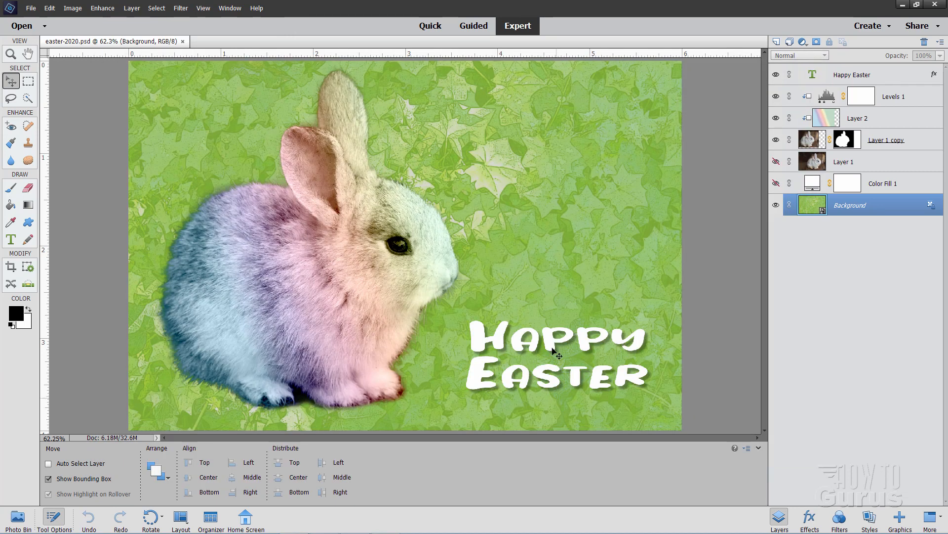
mouse_move(513, 364)
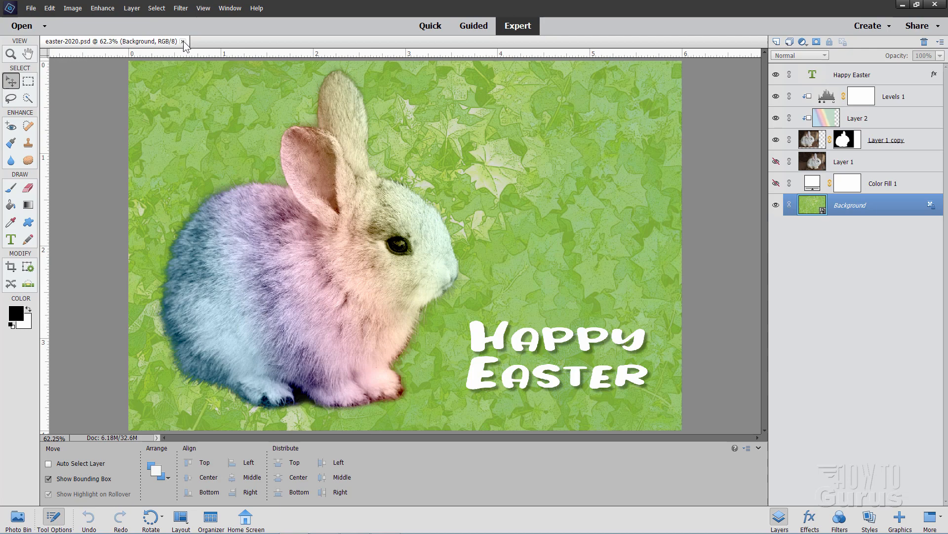
left_click(184, 43)
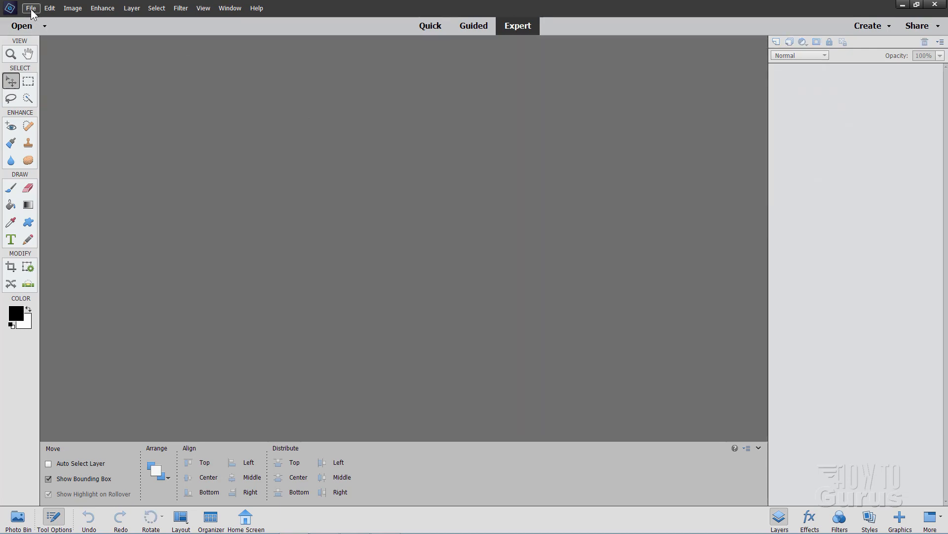
left_click(31, 8)
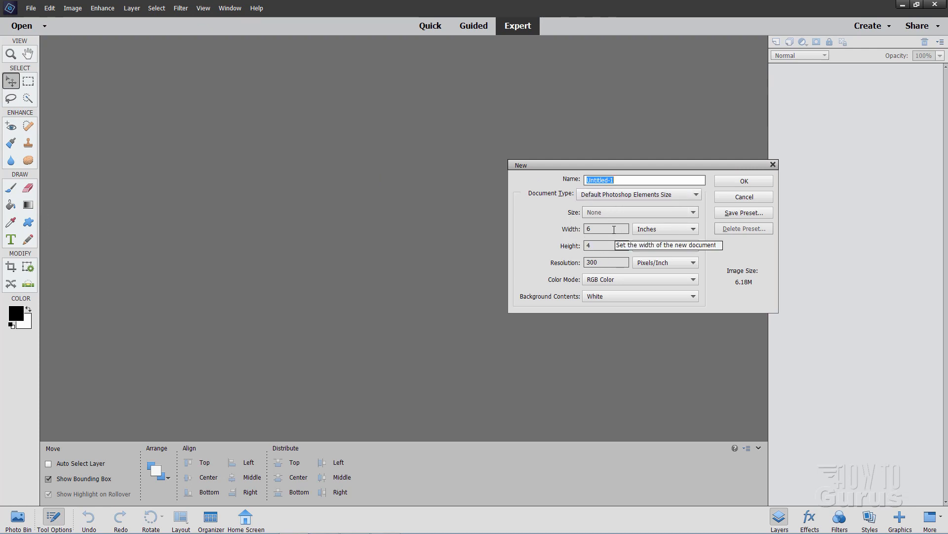
mouse_move(591, 259)
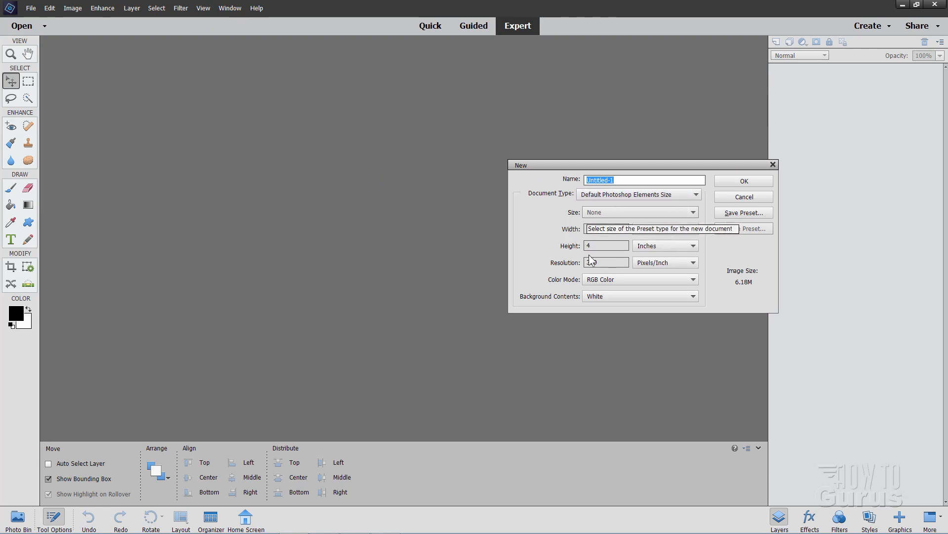
left_click(744, 180)
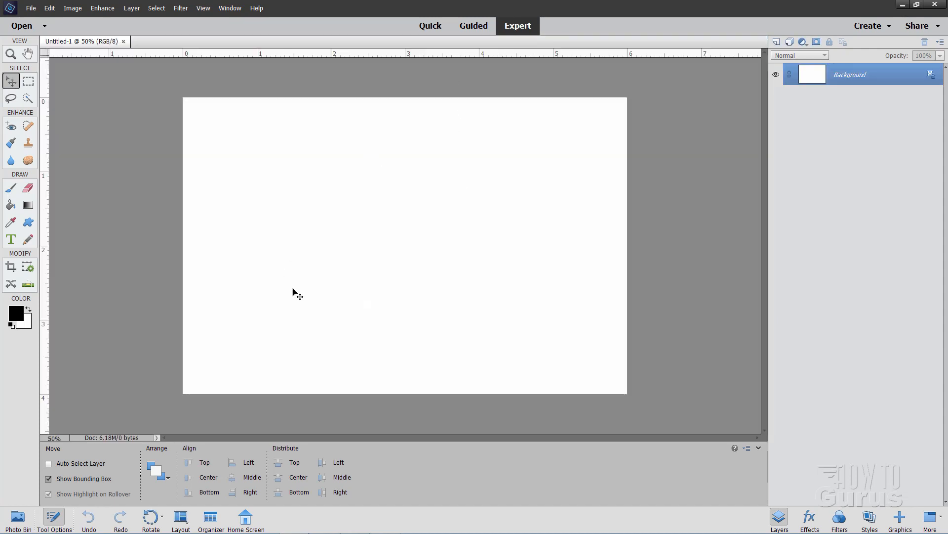
mouse_move(299, 294)
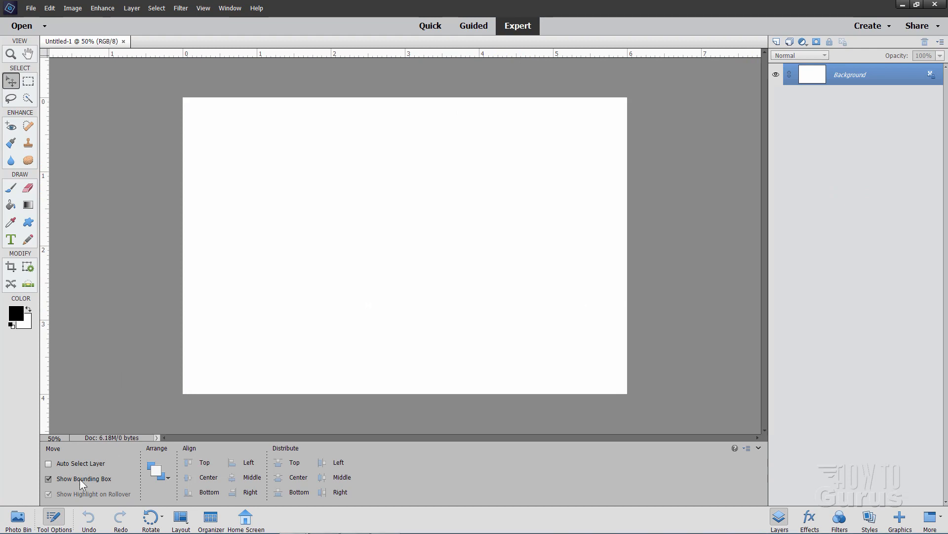
Drag the rabbit thumbnail from the Photo Bin onto the Untitled-1 canvas as a new layer.
left_click(13, 515)
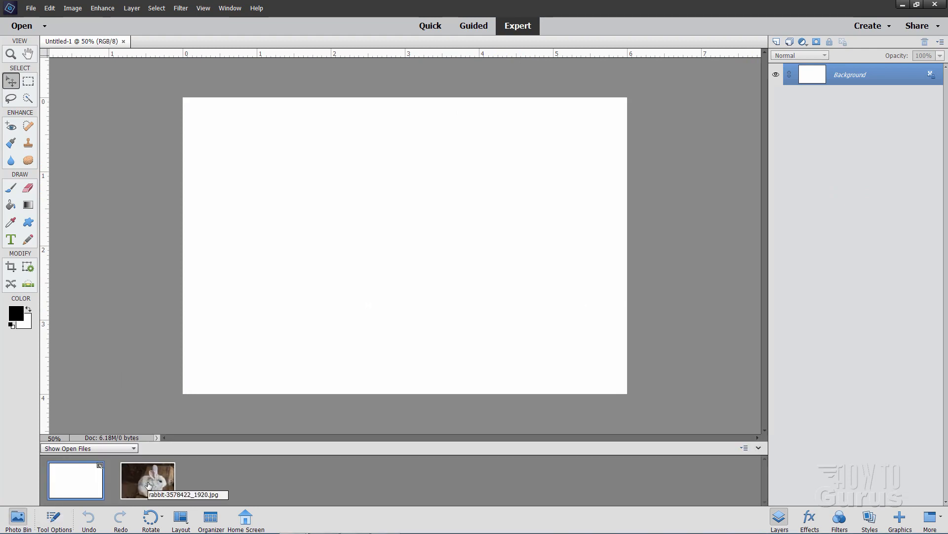
mouse_move(172, 454)
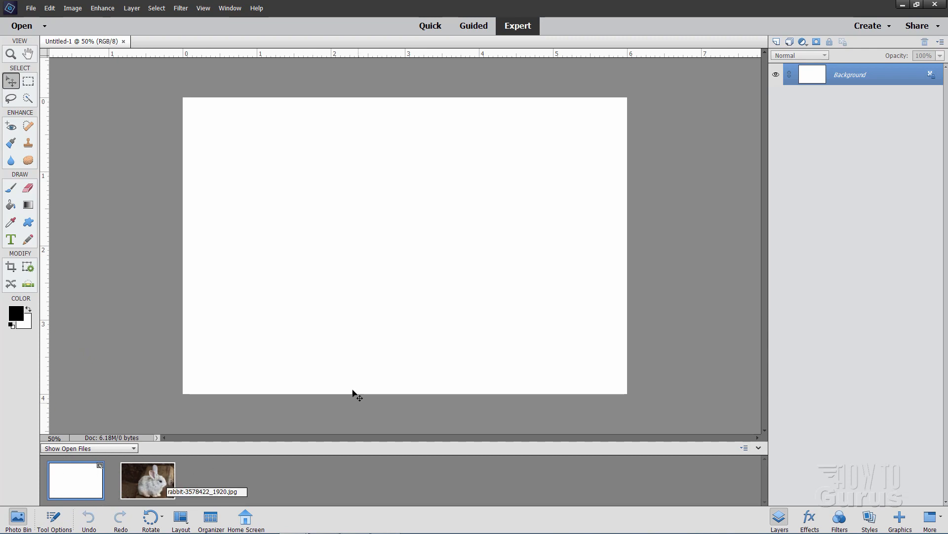
left_click_drag(147, 479, 299, 363)
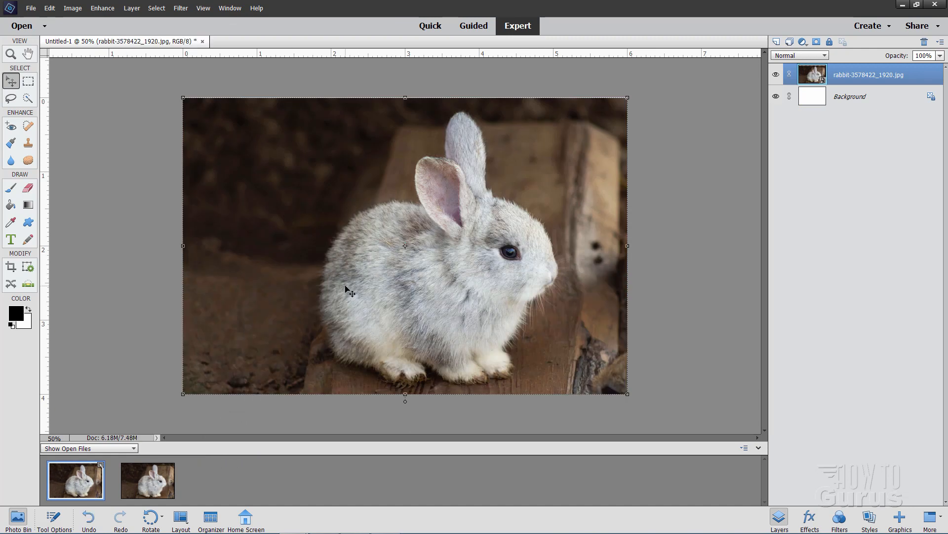
mouse_move(291, 312)
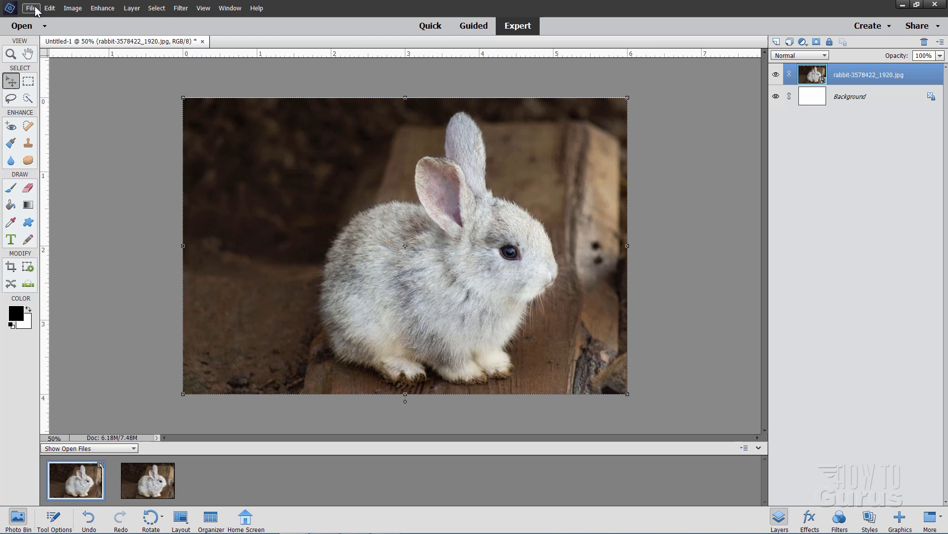
left_click(31, 8)
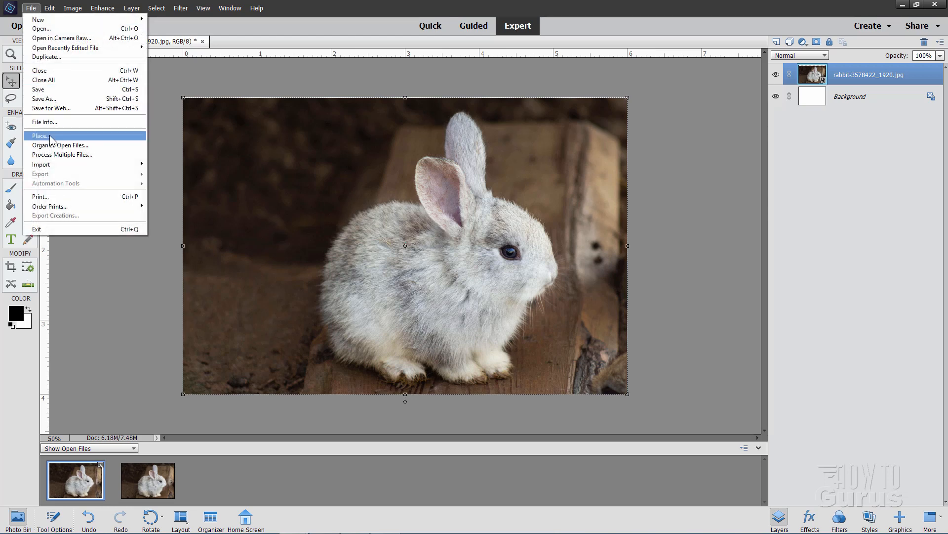
mouse_move(131, 247)
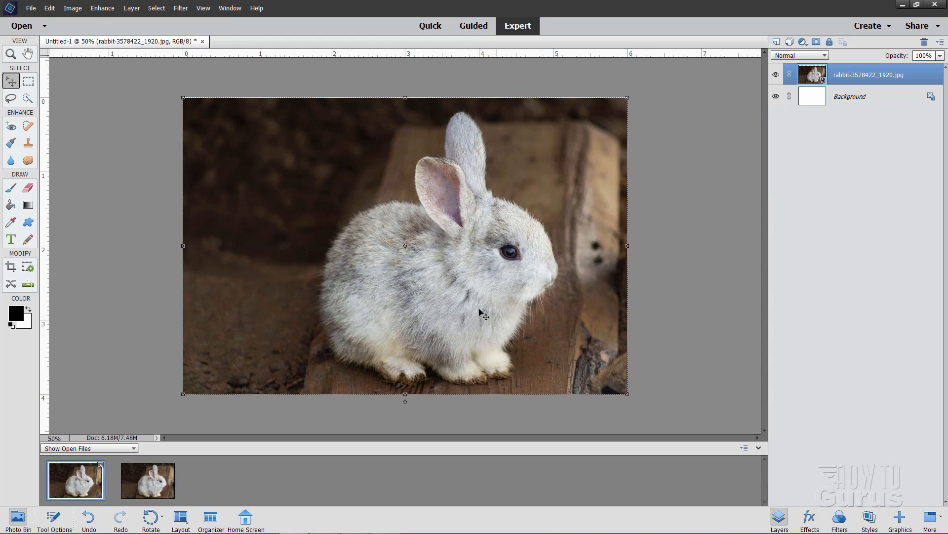
mouse_move(406, 300)
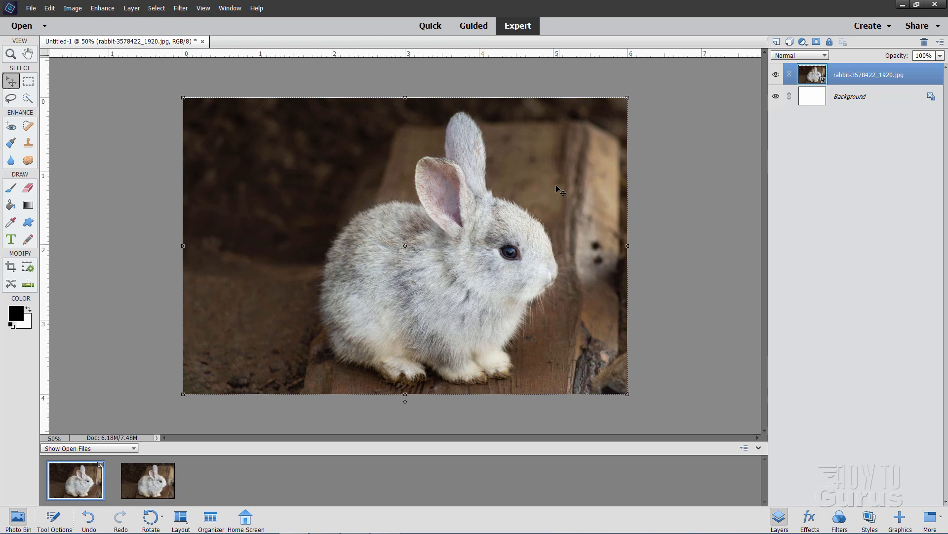
mouse_move(552, 175)
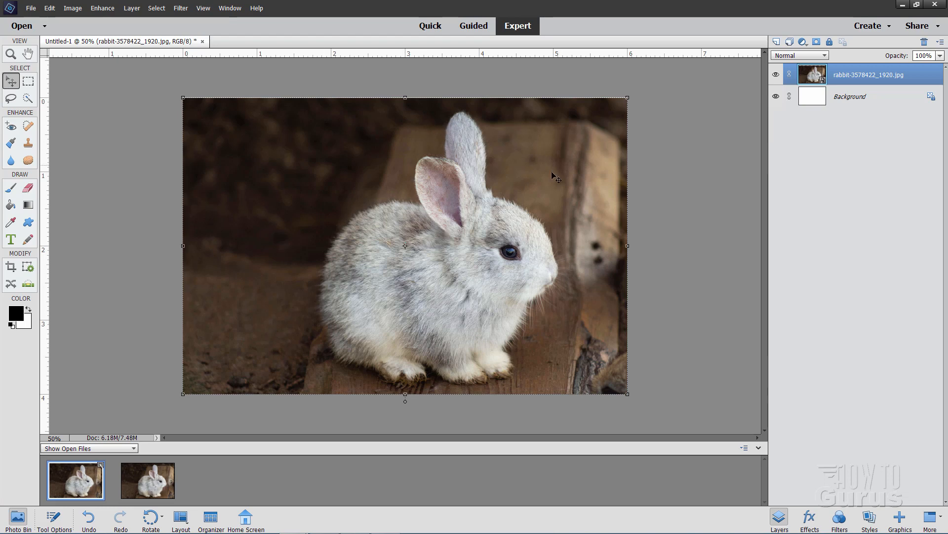
Trace a Lasso outline around the rabbit's ear, back, hind feet and front.
left_click(9, 51)
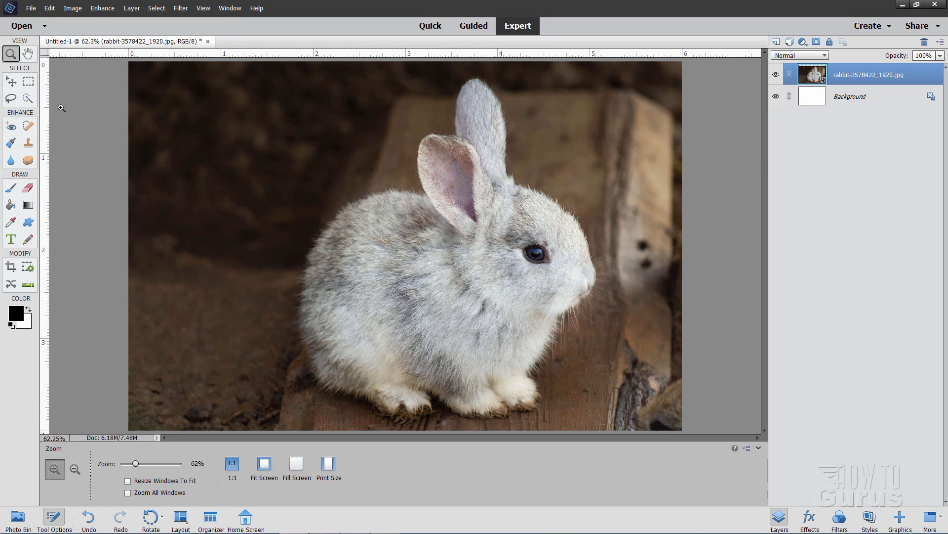
left_click(11, 97)
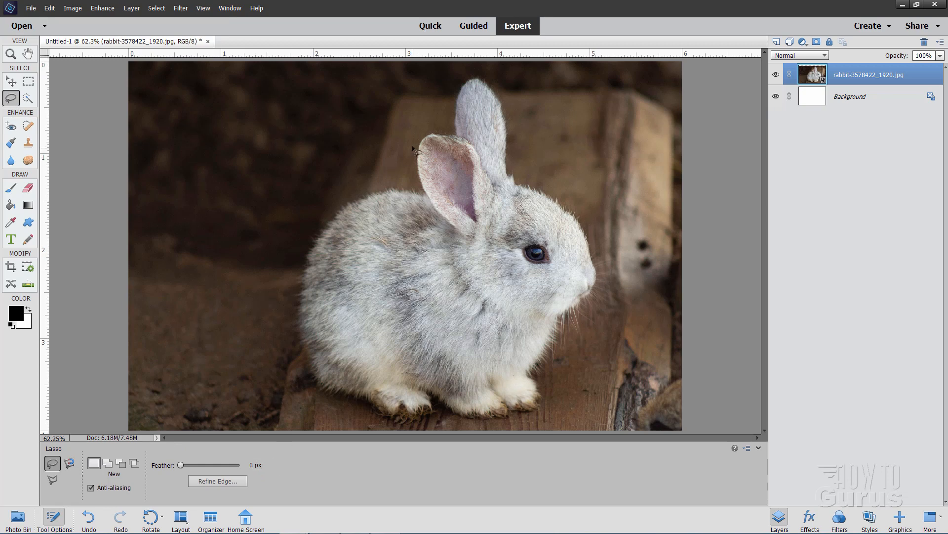
left_click_drag(414, 150, 387, 191)
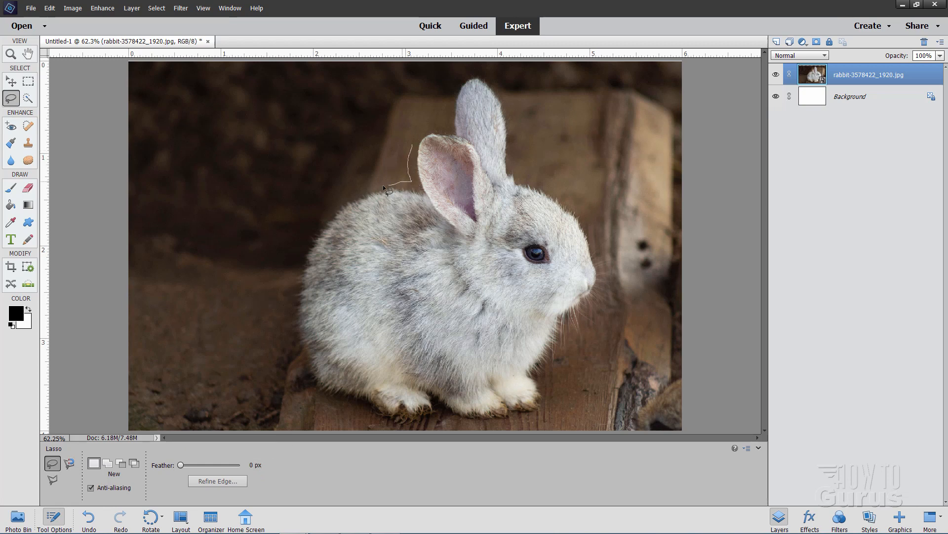
left_click_drag(384, 188, 301, 272)
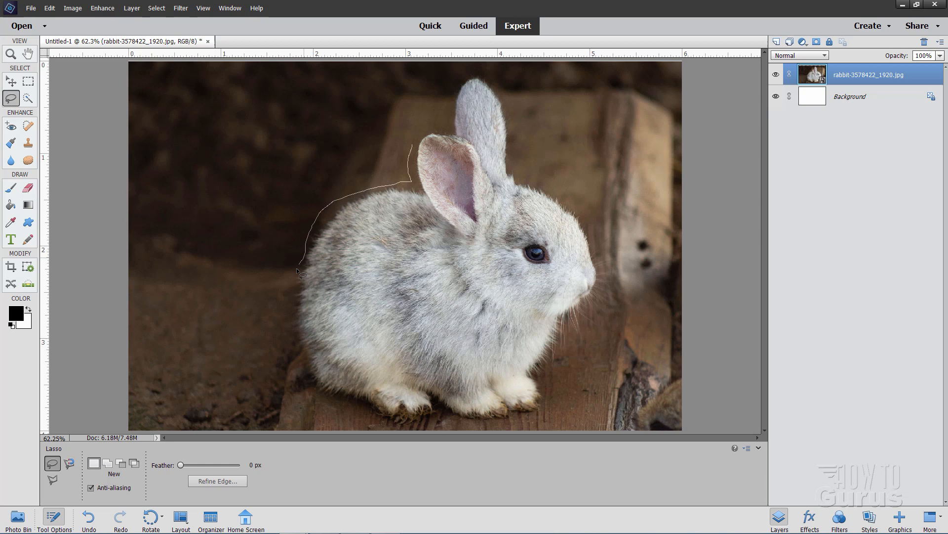
left_click_drag(297, 272, 313, 392)
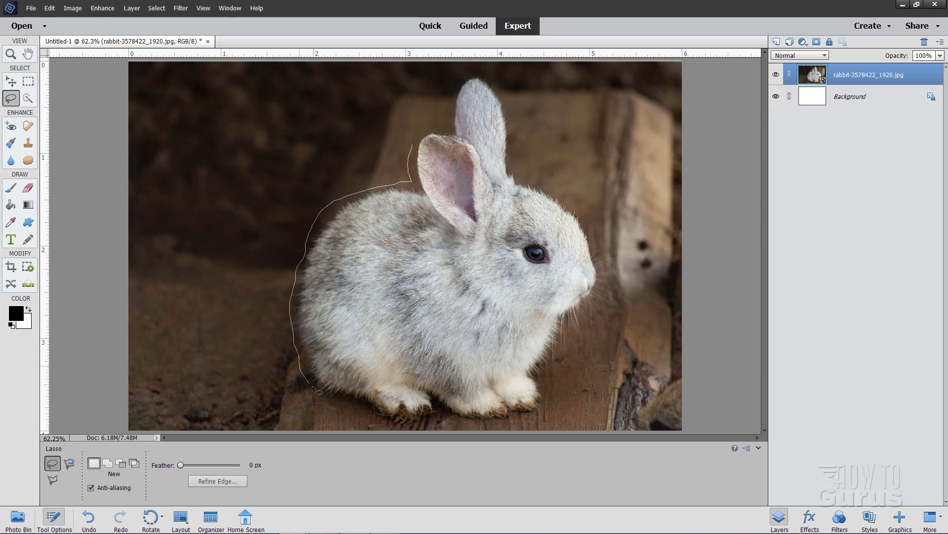
left_click_drag(313, 390, 424, 421)
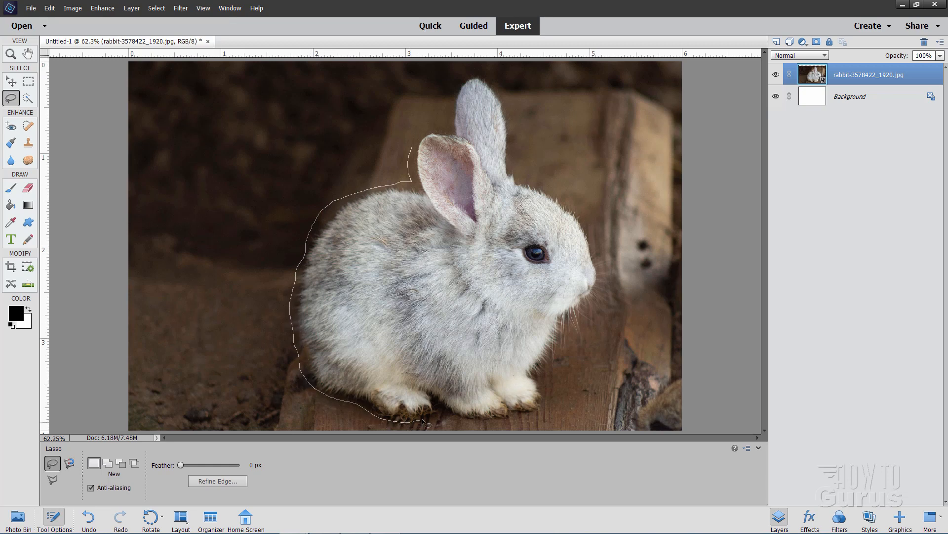
left_click_drag(423, 424, 532, 420)
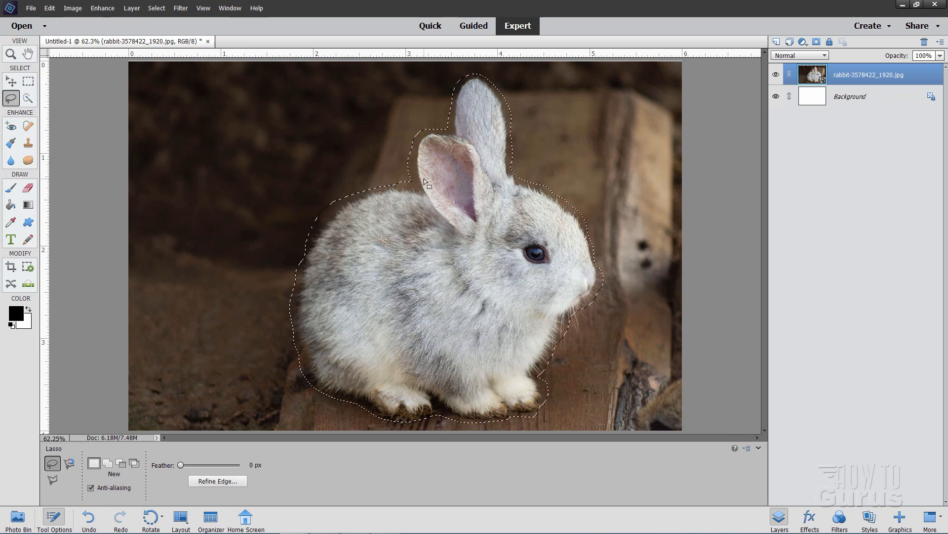
Open Refine Edge with Overlay view and Smart Radius turned on.
left_click(217, 480)
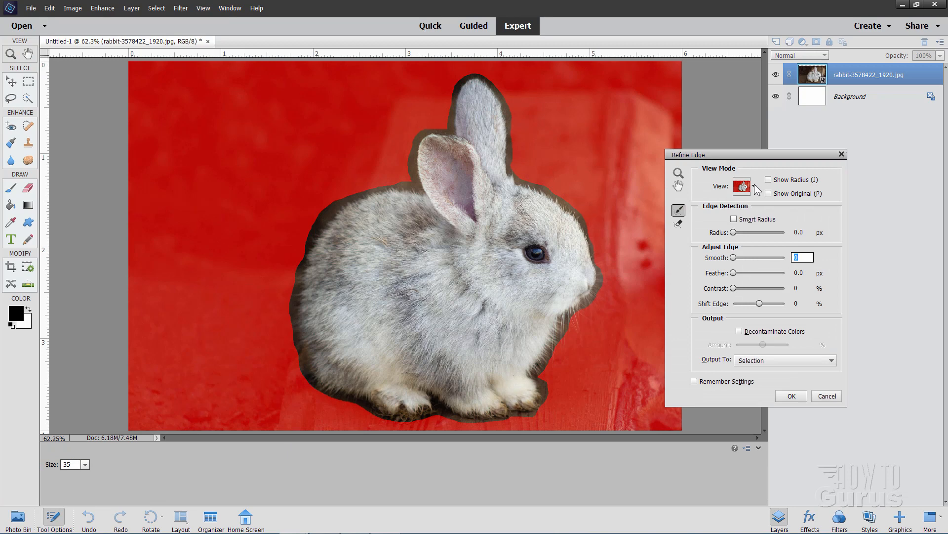
left_click(755, 186)
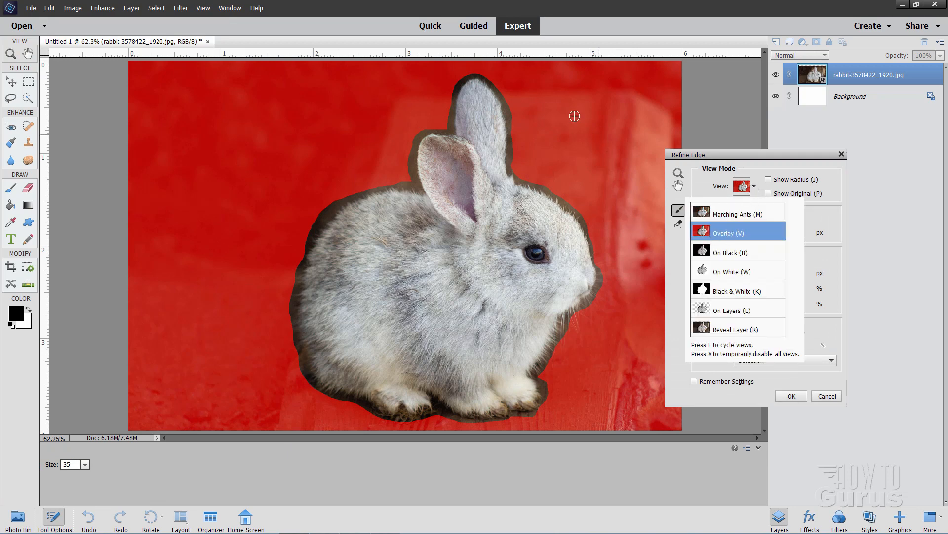
mouse_move(771, 173)
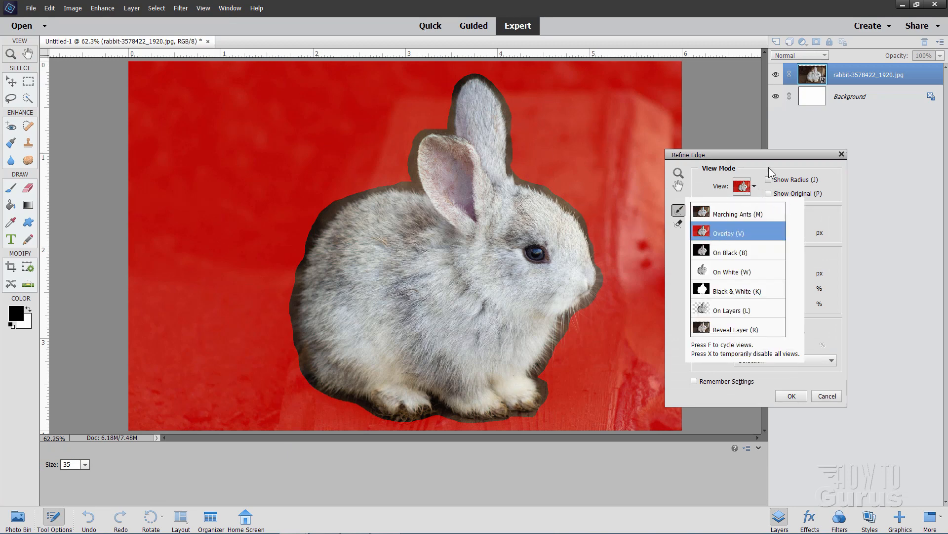
left_click(728, 233)
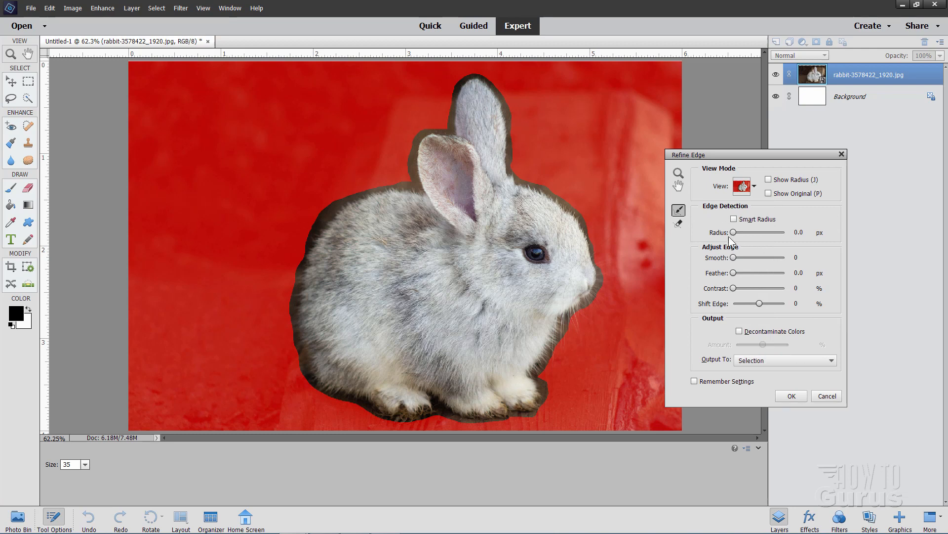
left_click(734, 219)
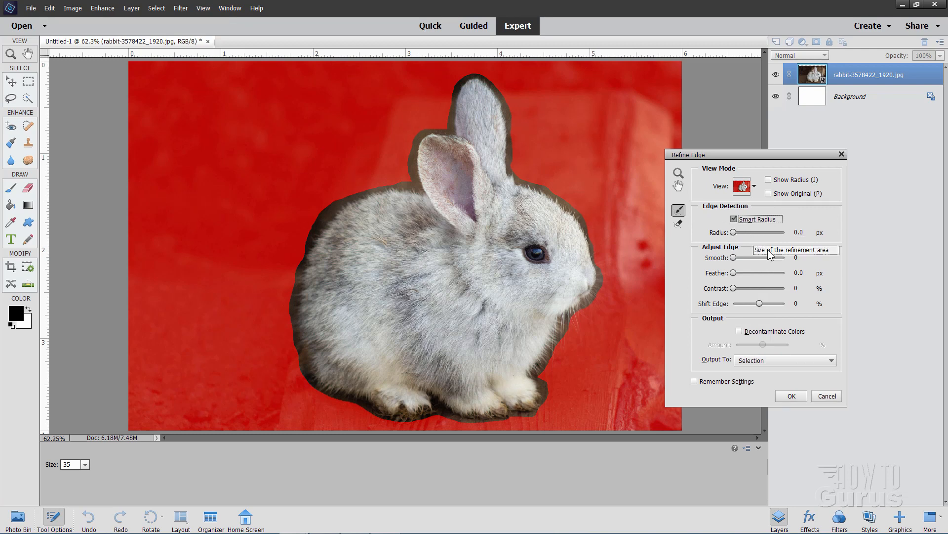
mouse_move(456, 293)
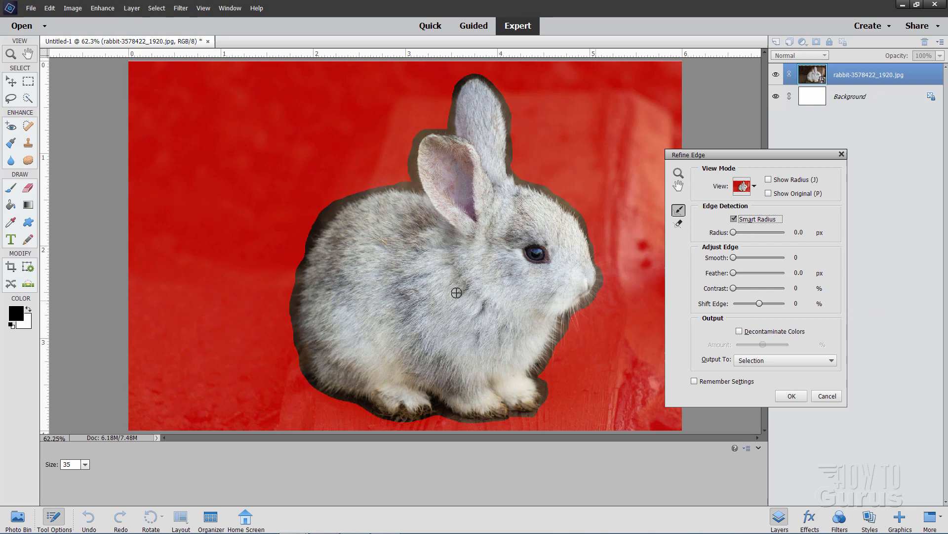
mouse_move(119, 429)
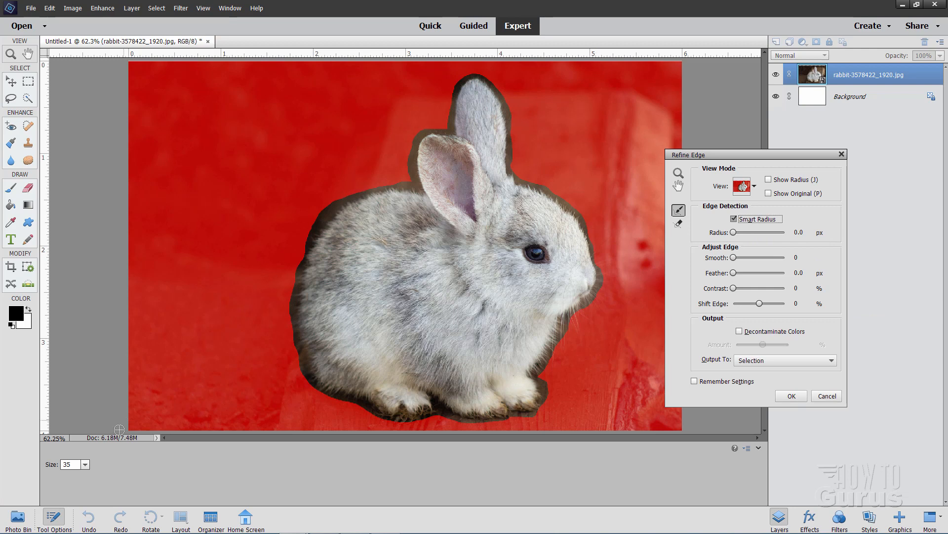
mouse_move(317, 218)
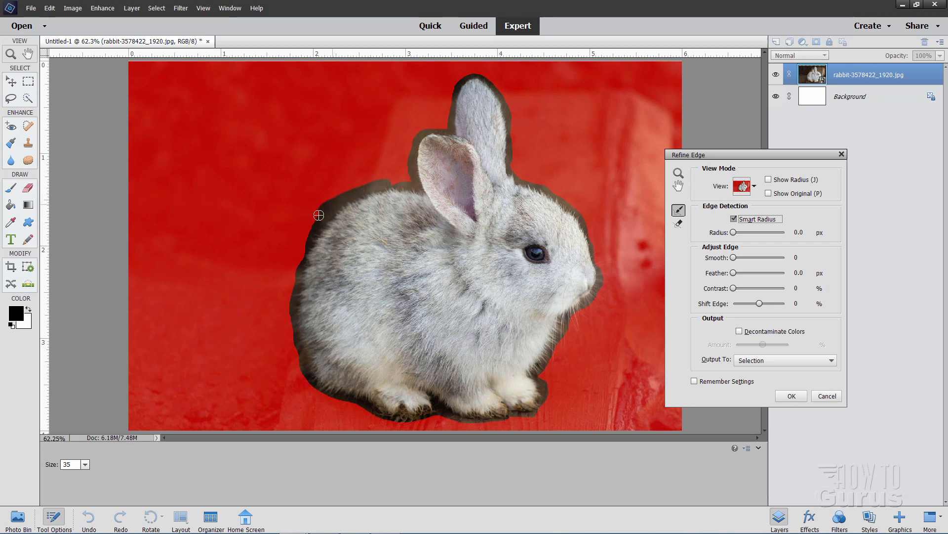
mouse_move(323, 223)
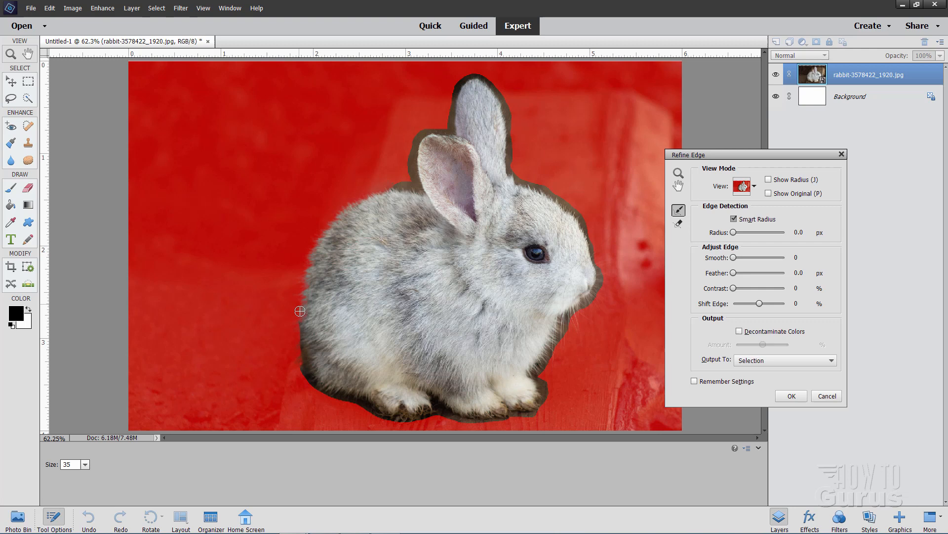
Brush along the fur, chin and ear edges, outputting to New Layer with Layer Mask.
left_click_drag(300, 310, 328, 396)
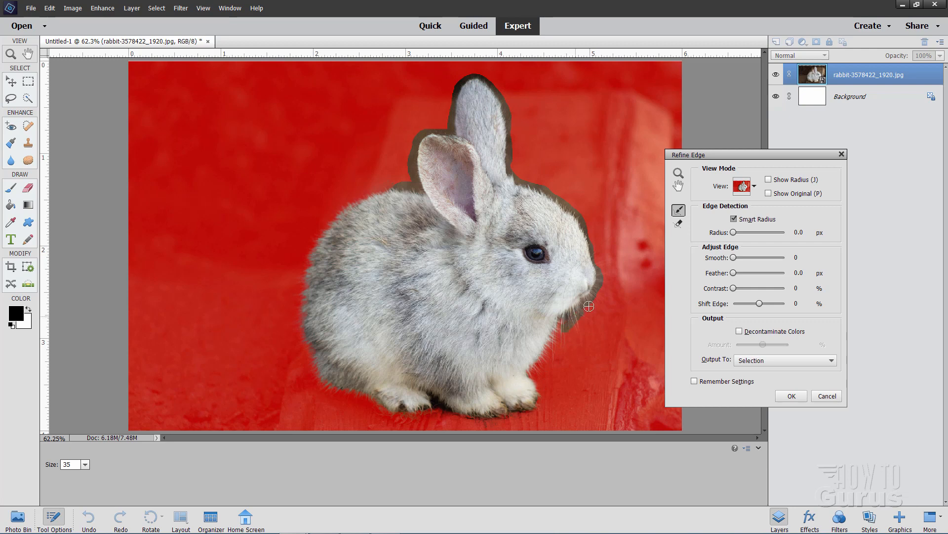
mouse_move(584, 317)
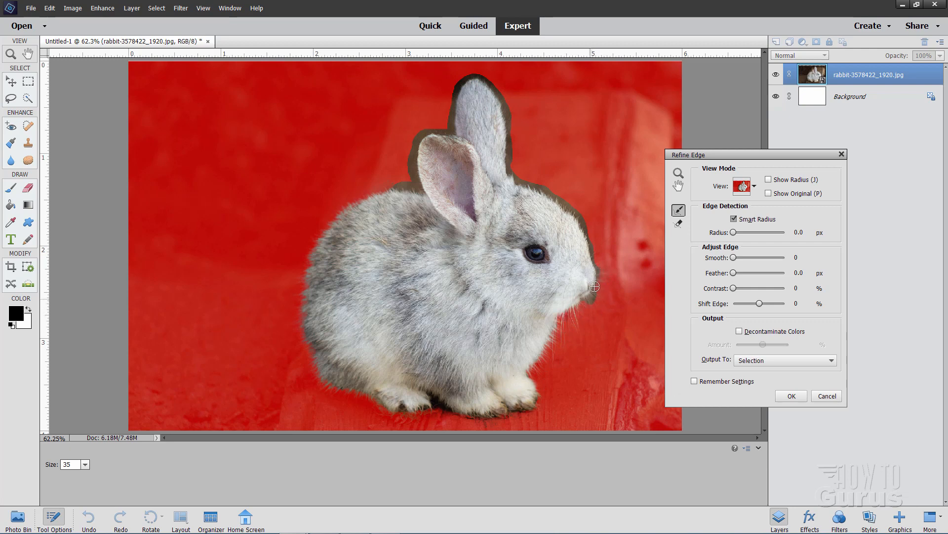
left_click_drag(595, 286, 559, 199)
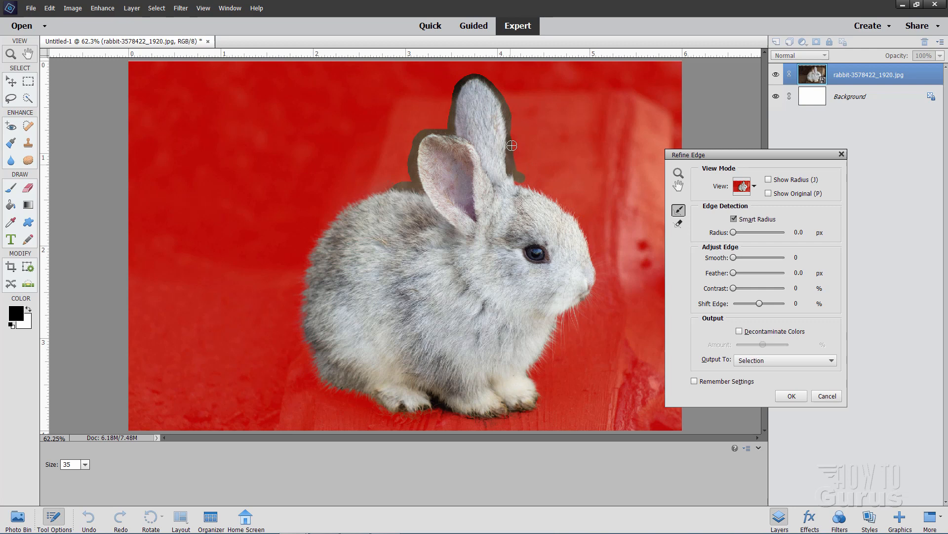
left_click_drag(511, 146, 496, 90)
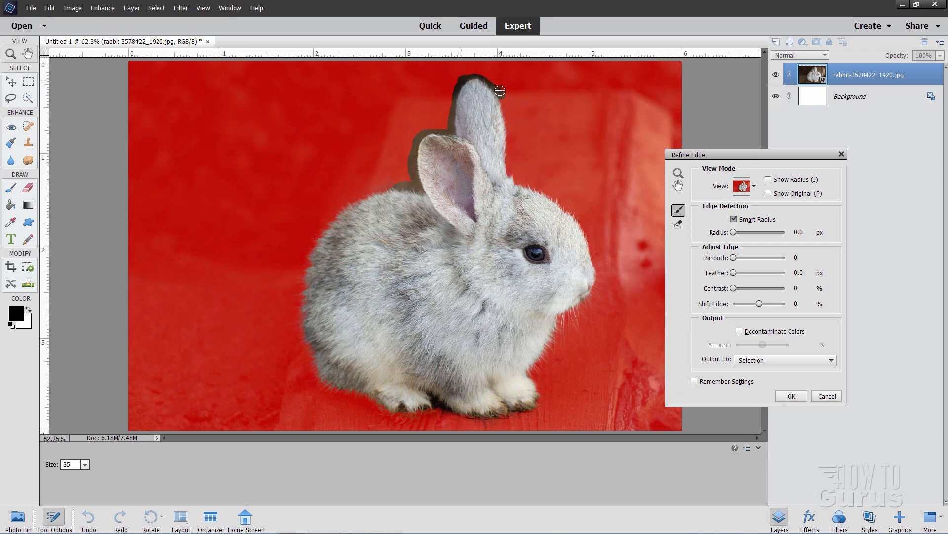
left_click_drag(500, 90, 455, 95)
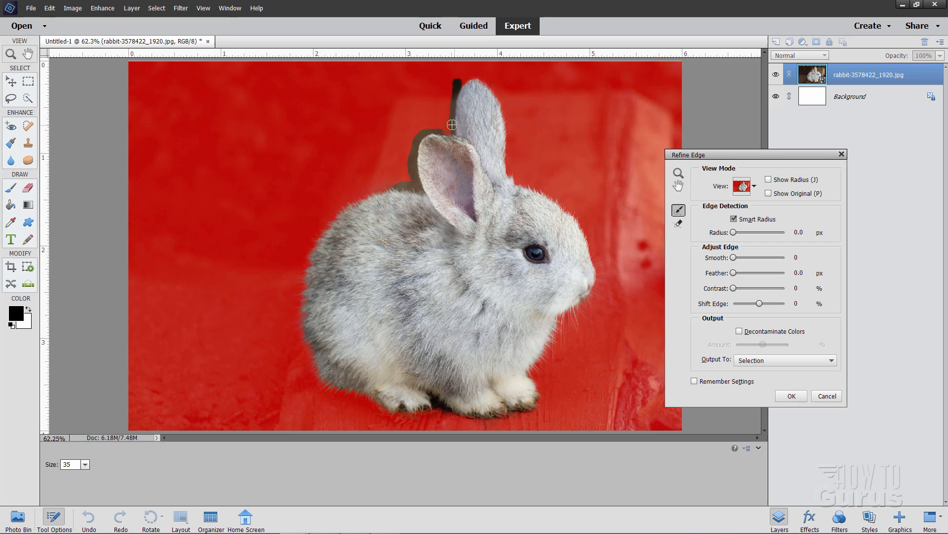
left_click_drag(452, 125, 440, 130)
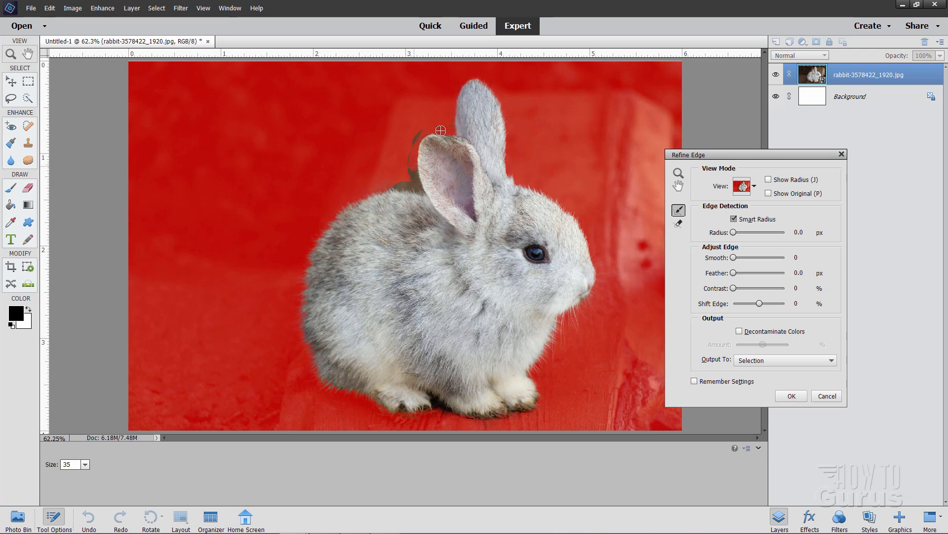
left_click_drag(440, 130, 416, 164)
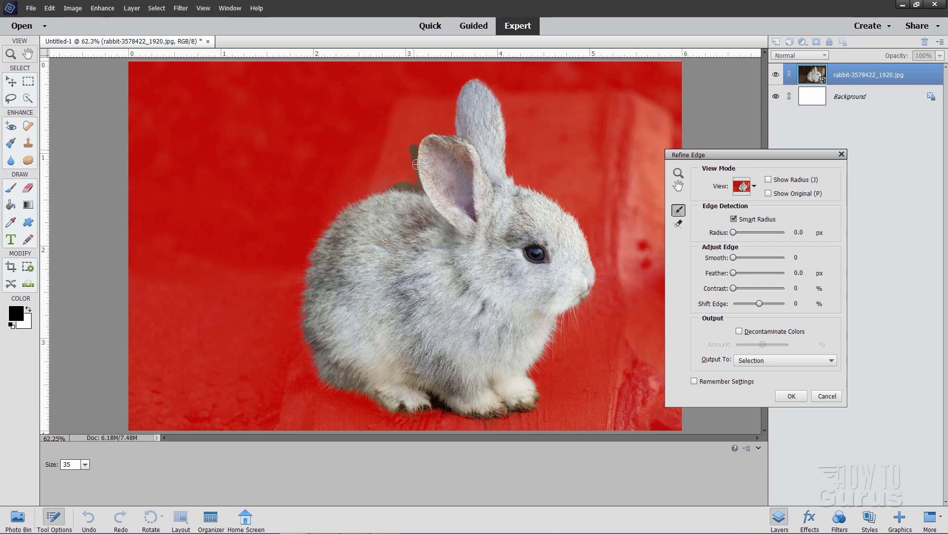
left_click_drag(416, 164, 386, 184)
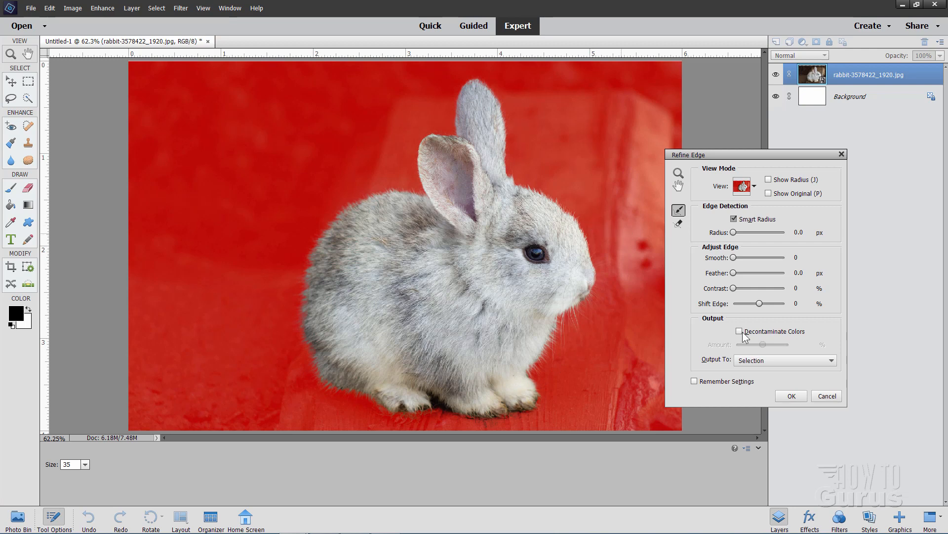
left_click(785, 360)
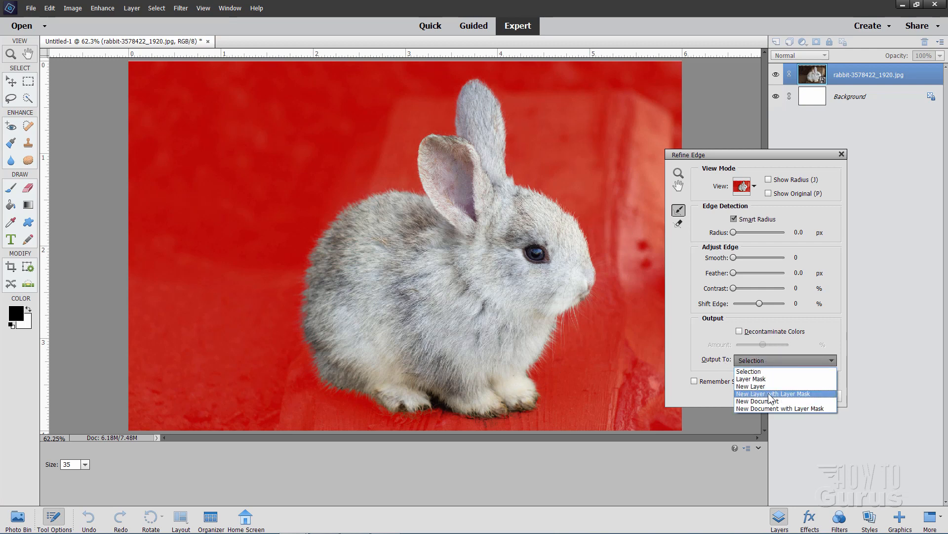
left_click(774, 393)
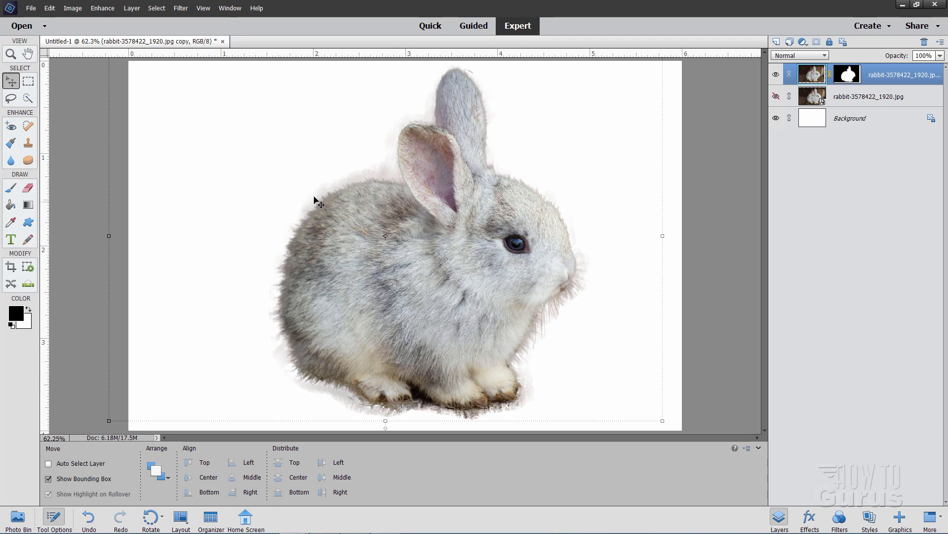
mouse_move(420, 347)
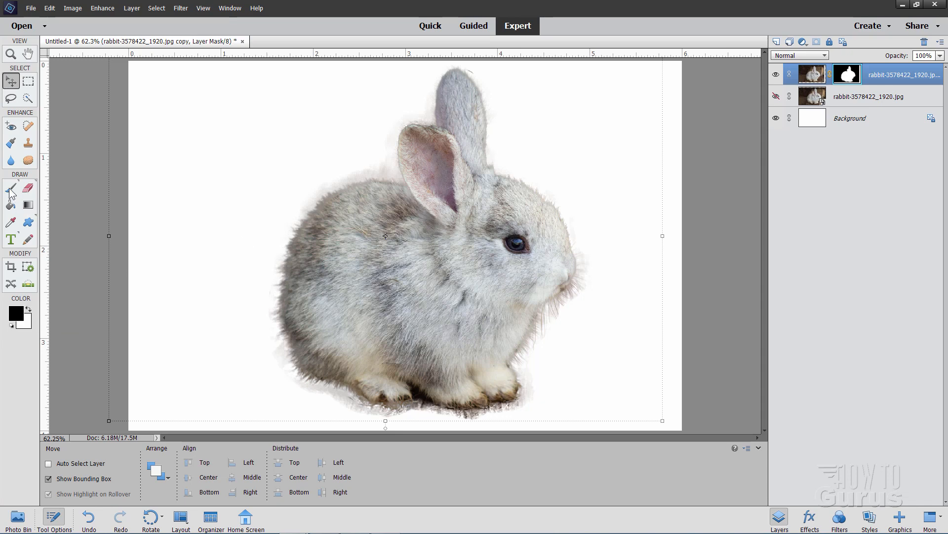
Brush away the halo on the mask above the bunny's back and around its ears.
left_click(11, 187)
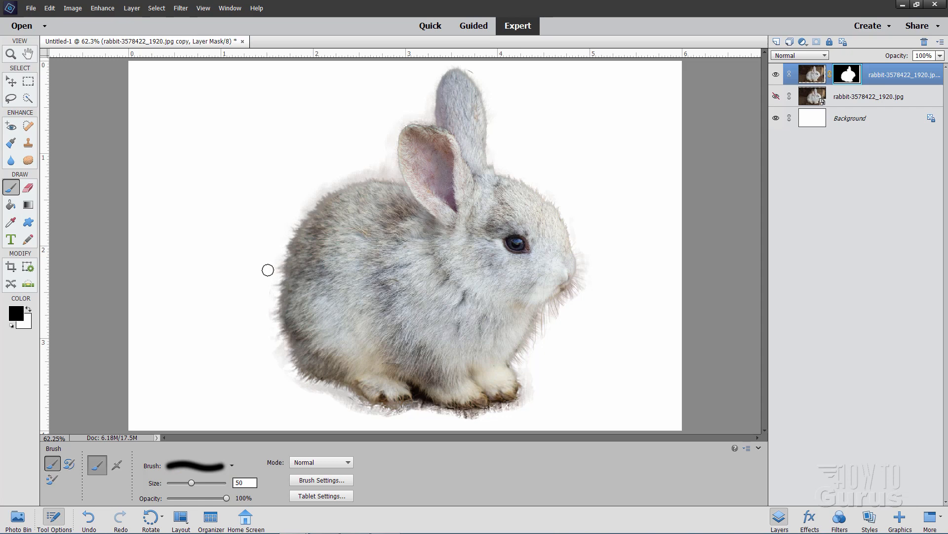
mouse_move(271, 346)
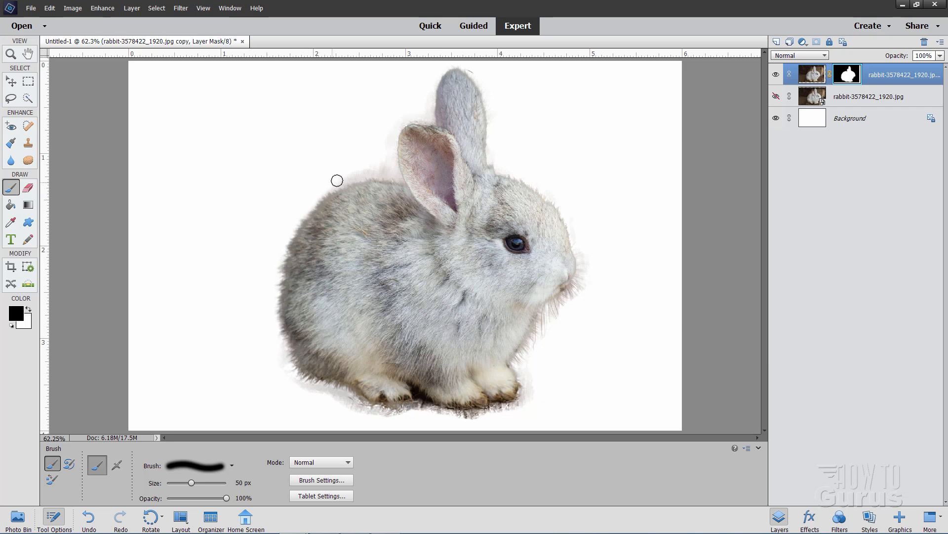
left_click_drag(337, 180, 381, 172)
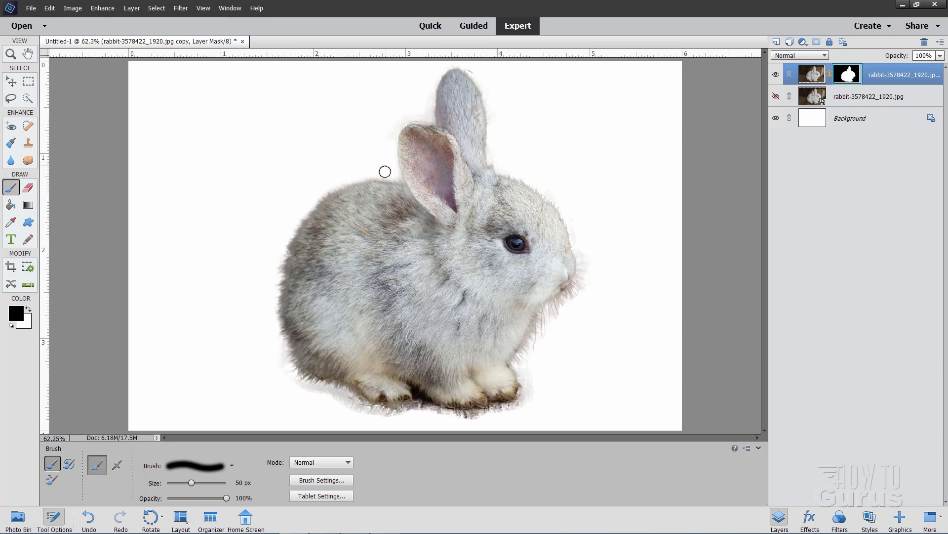
left_click_drag(385, 171, 424, 114)
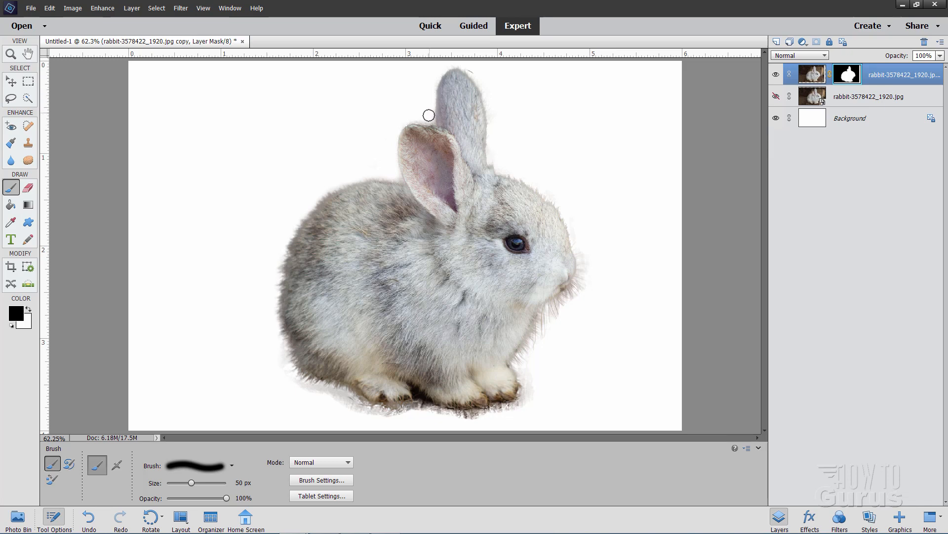
left_click_drag(428, 116, 476, 70)
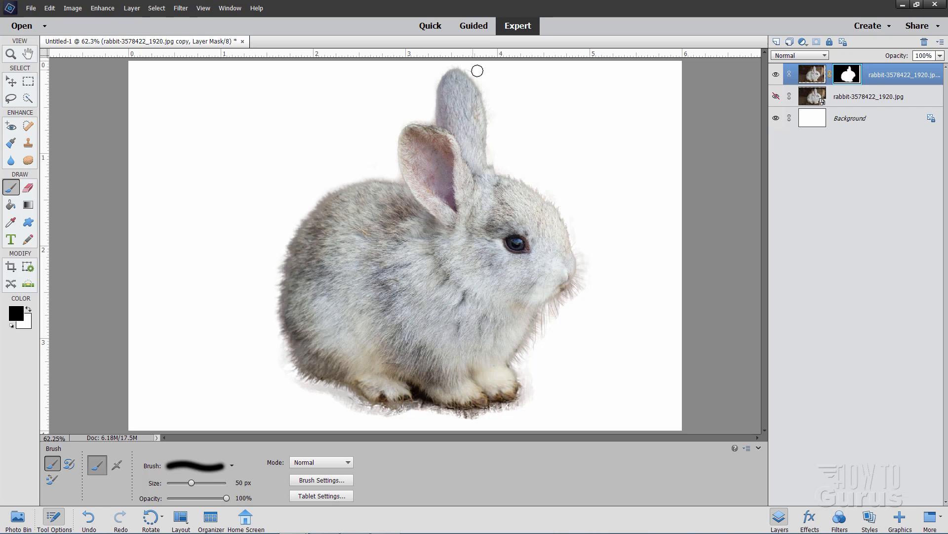
mouse_move(485, 81)
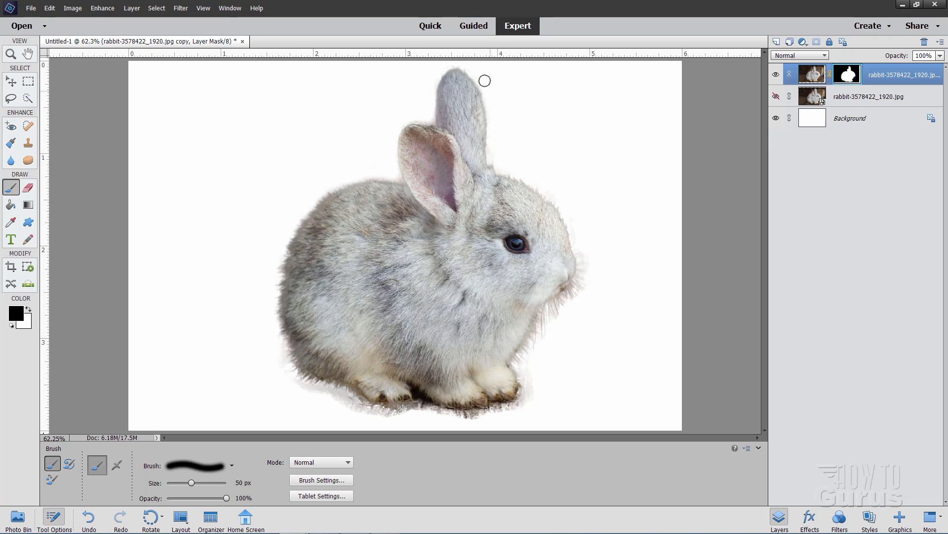
mouse_move(585, 251)
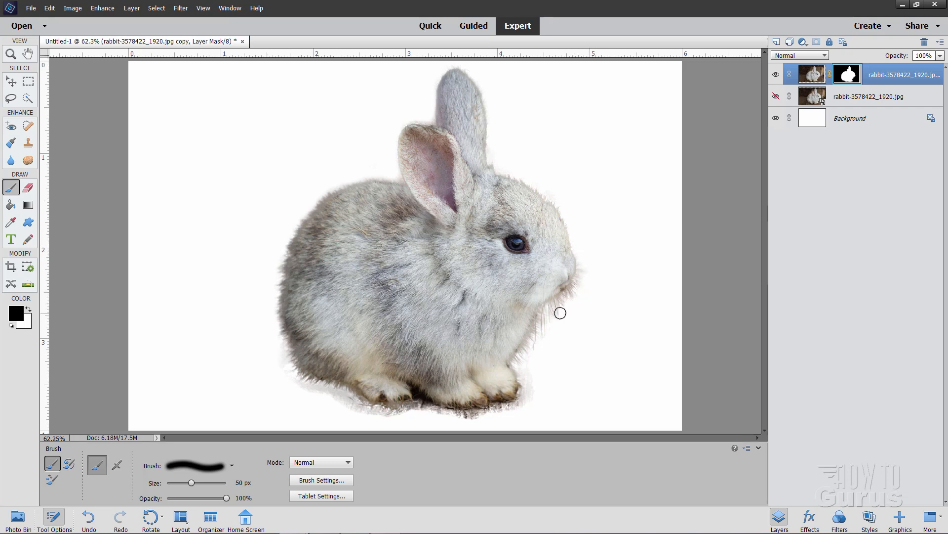
mouse_move(275, 375)
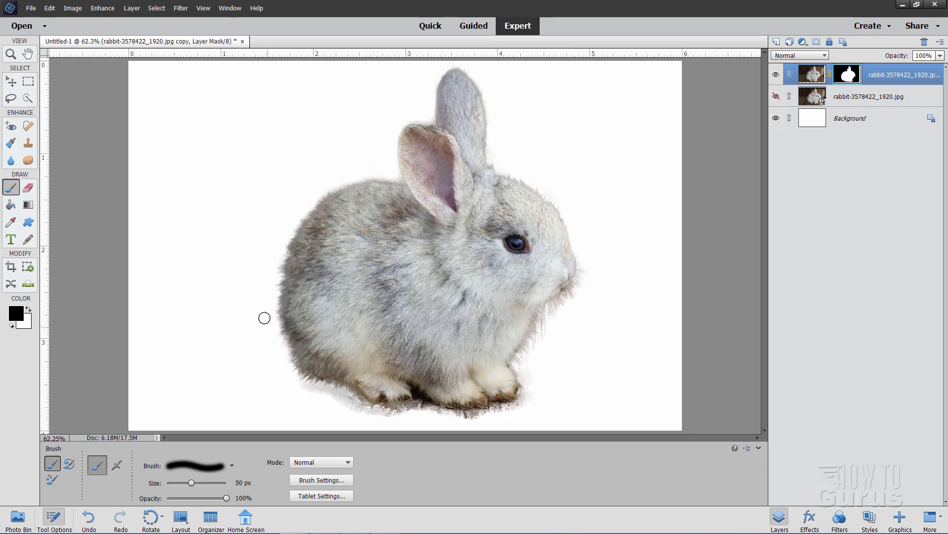
mouse_move(610, 201)
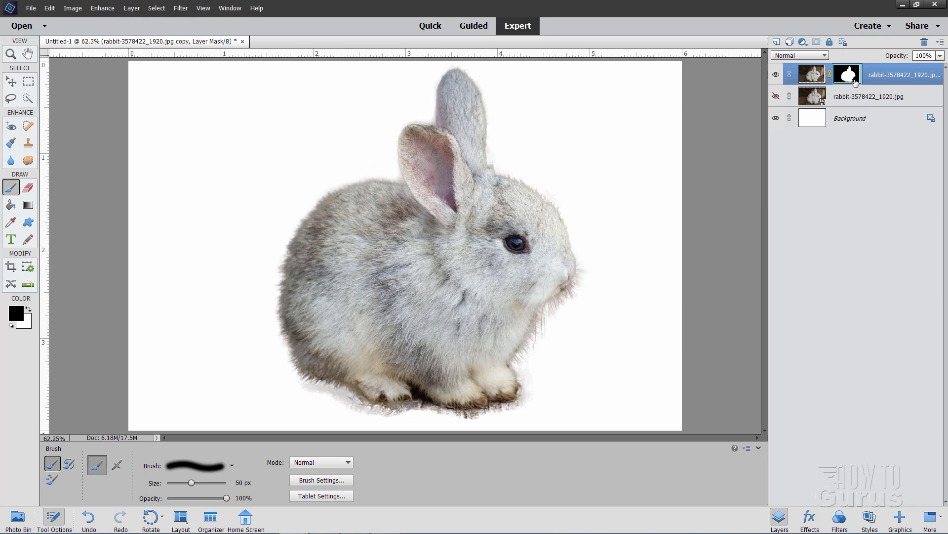
mouse_move(353, 112)
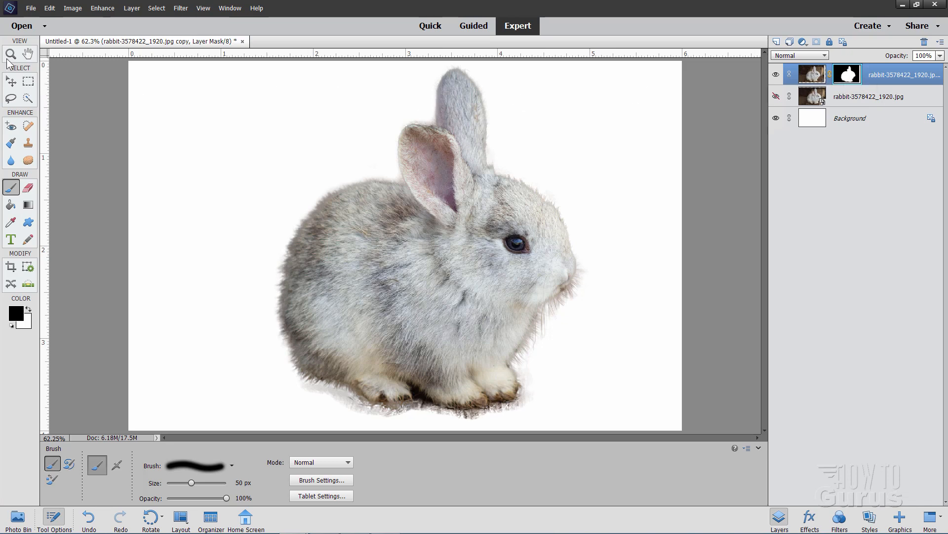
Apply Brightness/Contrast to the bunny with Contrast 100 and Brightness about -43.
left_click(102, 8)
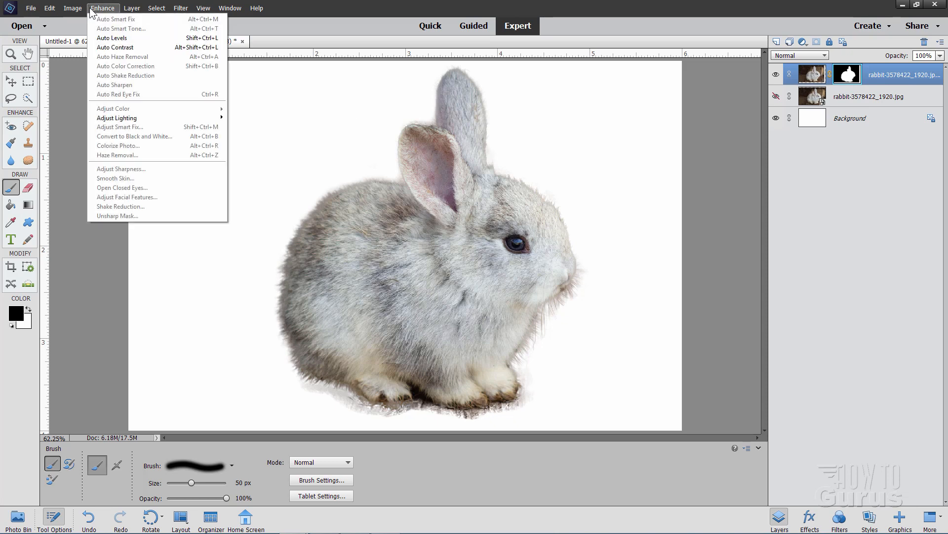
mouse_move(128, 119)
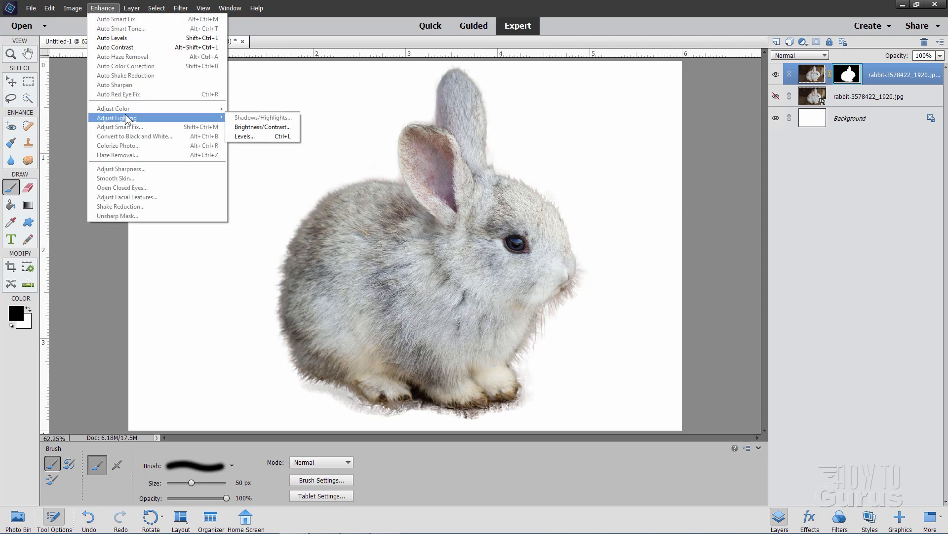
mouse_move(260, 130)
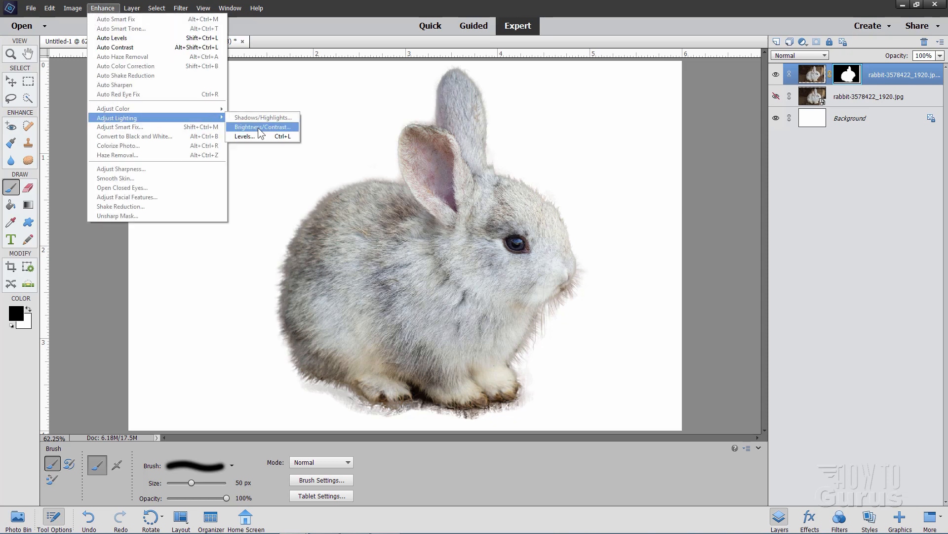
left_click(262, 127)
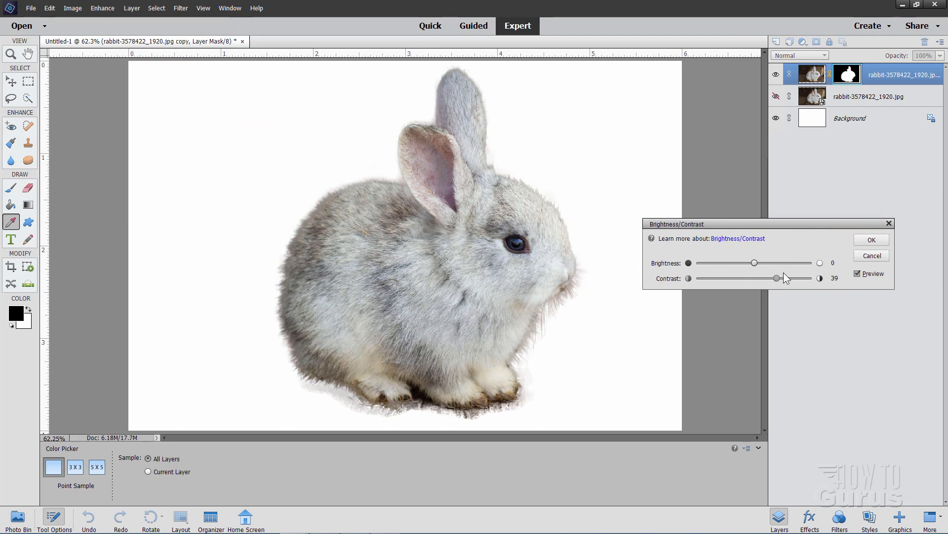
left_click_drag(779, 278, 701, 278)
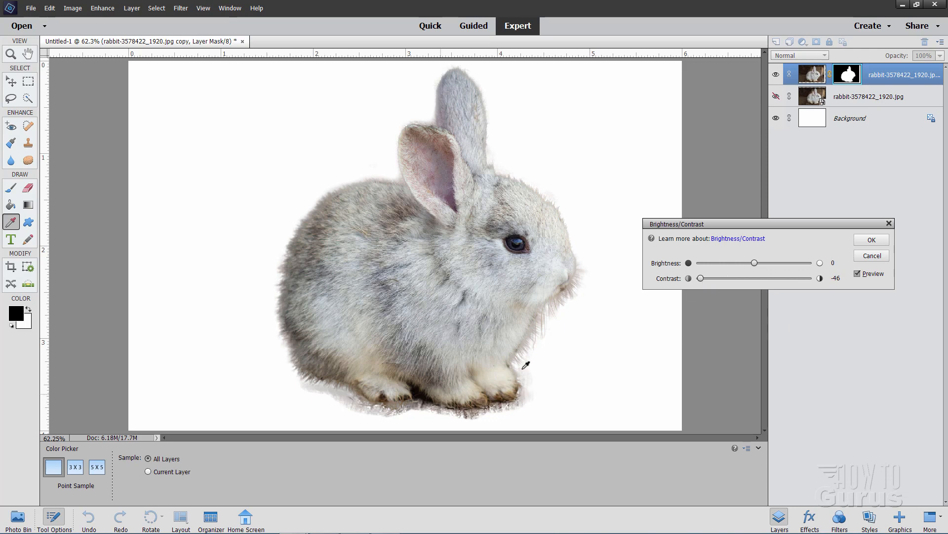
left_click_drag(699, 277, 708, 278)
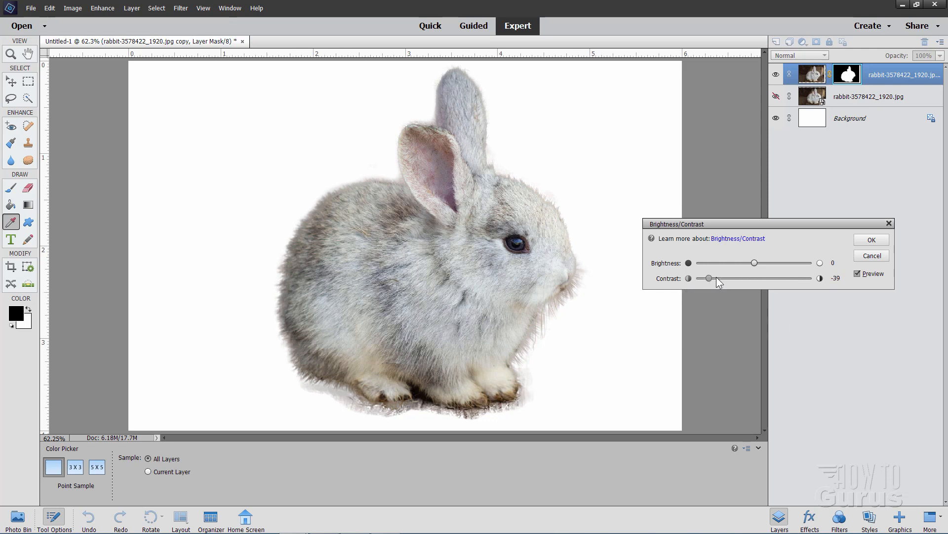
left_click_drag(709, 277, 814, 277)
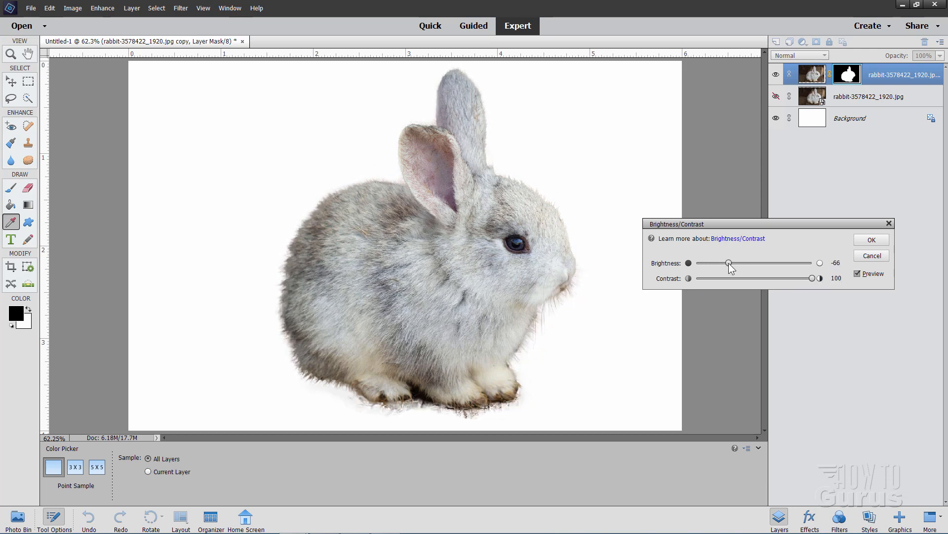
left_click_drag(728, 262, 741, 262)
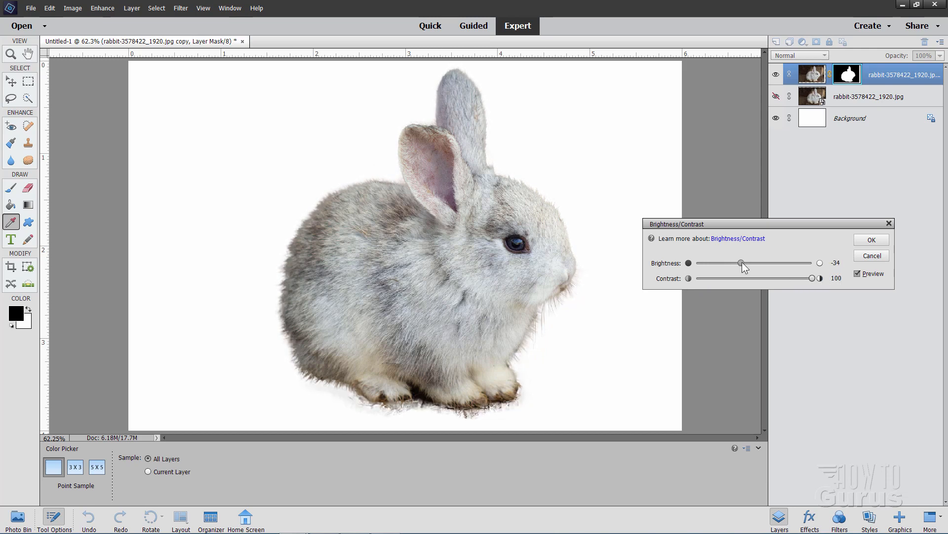
left_click_drag(742, 263, 737, 263)
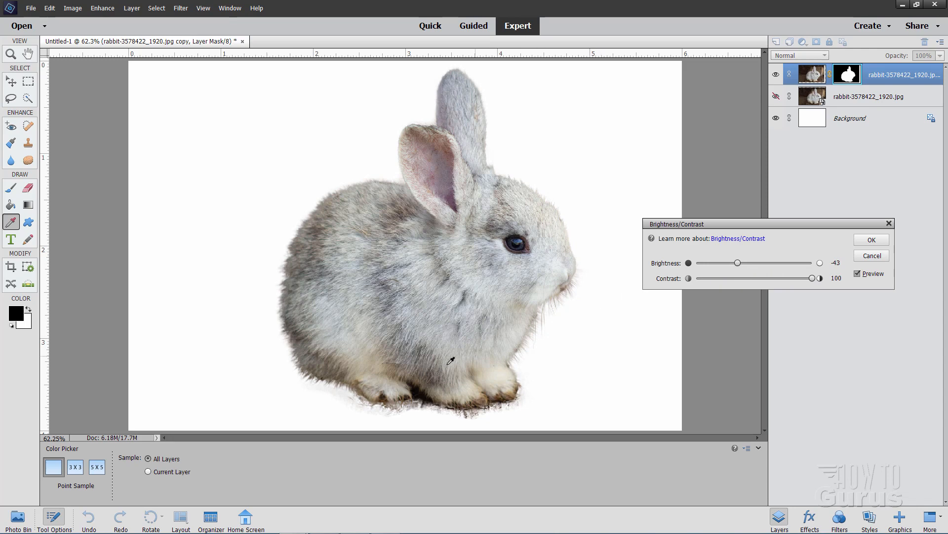
left_click_drag(738, 262, 749, 262)
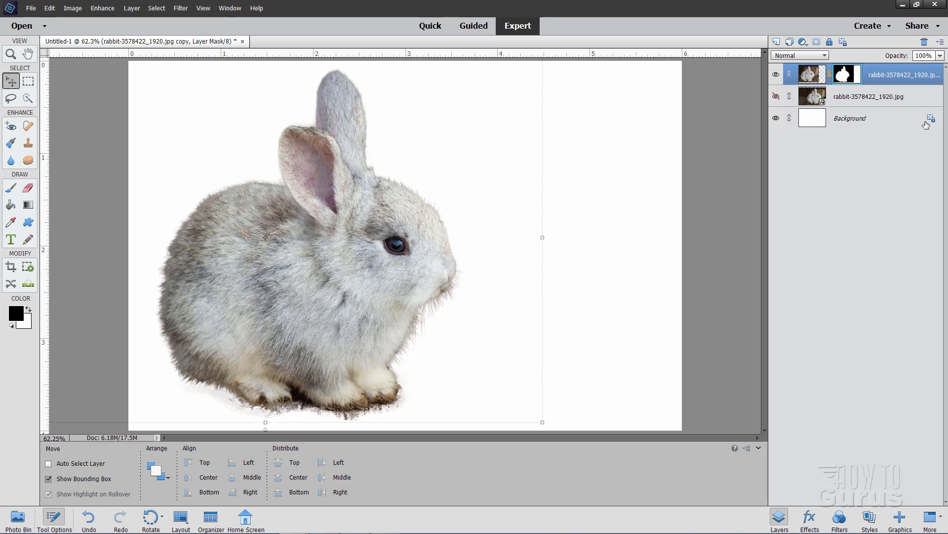
Select the Background layer and scroll the Graphics Backgrounds category toward Ivy.
left_click(869, 118)
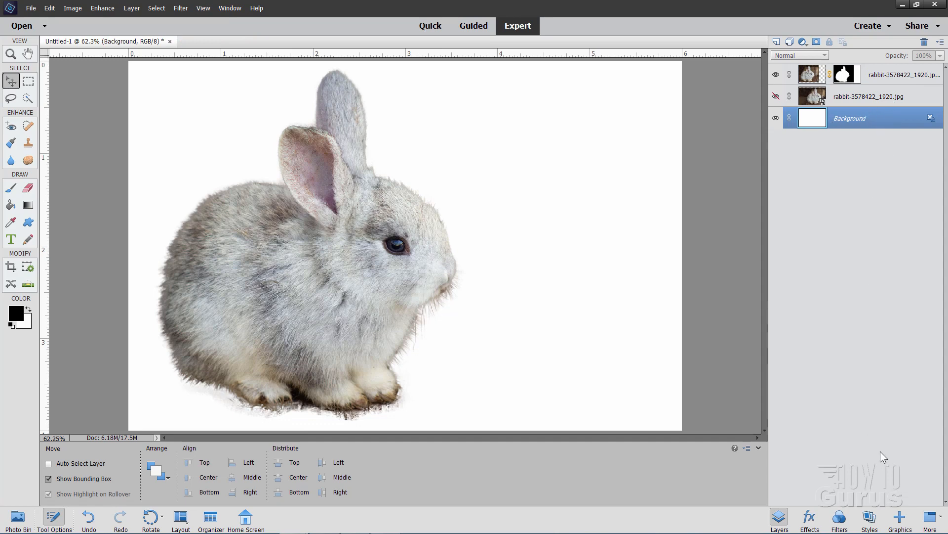
left_click(896, 518)
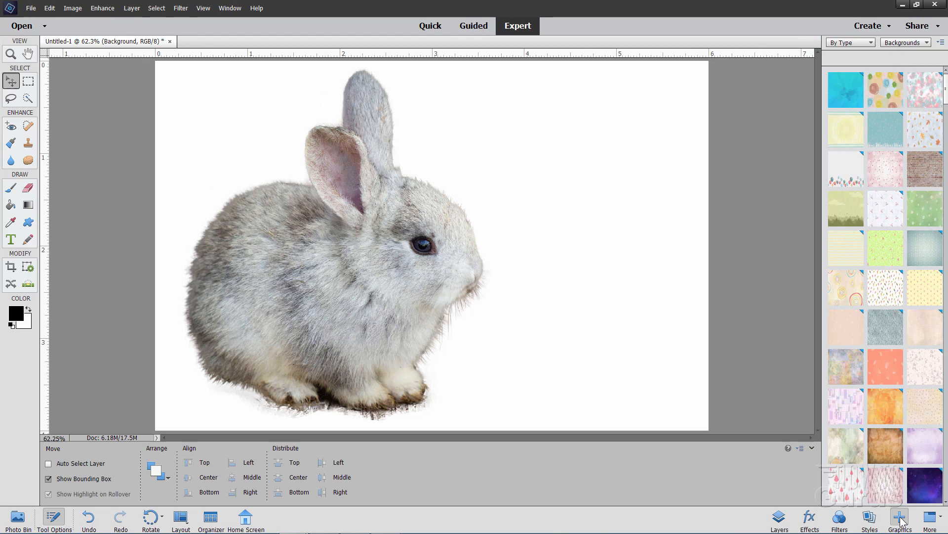
left_click(907, 42)
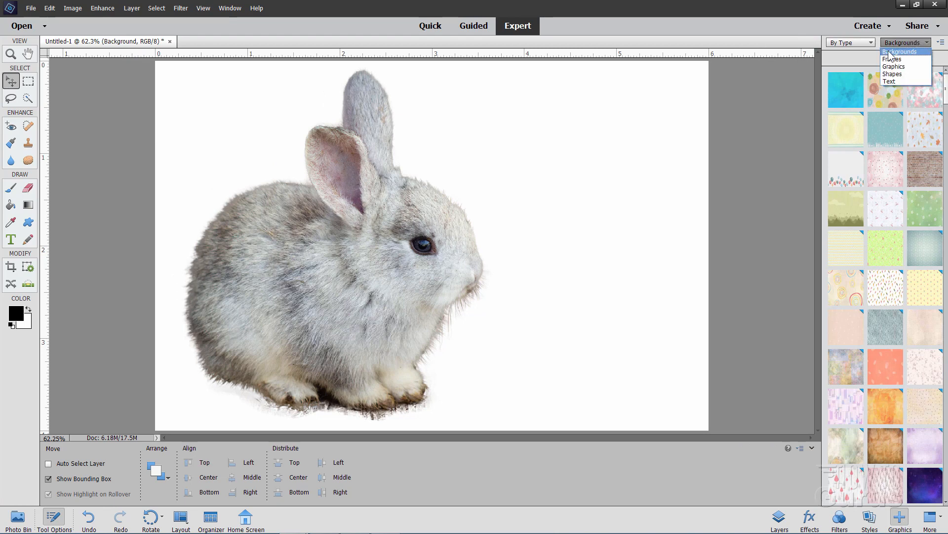
left_click(899, 51)
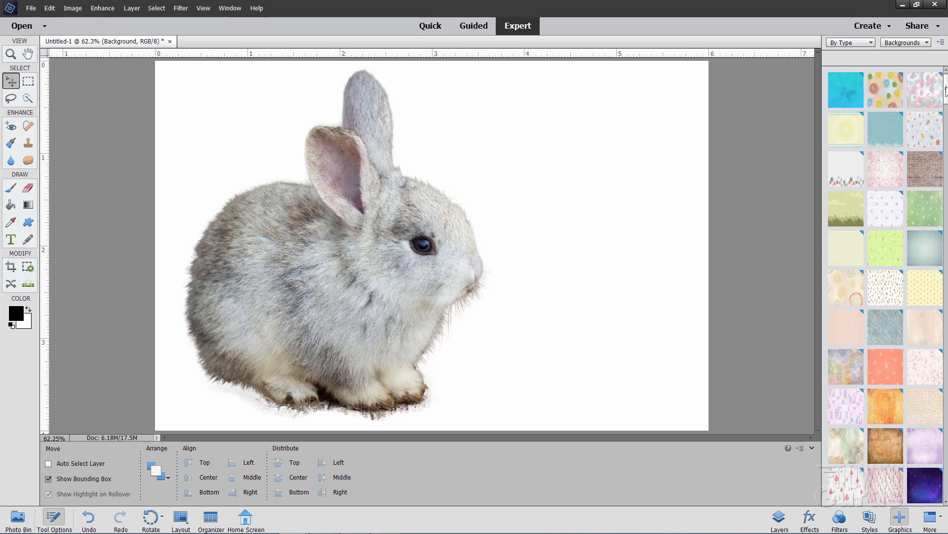
scroll("down", 3)
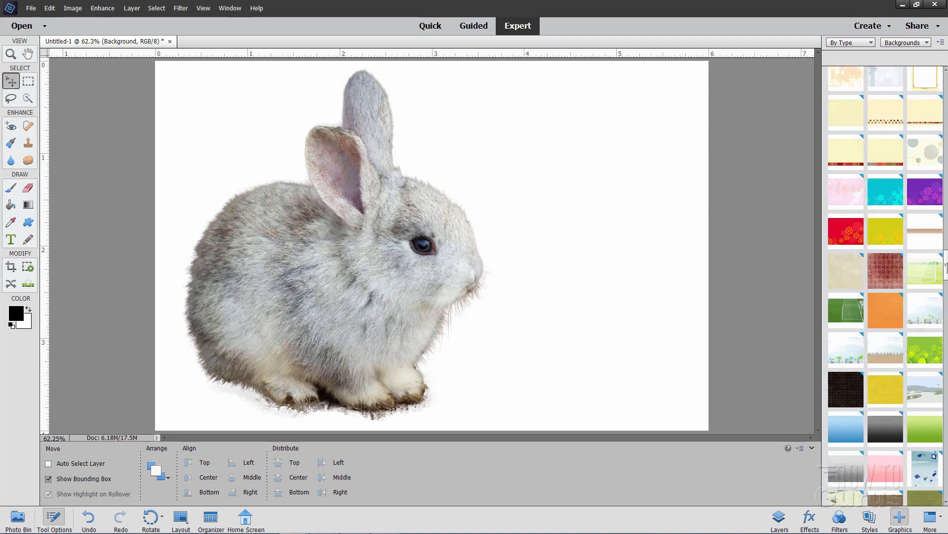
scroll("down", 3)
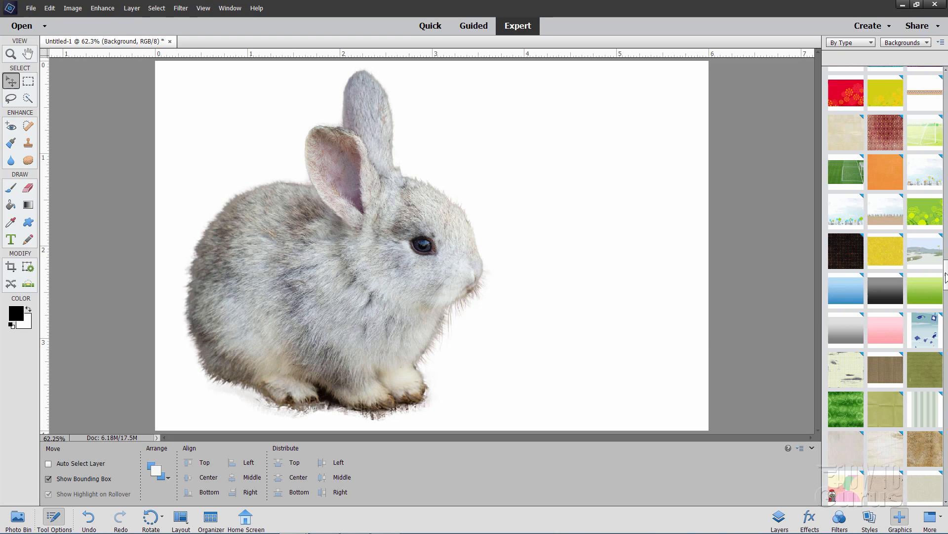
scroll("down", 3)
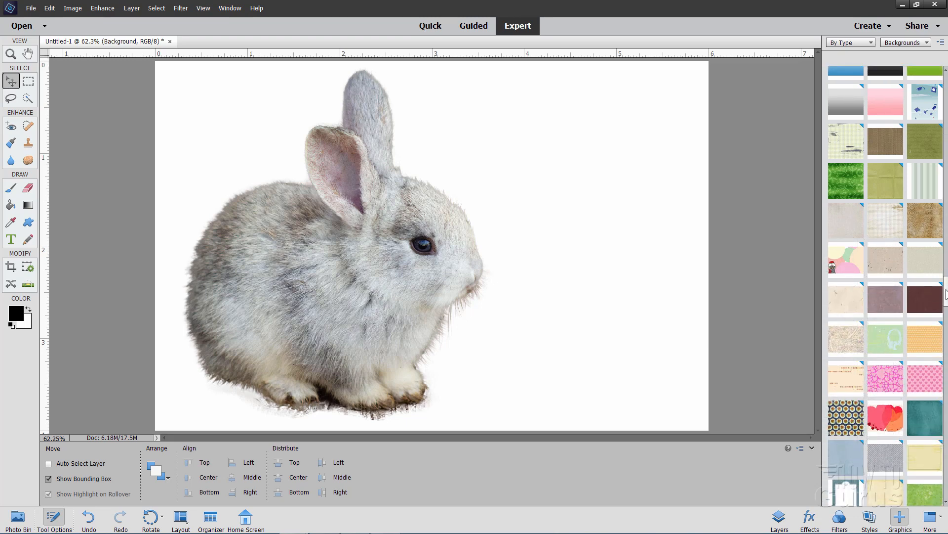
scroll("down", 3)
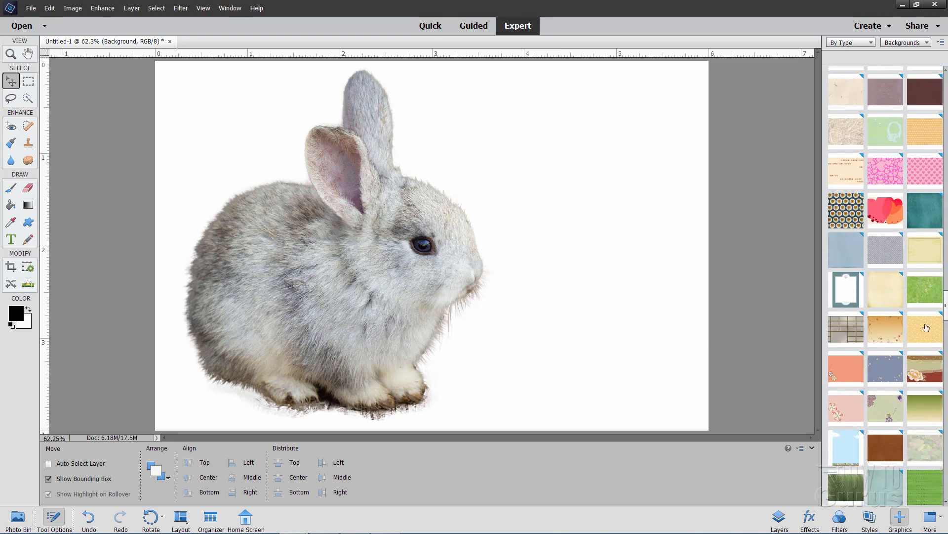
mouse_move(921, 291)
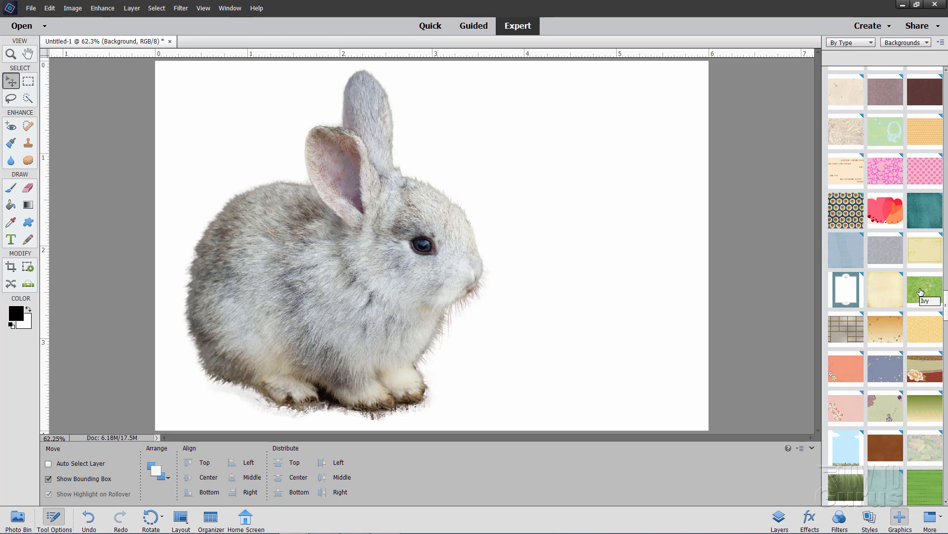
mouse_move(902, 227)
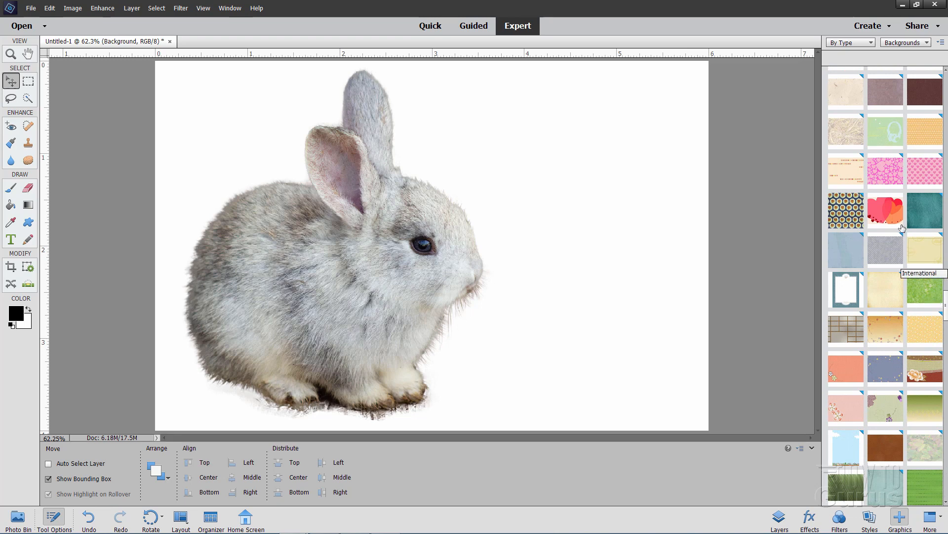
mouse_move(883, 209)
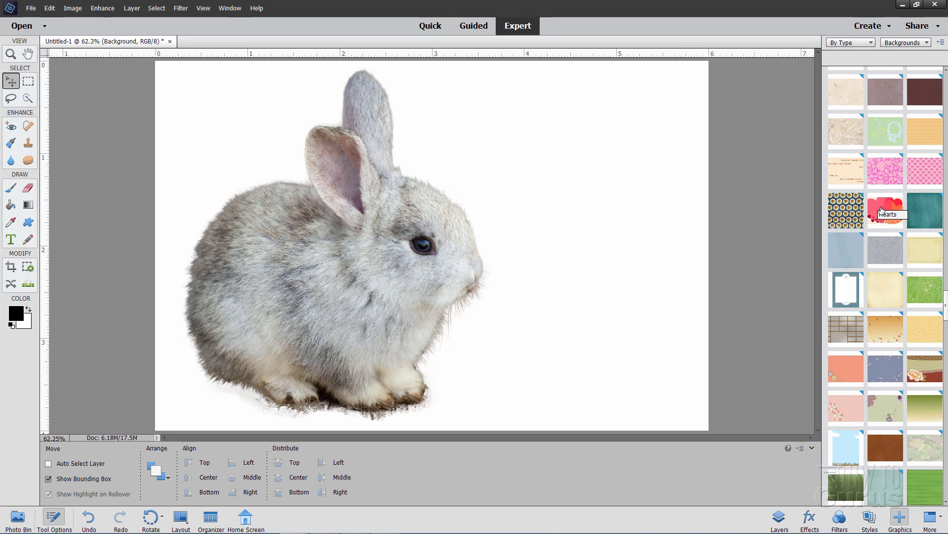
mouse_move(923, 301)
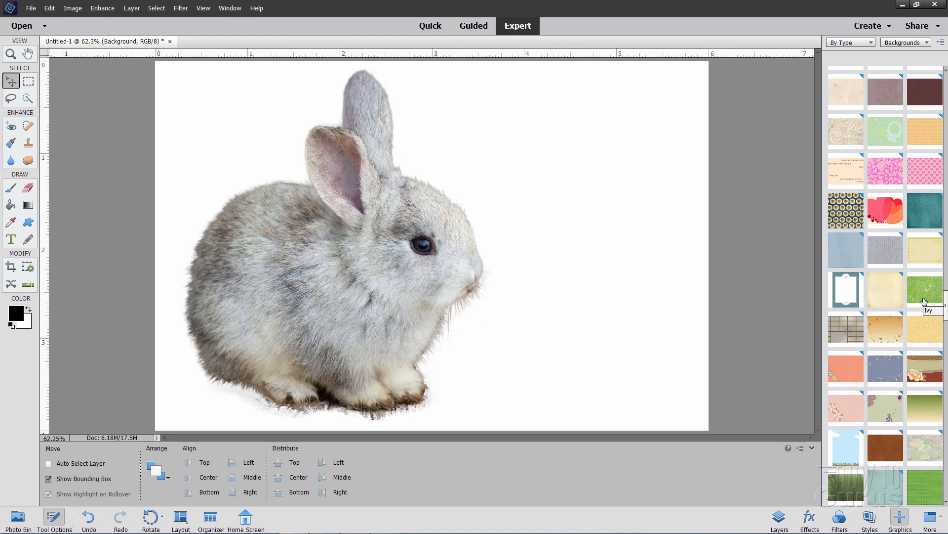
Double-click the Ivy thumbnail to fill the Background layer with green leaves.
double_click(924, 289)
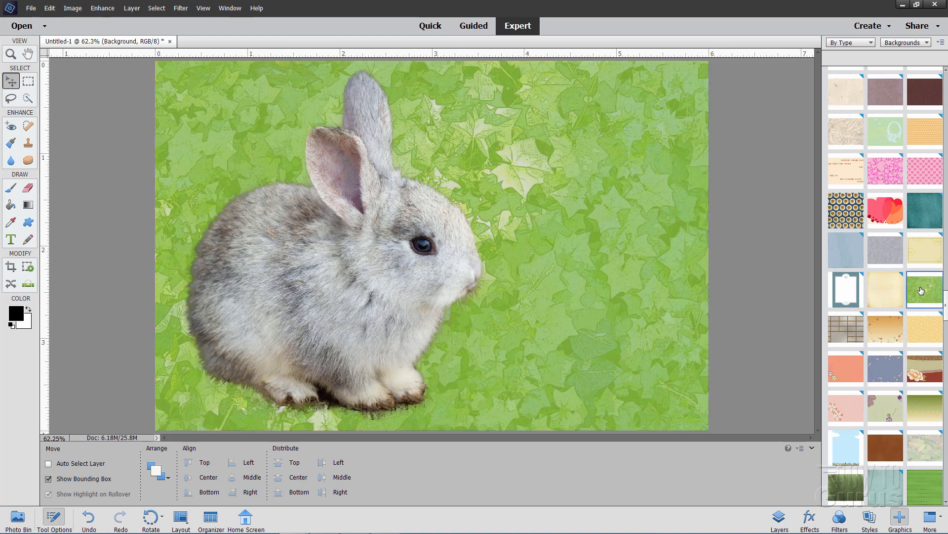
mouse_move(922, 290)
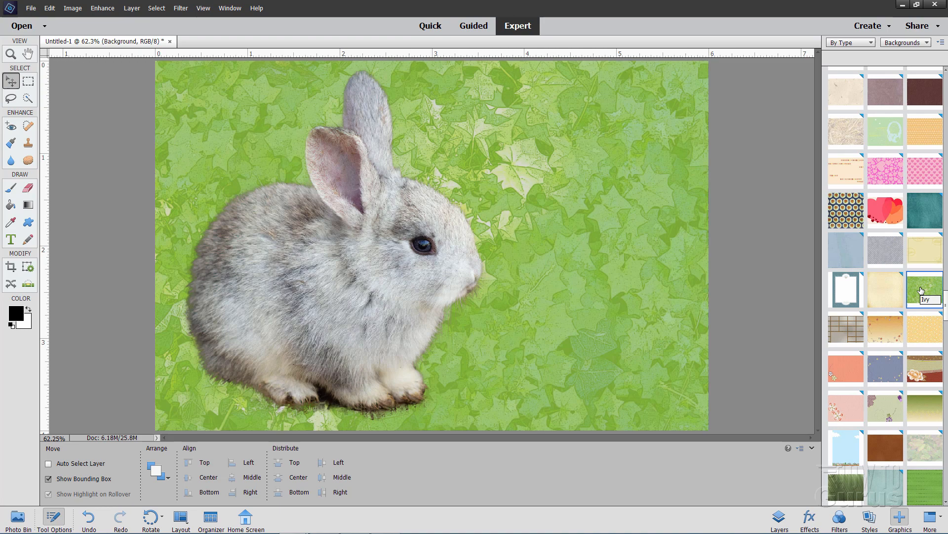
mouse_move(900, 276)
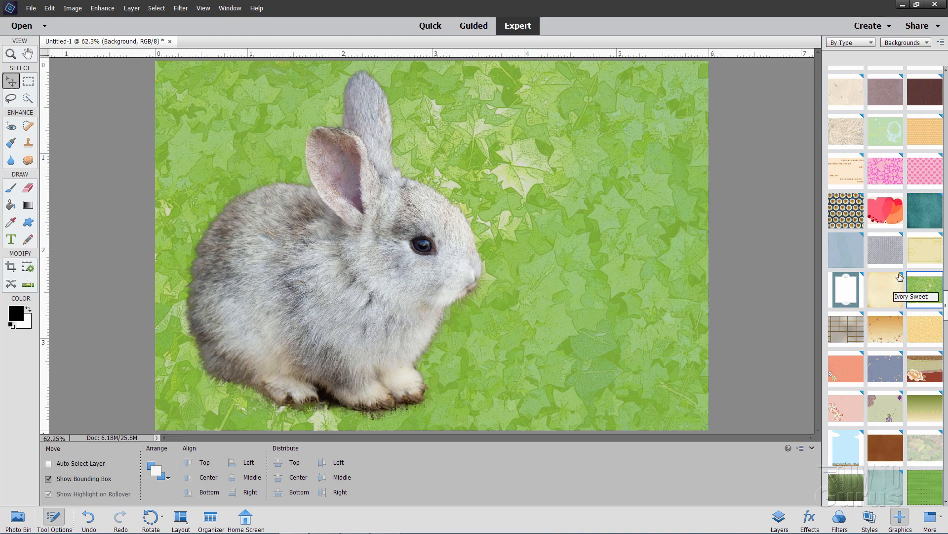
mouse_move(868, 356)
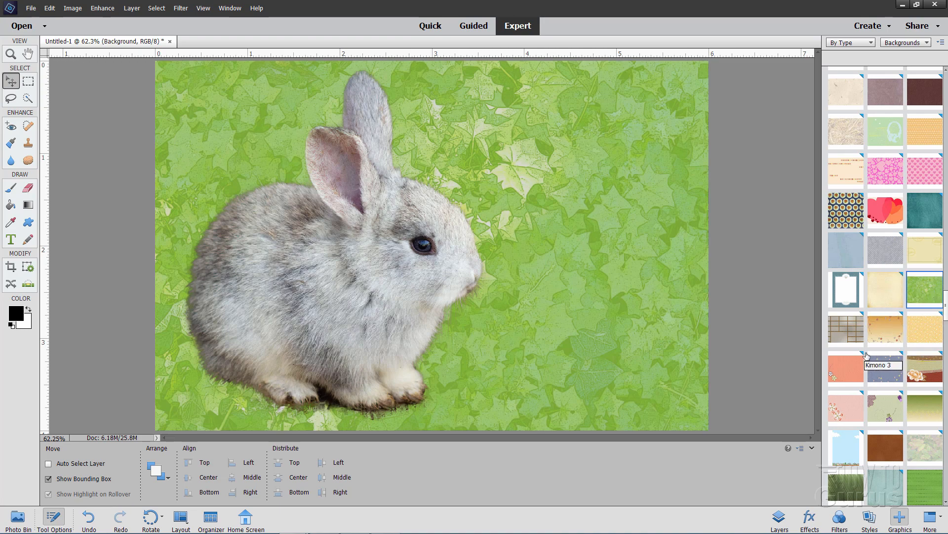
mouse_move(923, 297)
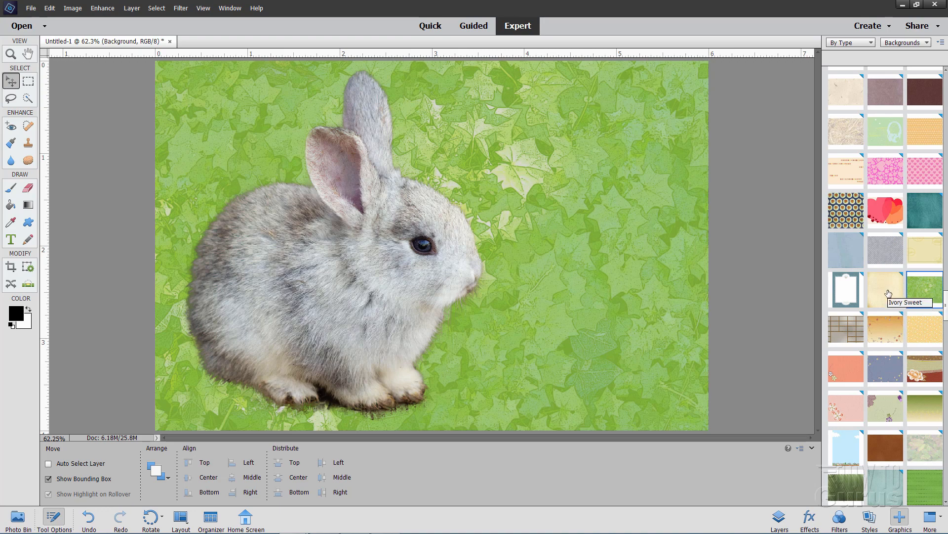
mouse_move(893, 293)
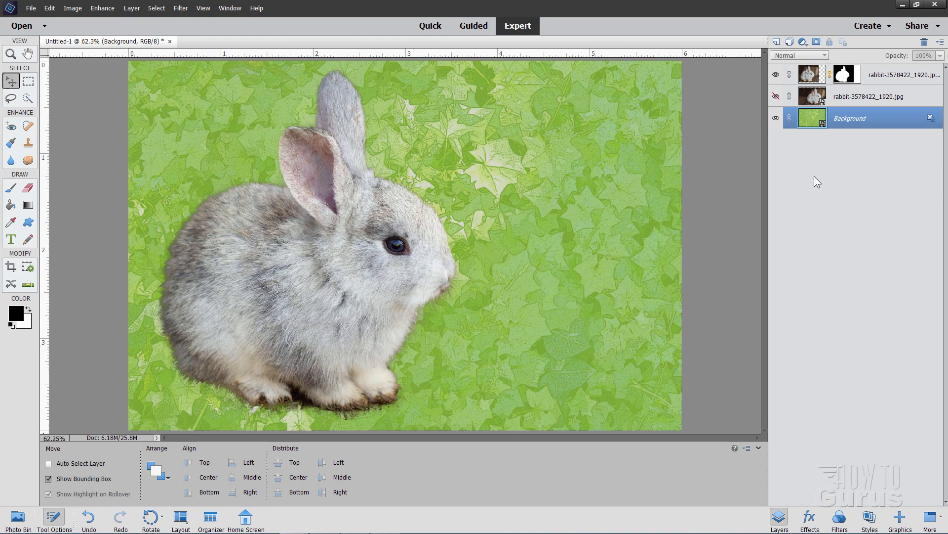
Select the bunny copy layer, hide the ivy Background, and add empty Layer 1.
left_click(808, 75)
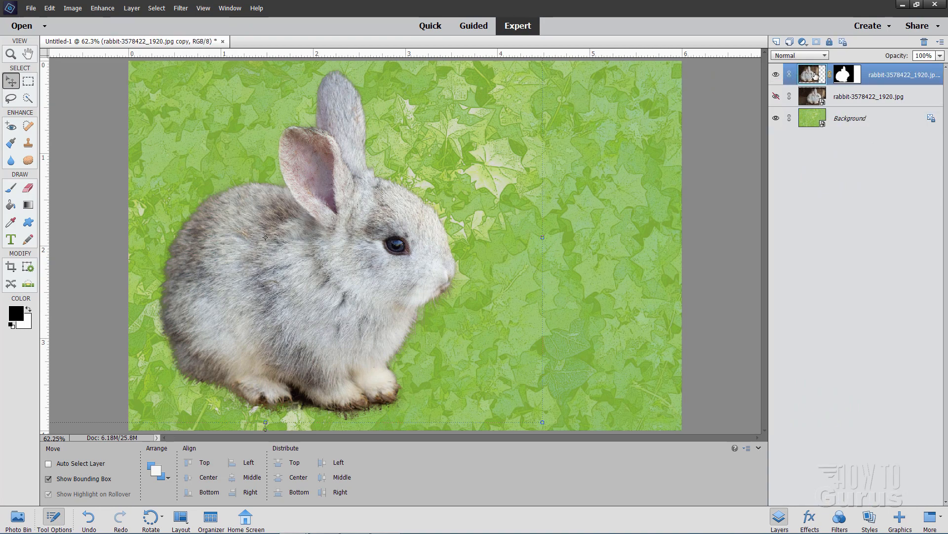
left_click(775, 119)
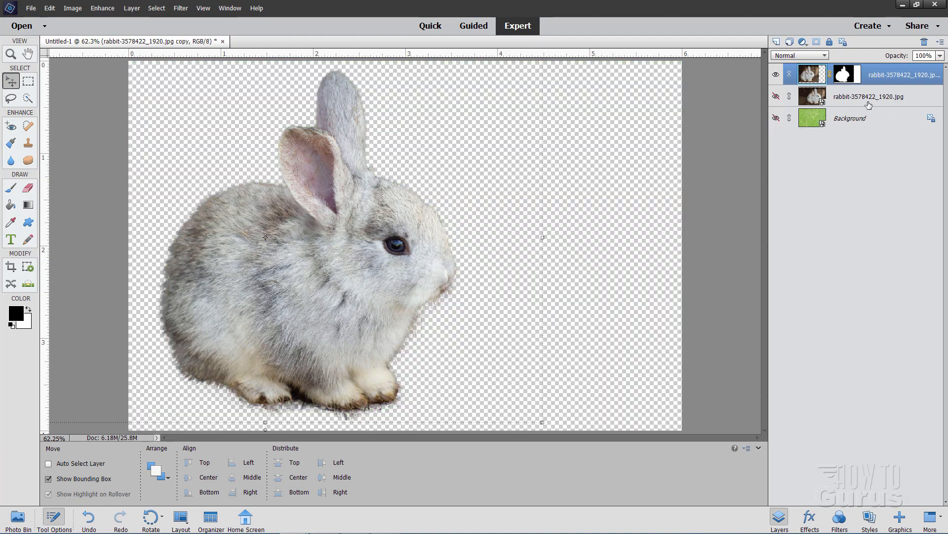
mouse_move(776, 42)
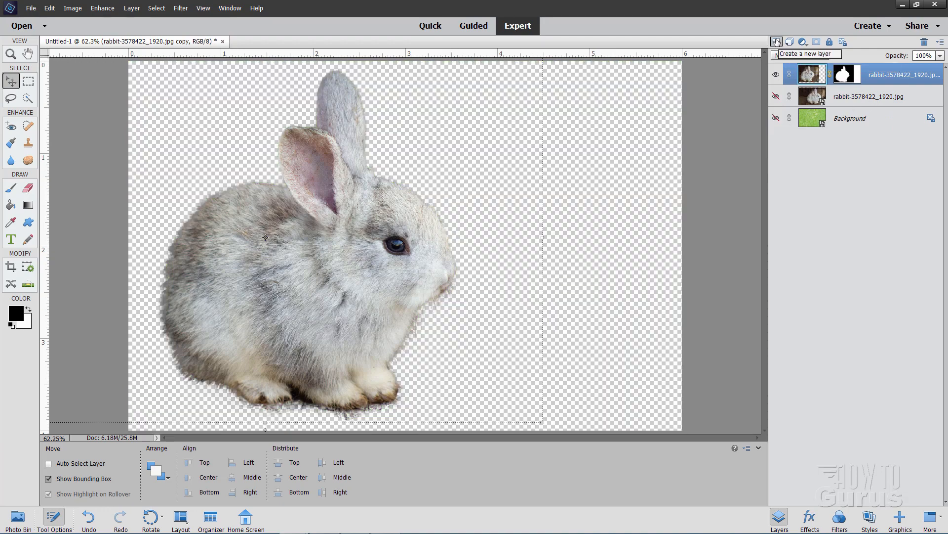
left_click(776, 41)
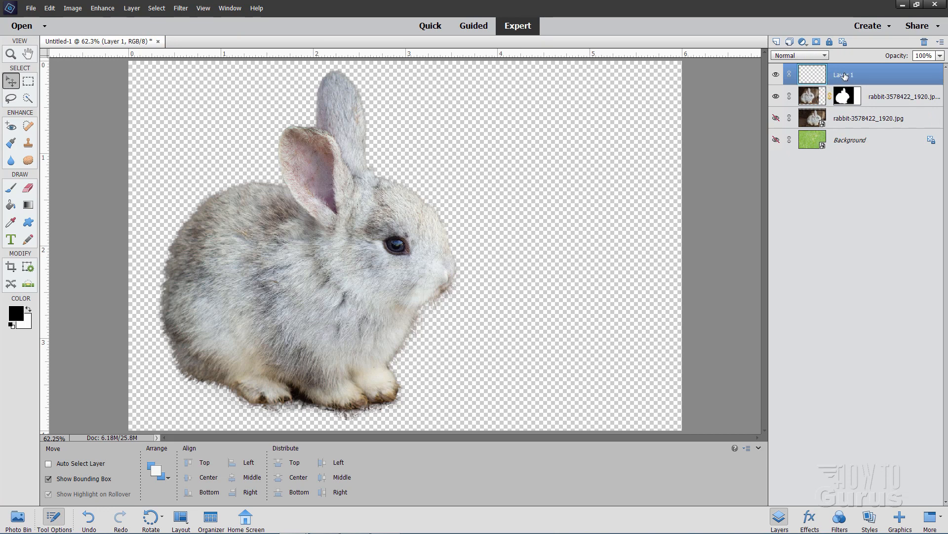
Use Create Clipping Mask from Layer 1's context menu to clip it to the rabbit.
right_click(846, 75)
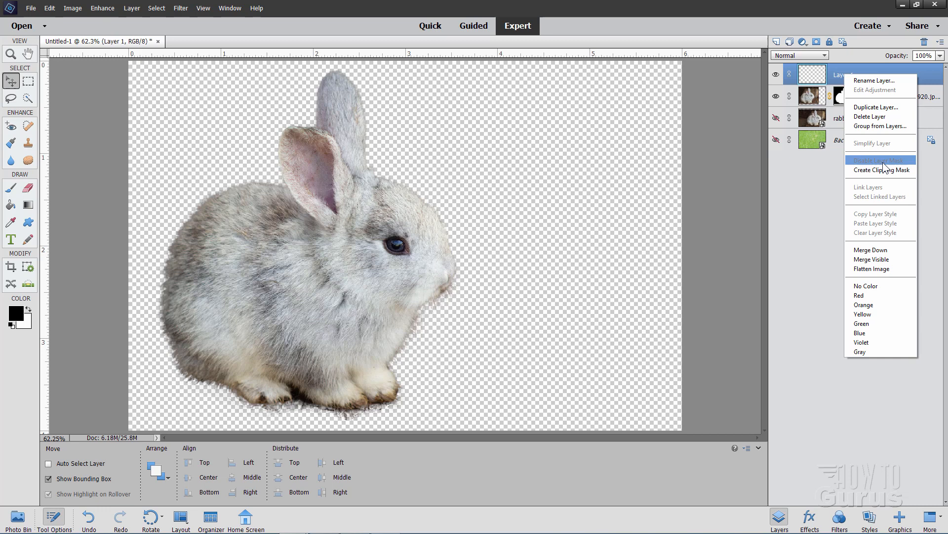
left_click(875, 159)
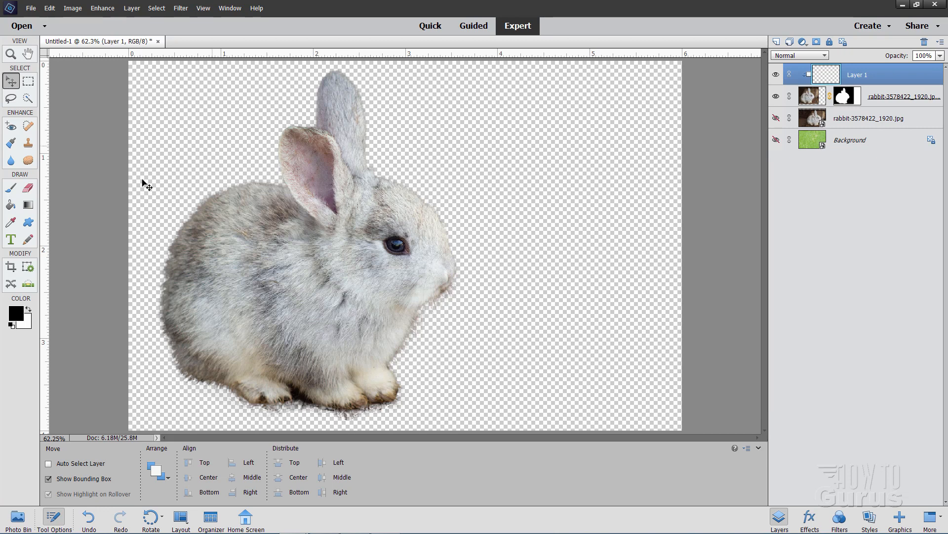
mouse_move(99, 168)
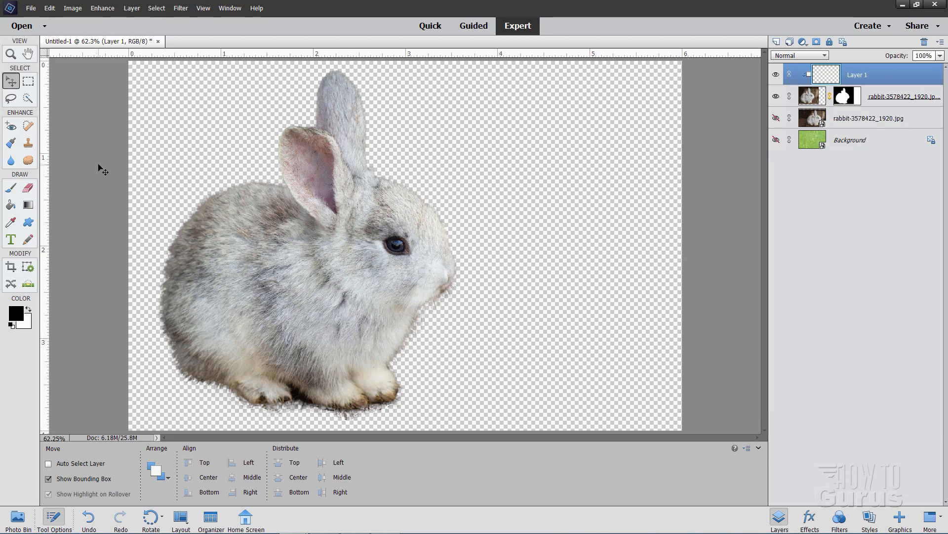
mouse_move(29, 205)
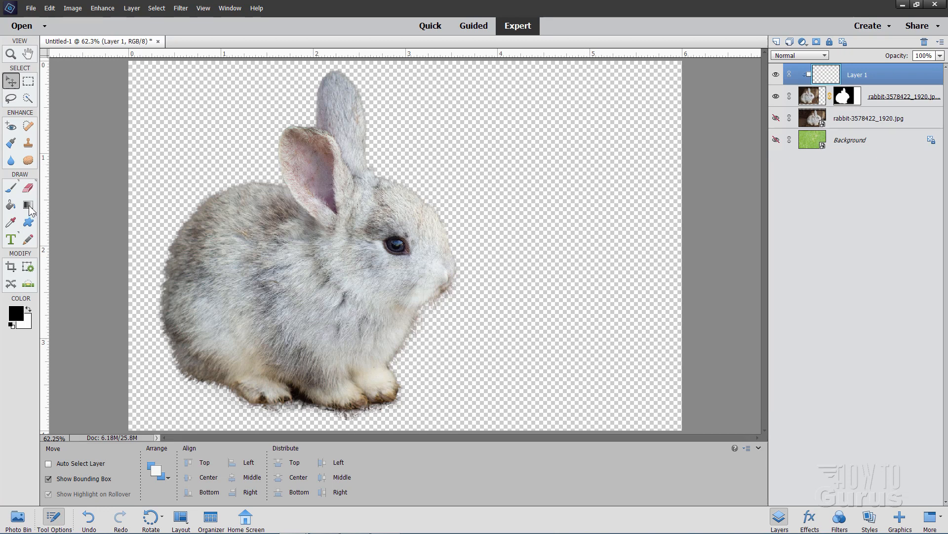
Load the Light Spectrum preset from the Spectrums set into the Gradient tool.
left_click(28, 204)
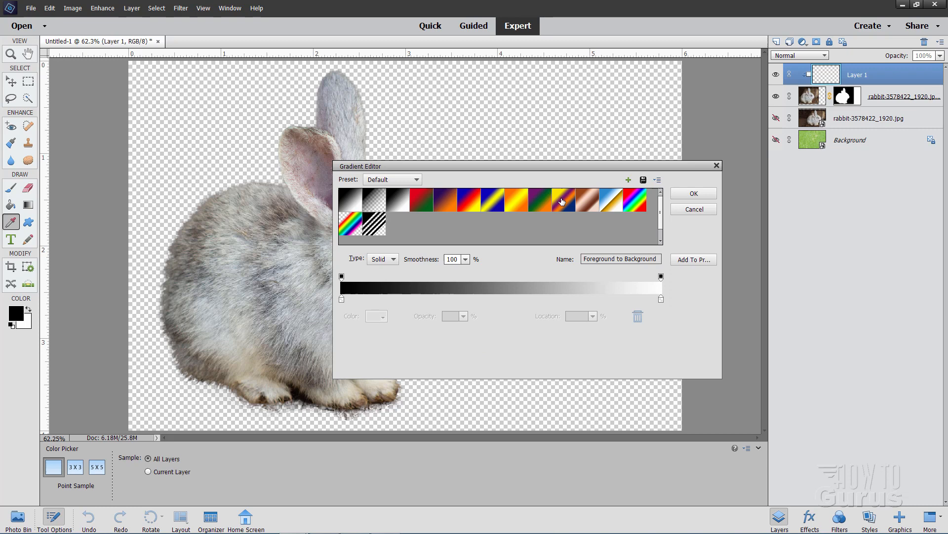
mouse_move(494, 268)
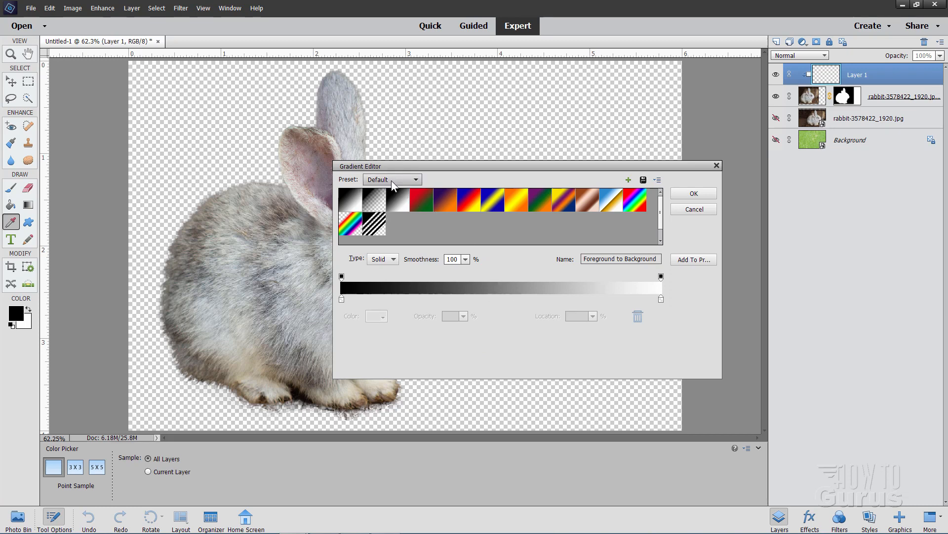
left_click(416, 179)
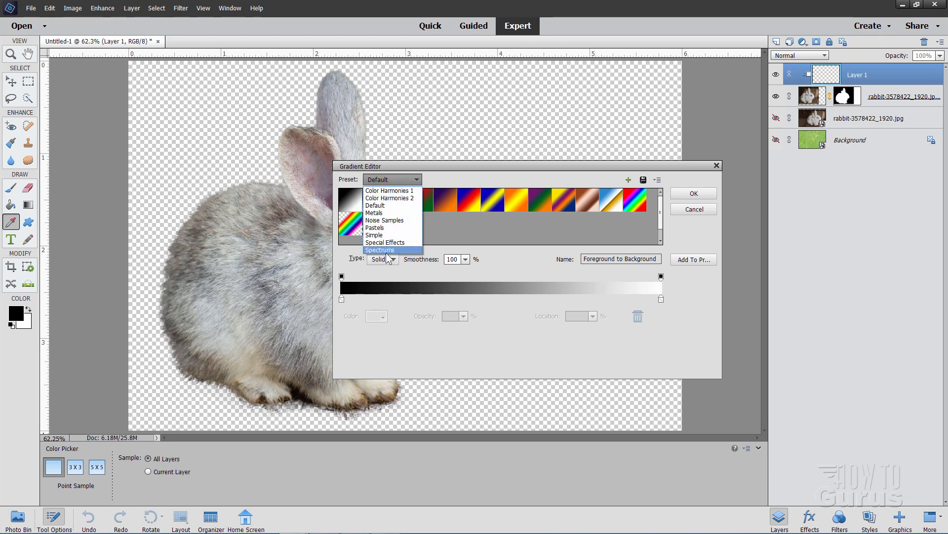
left_click(380, 250)
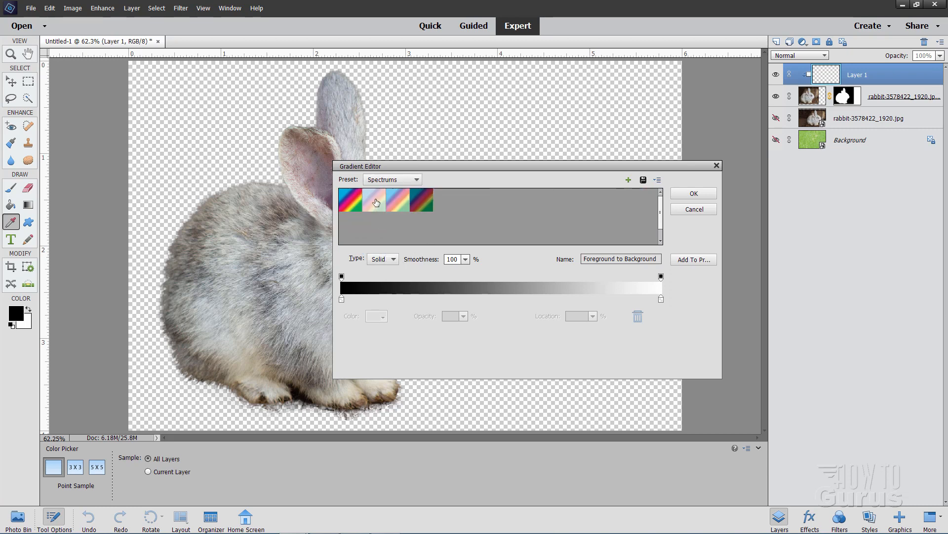
left_click(375, 200)
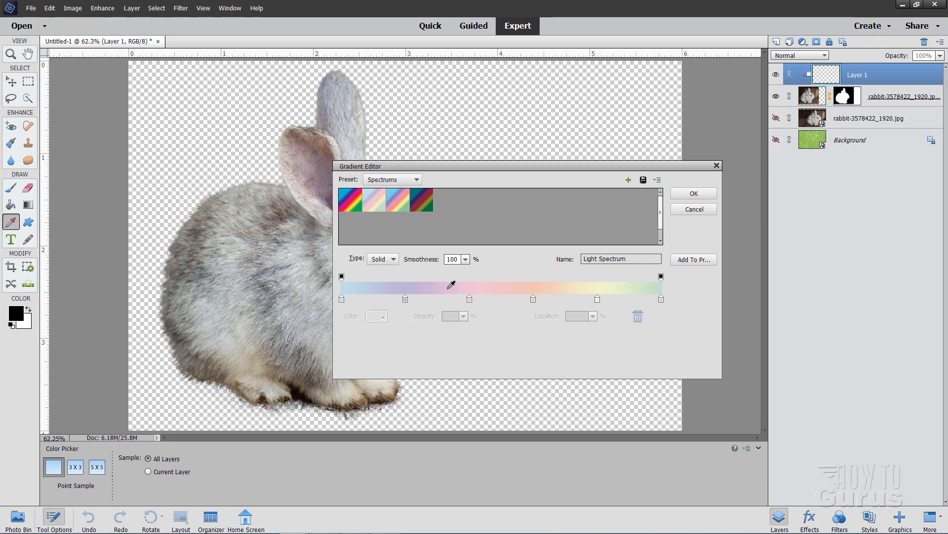
mouse_move(529, 244)
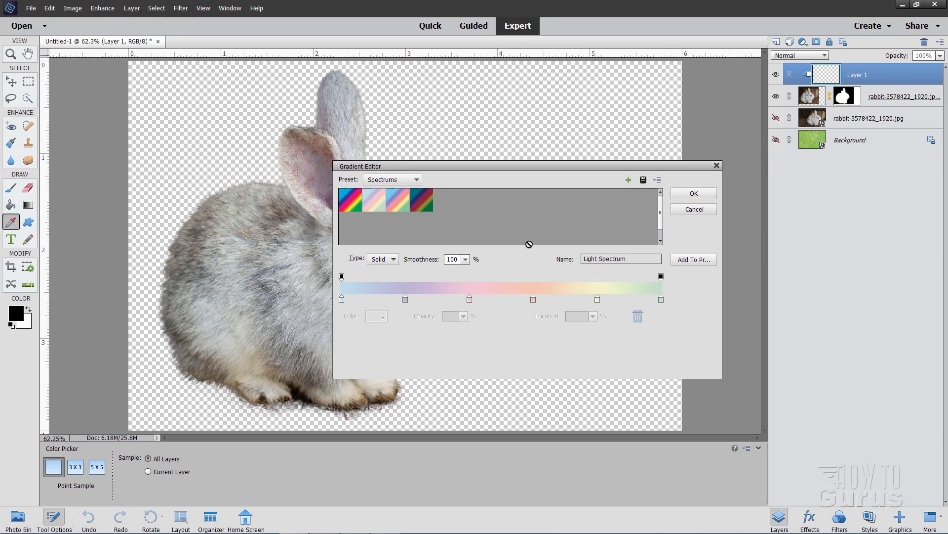
left_click(694, 209)
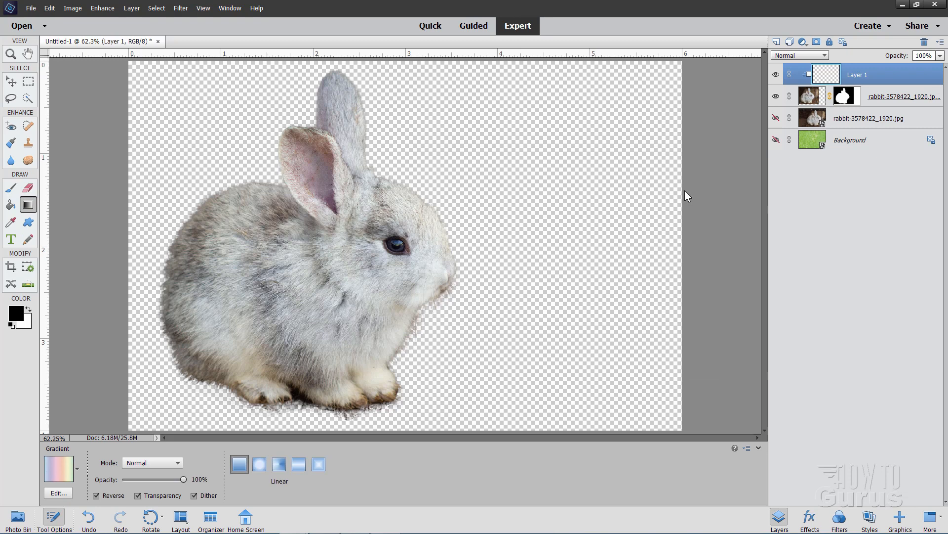
mouse_move(204, 397)
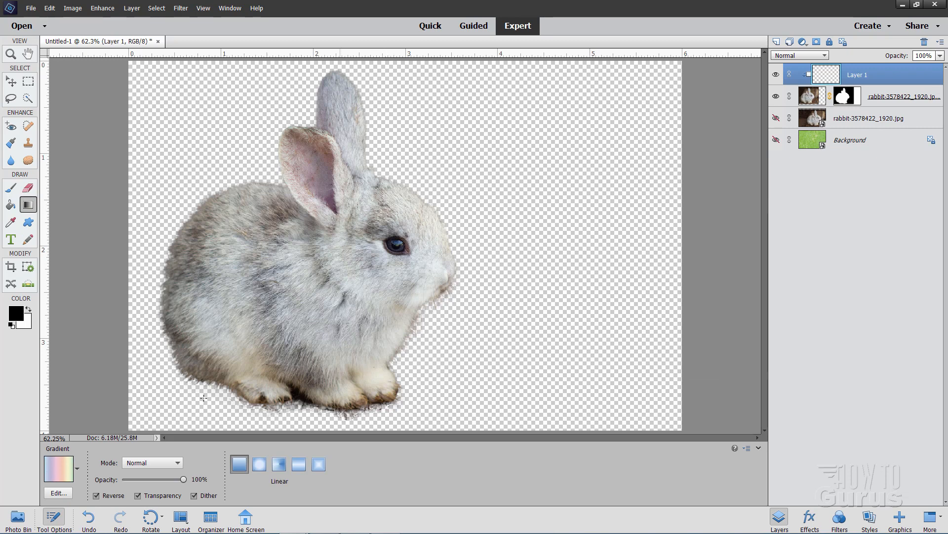
mouse_move(346, 359)
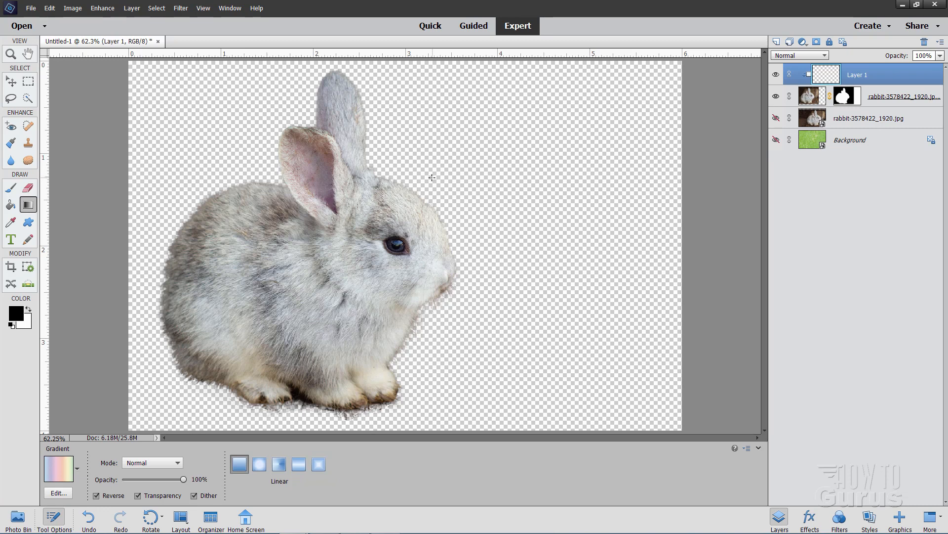
mouse_move(315, 170)
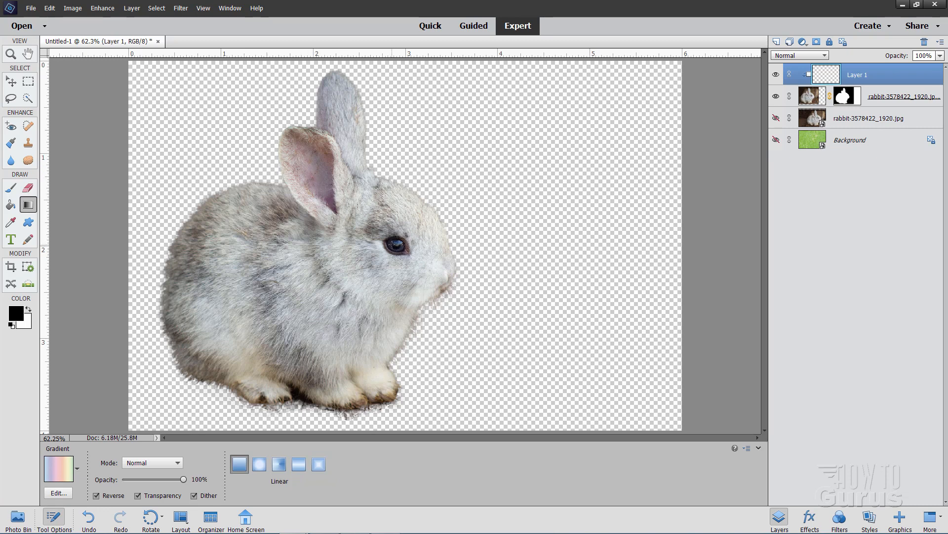
mouse_move(943, 75)
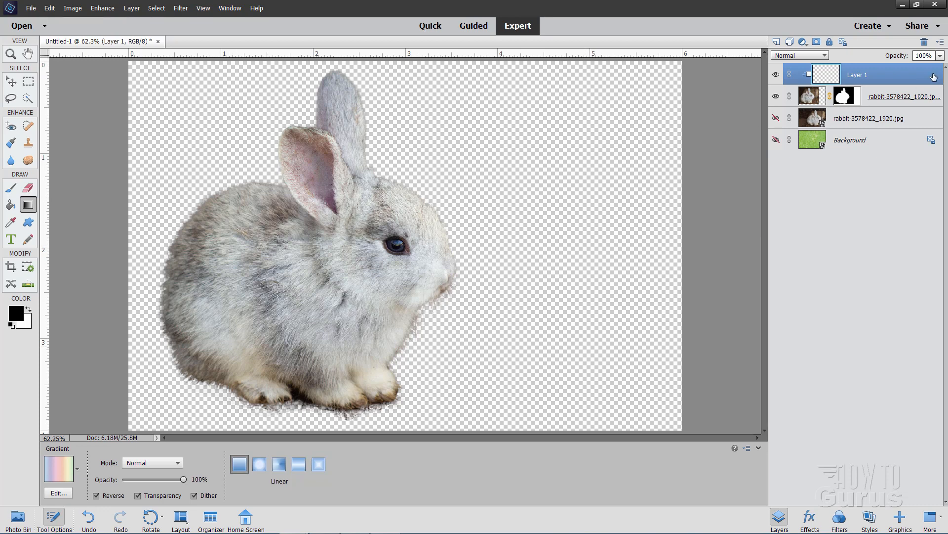
Add a white Solid Color fill layer directly above the Background layer.
left_click(857, 142)
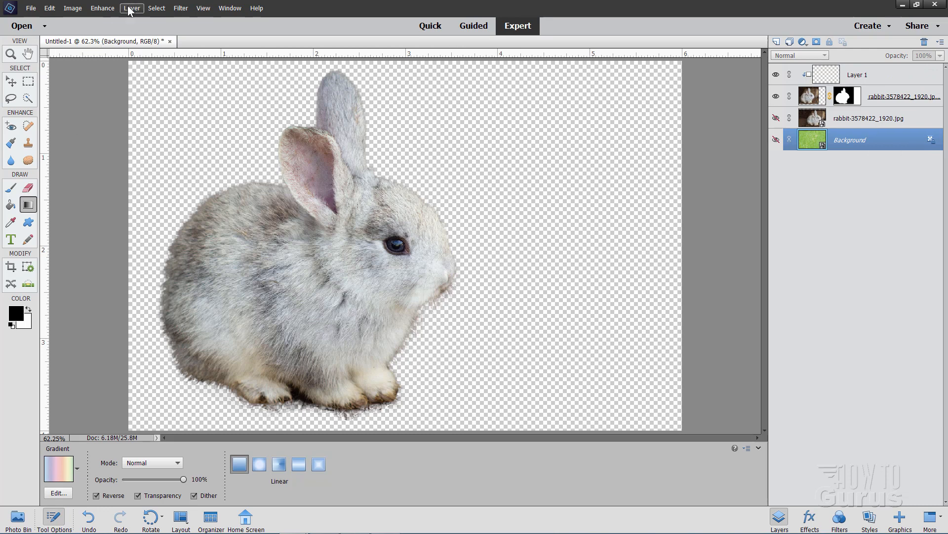
left_click(132, 8)
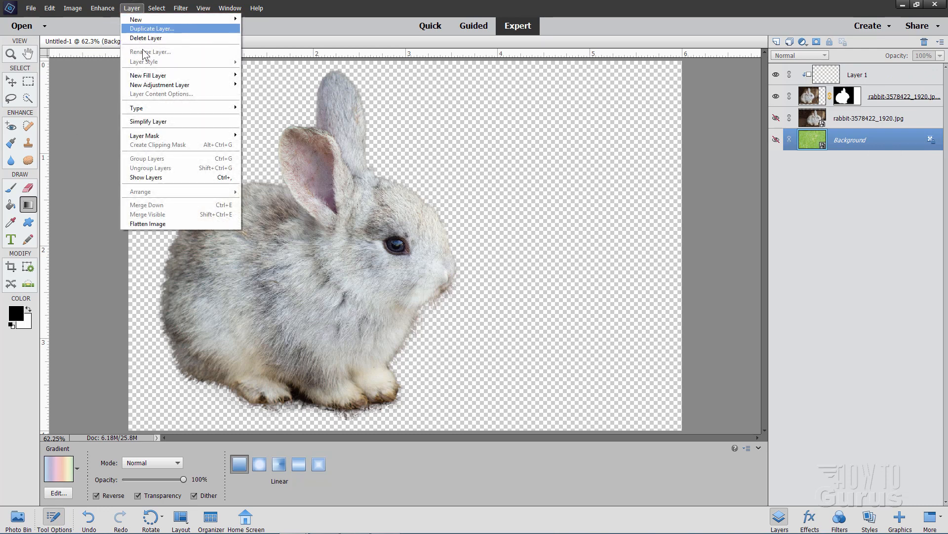
left_click(148, 75)
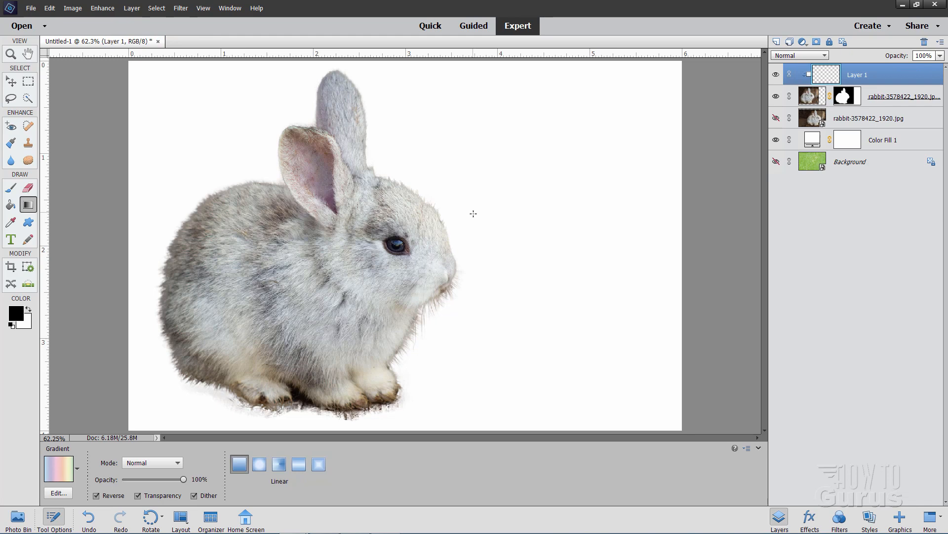
mouse_move(447, 210)
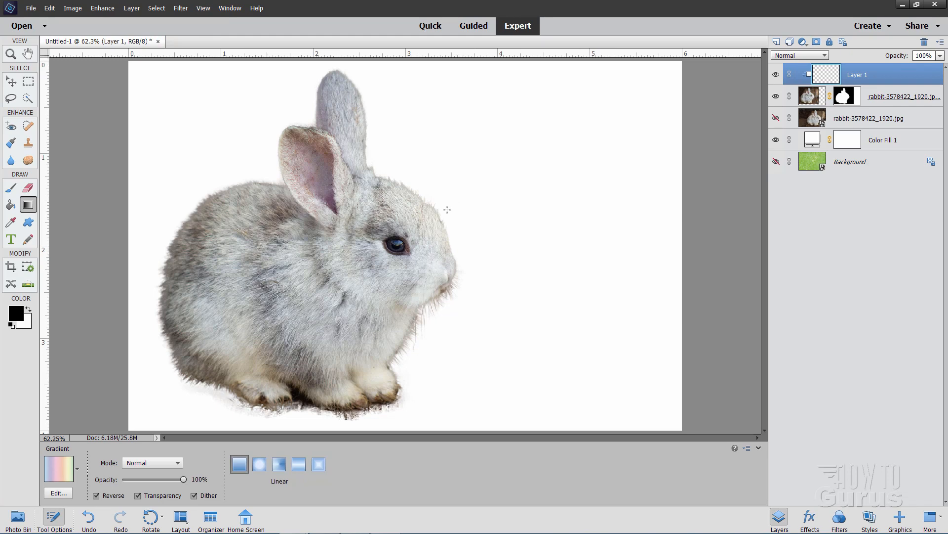
mouse_move(438, 211)
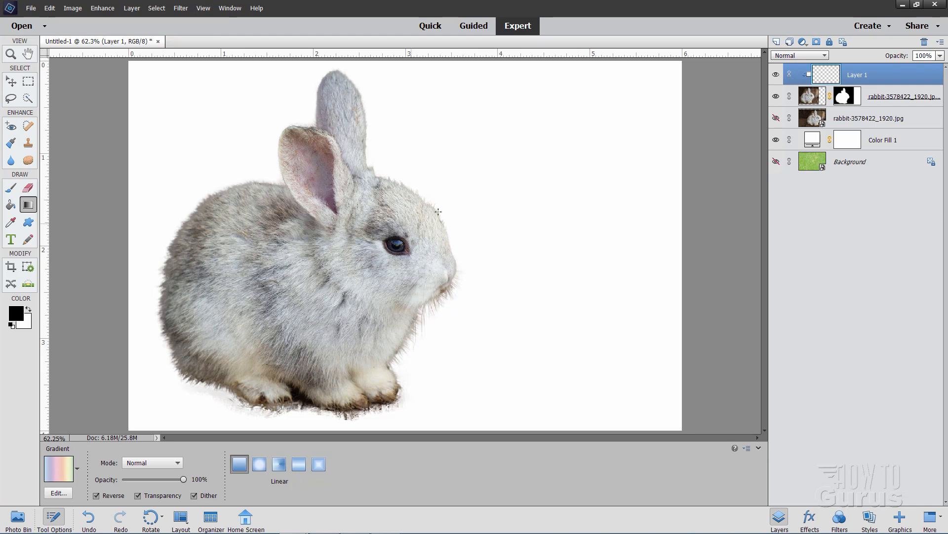
mouse_move(450, 196)
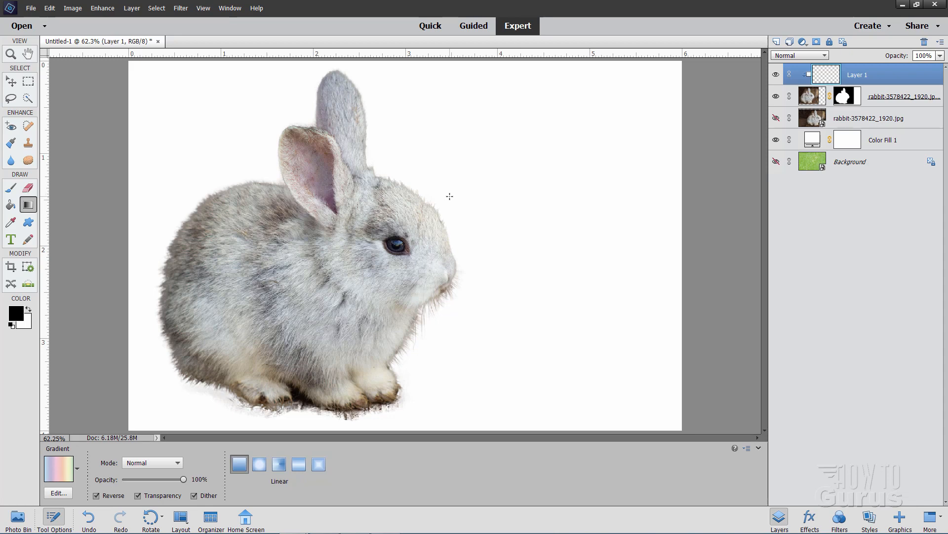
mouse_move(154, 383)
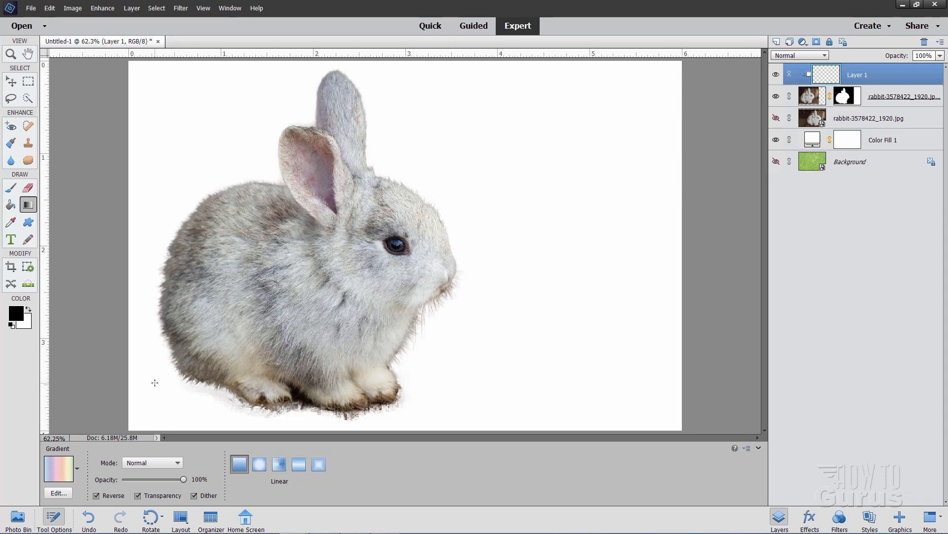
mouse_move(451, 191)
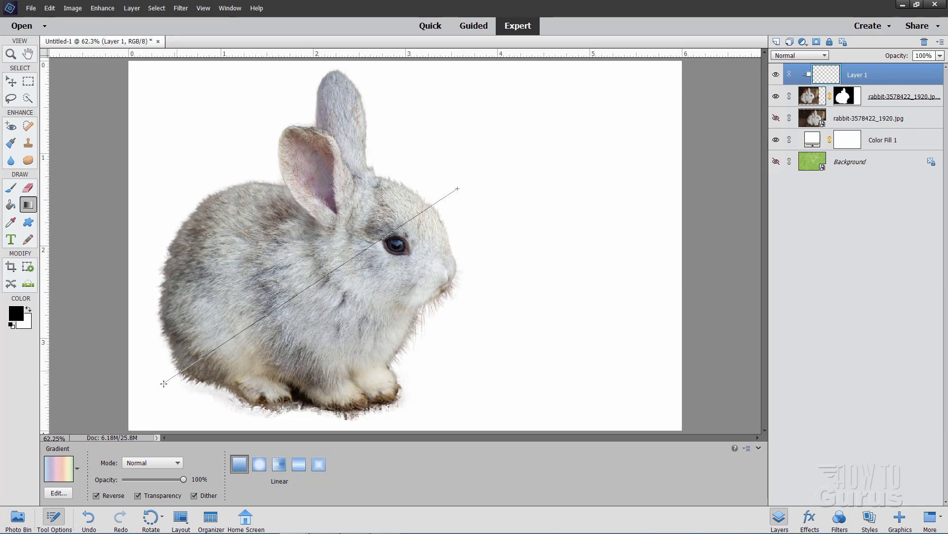
Drag the rainbow gradient across the bunny, finally running lower-left to upper-right.
left_click_drag(163, 382, 458, 188)
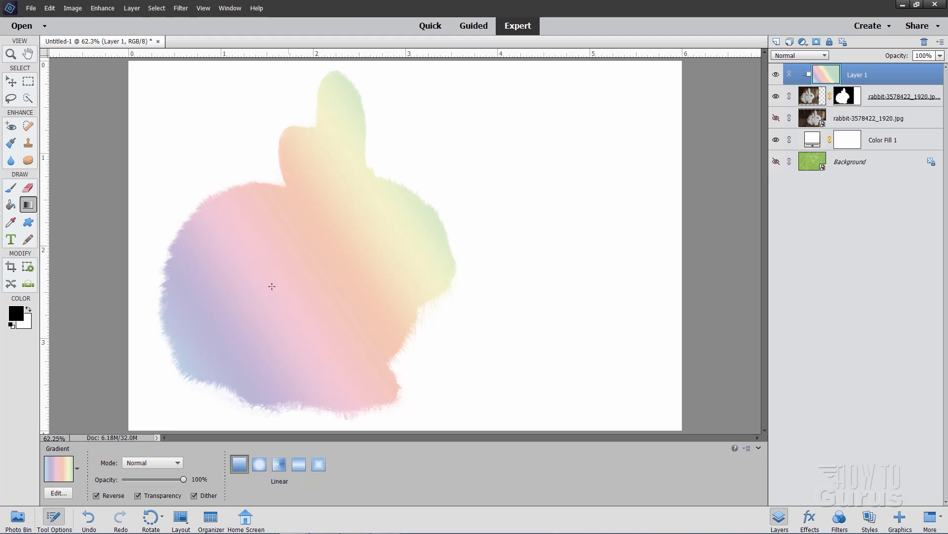
left_click_drag(146, 262, 456, 316)
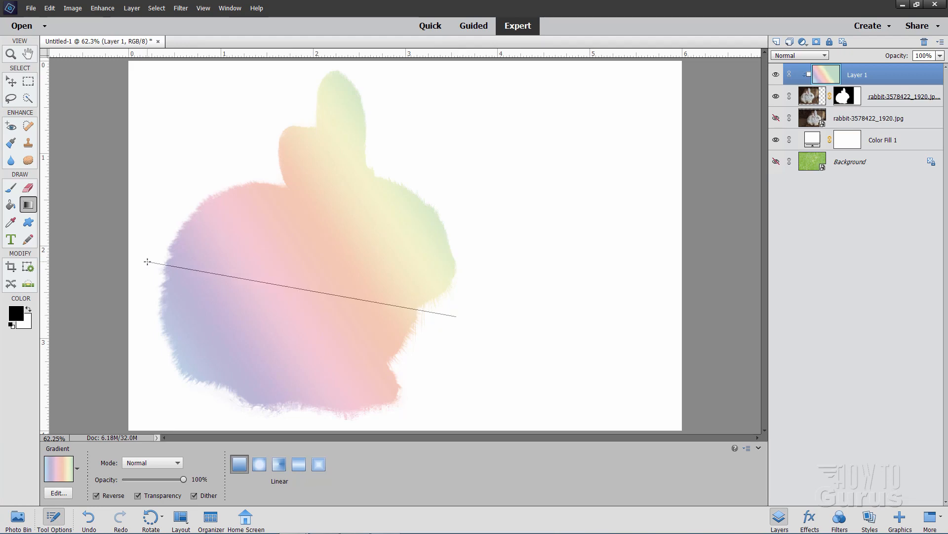
left_click_drag(280, 294, 397, 417)
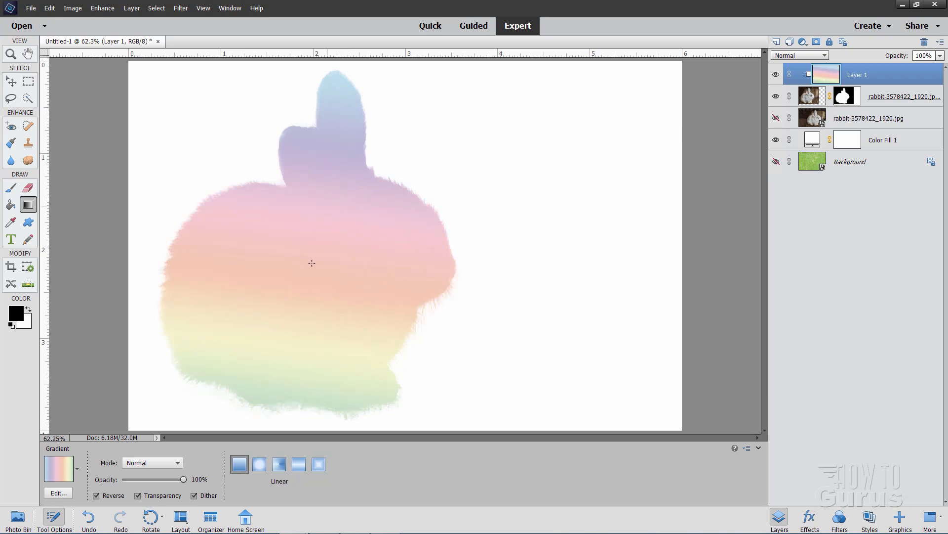
mouse_move(245, 323)
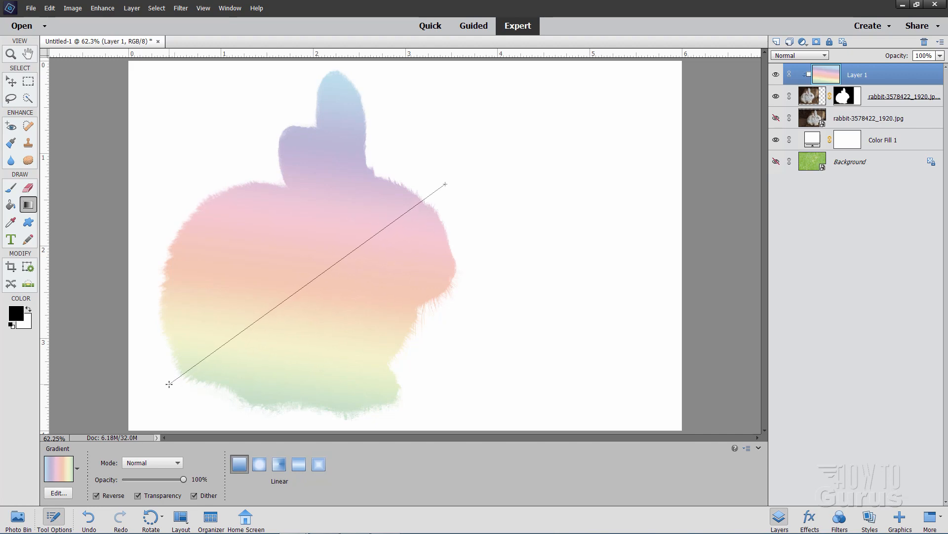
left_click_drag(169, 382, 445, 184)
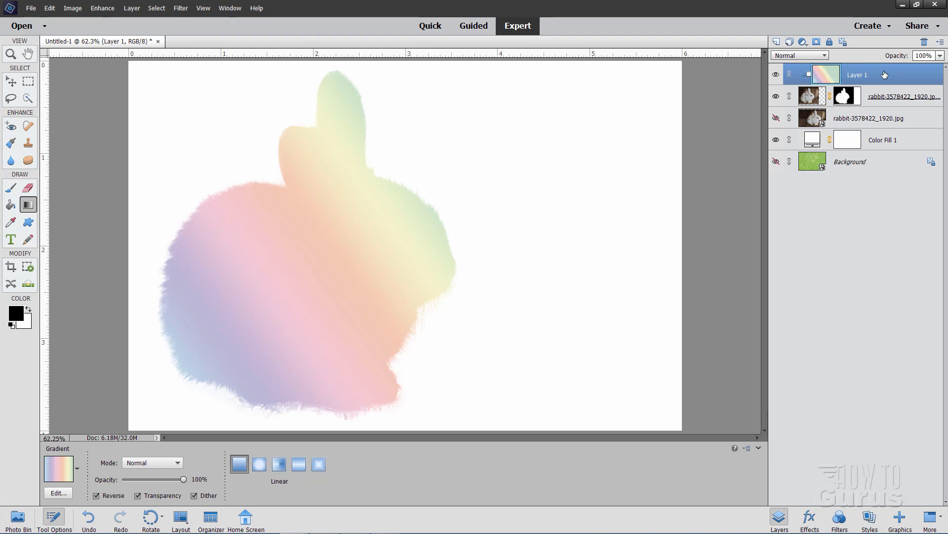
Hide the white fill, show the ivy background, and set Layer 1 to Color blend mode.
left_click(775, 140)
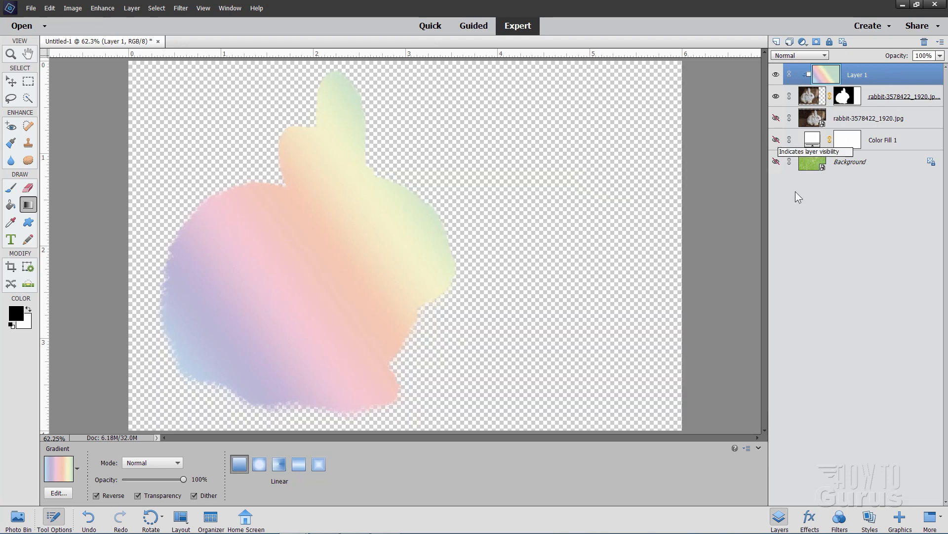
left_click(775, 162)
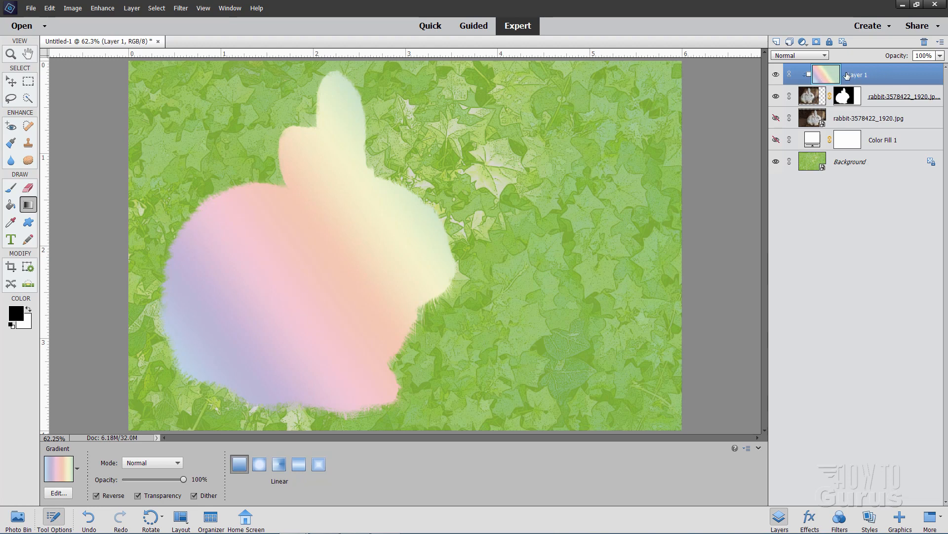
left_click(816, 55)
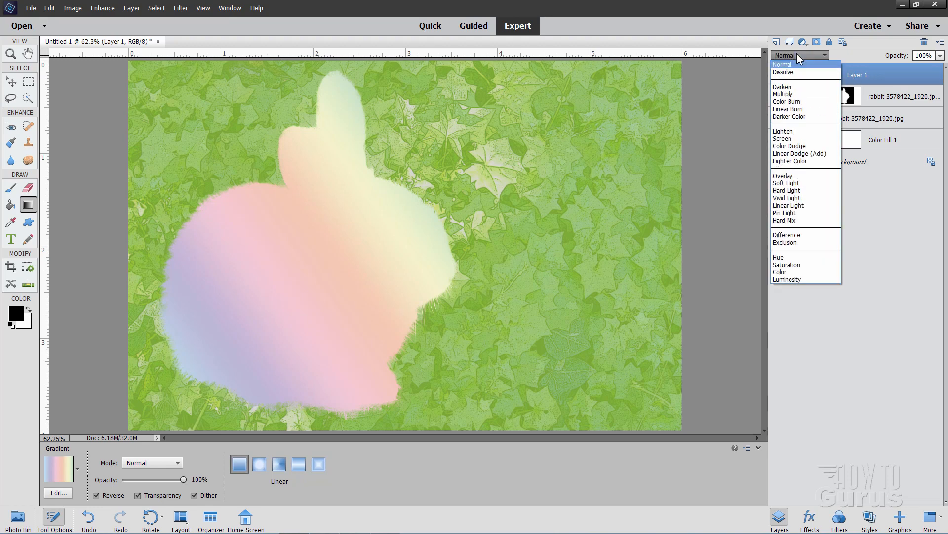
left_click(779, 272)
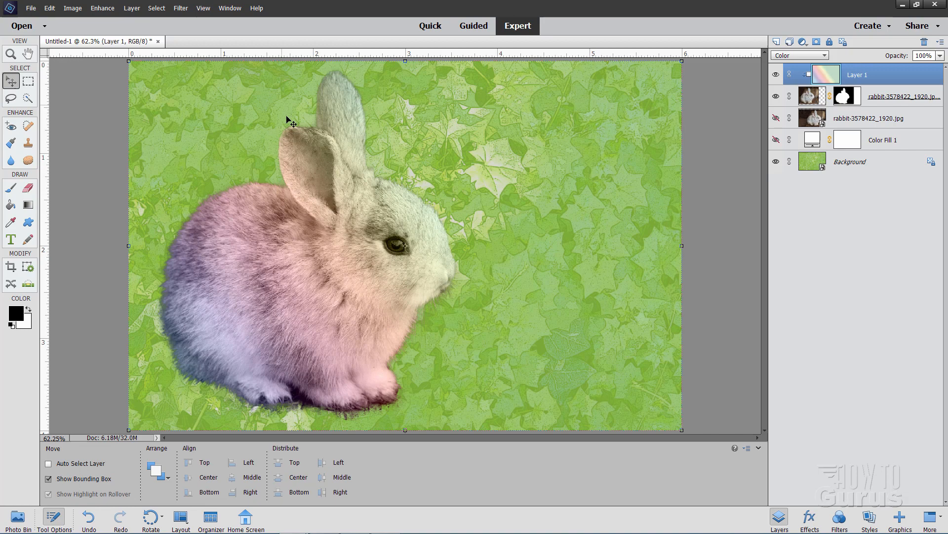
Add a clipped Levels adjustment layer with input levels 47, 1.38 and 242.
left_click(132, 8)
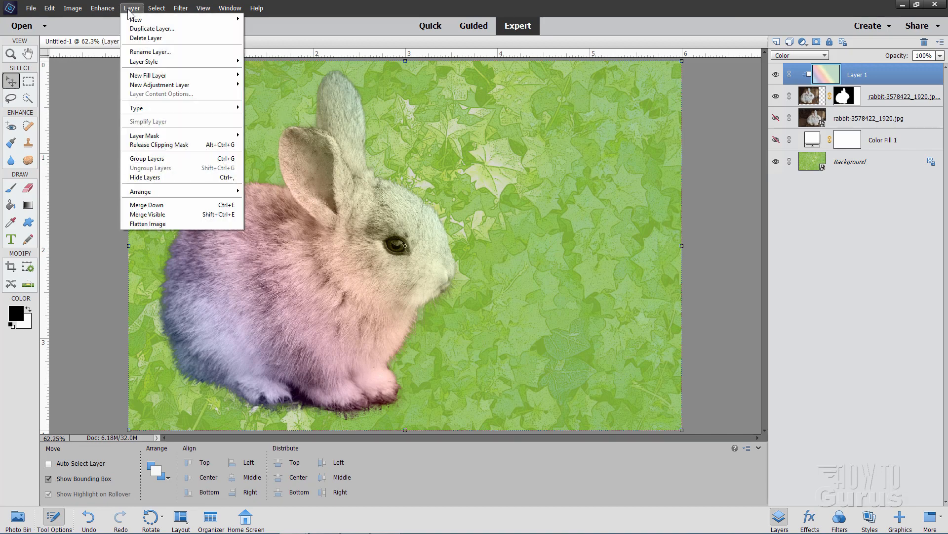
mouse_move(175, 89)
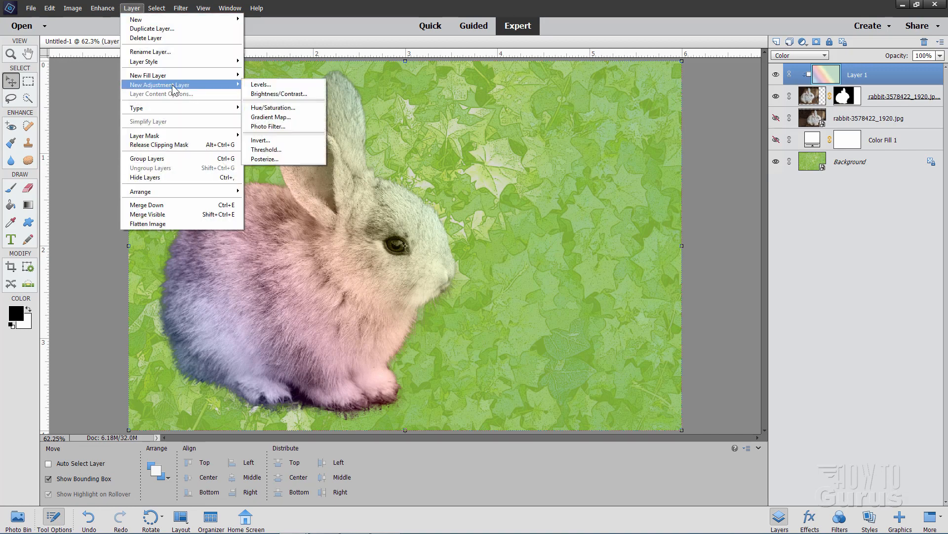
left_click(261, 84)
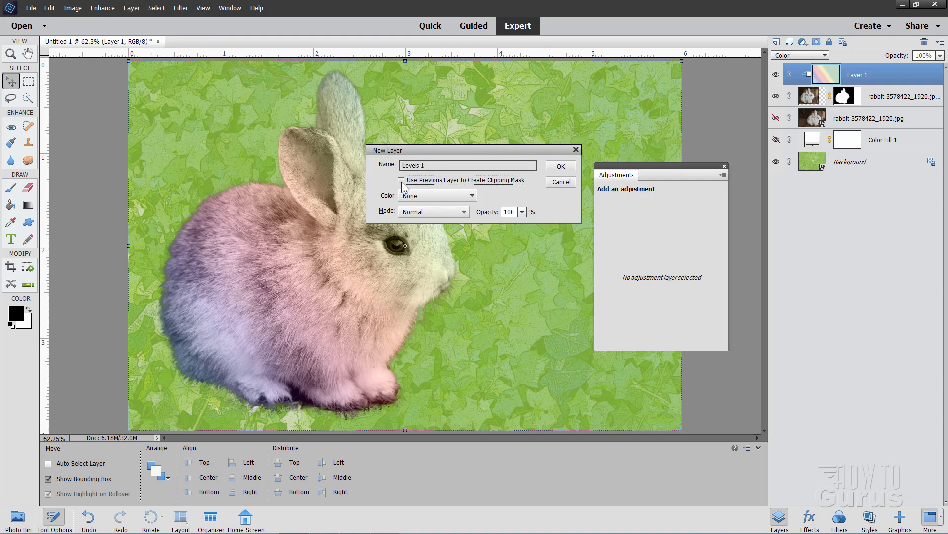
left_click(560, 166)
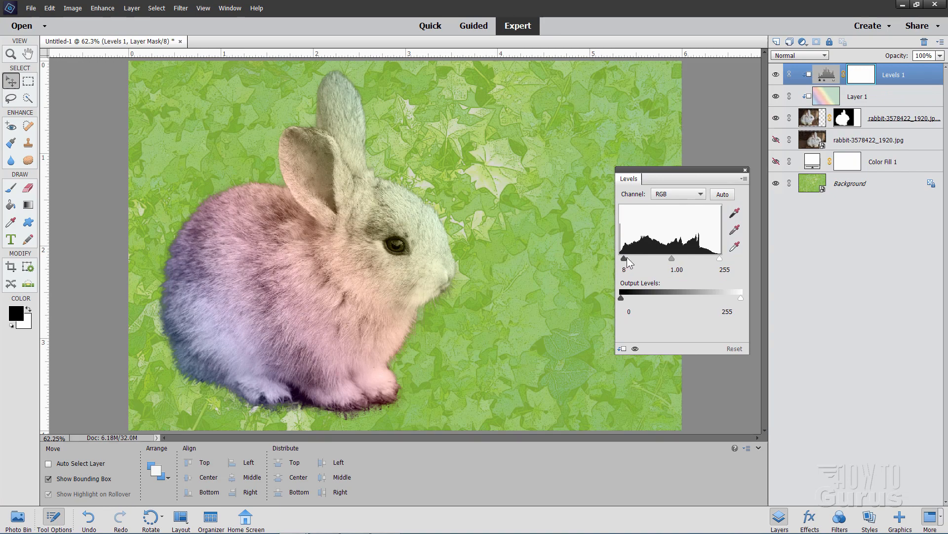
left_click_drag(625, 258, 620, 258)
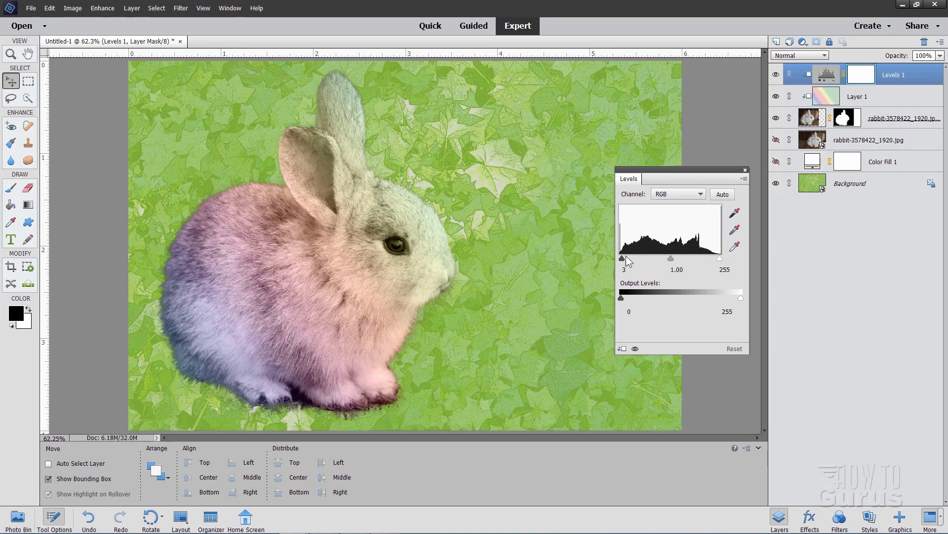
left_click_drag(621, 258, 627, 258)
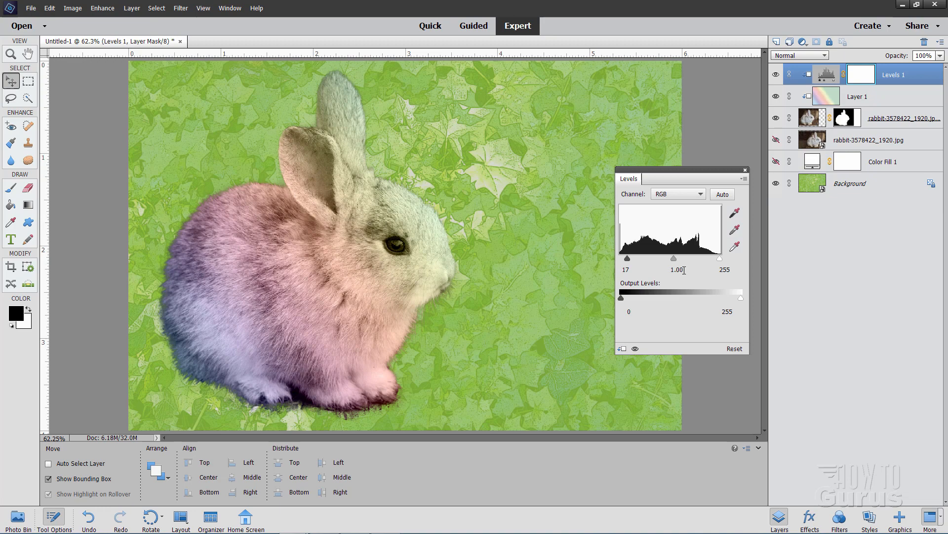
left_click_drag(741, 258, 710, 259)
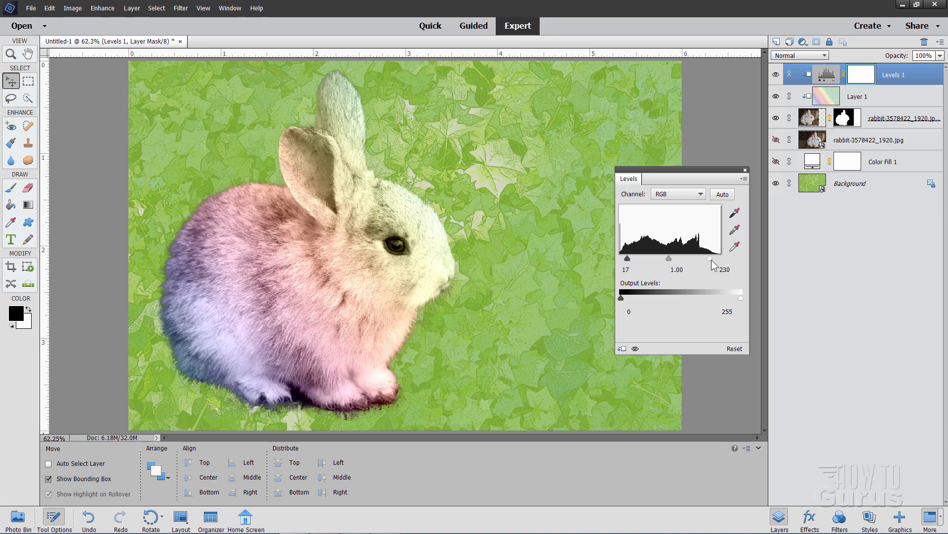
left_click_drag(712, 258, 667, 259)
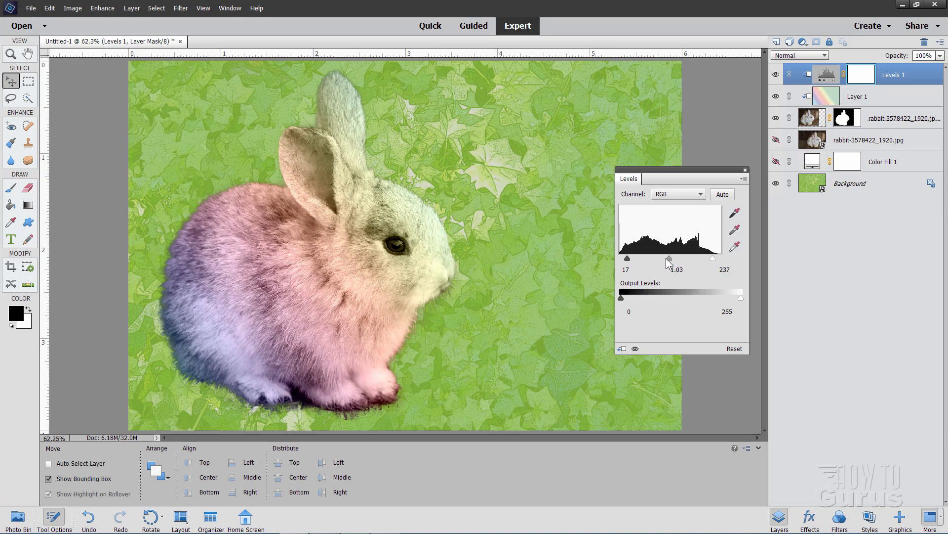
left_click_drag(669, 259, 663, 259)
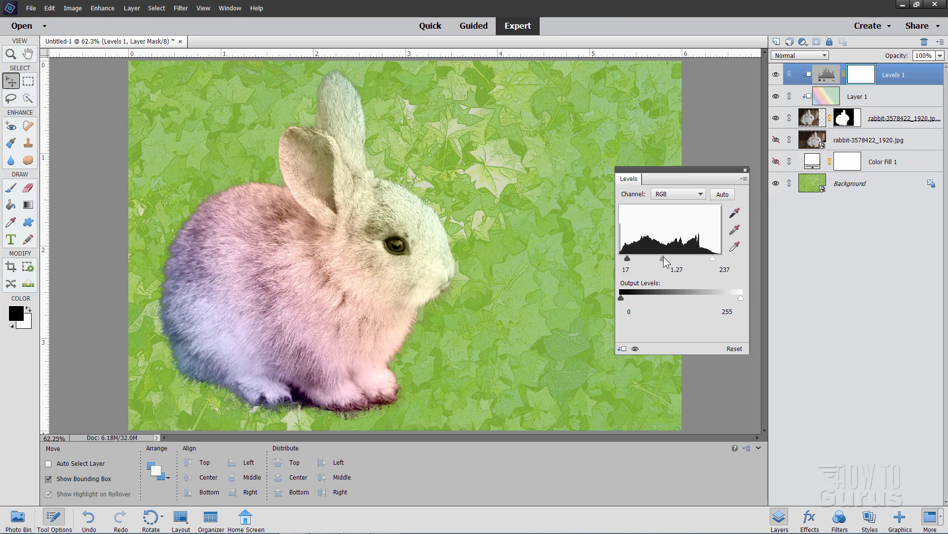
left_click(629, 269)
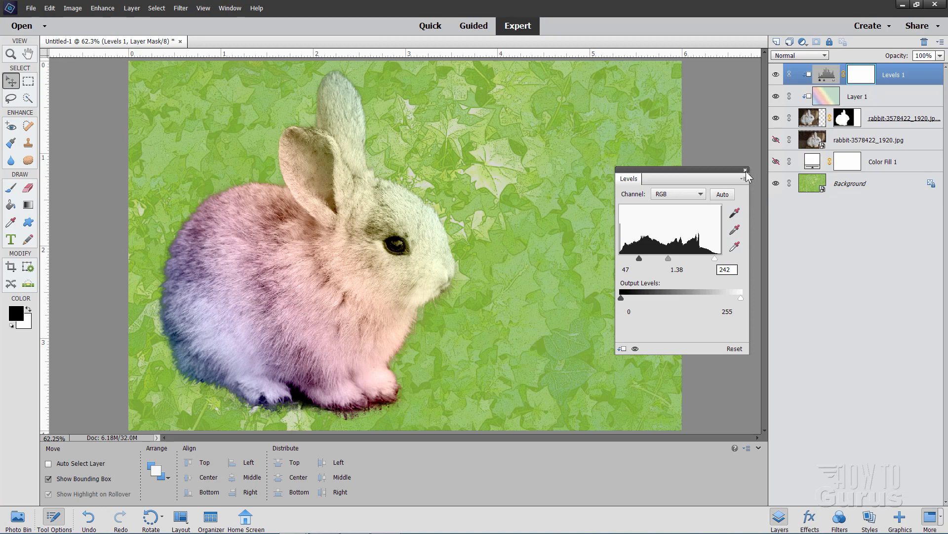
left_click(746, 170)
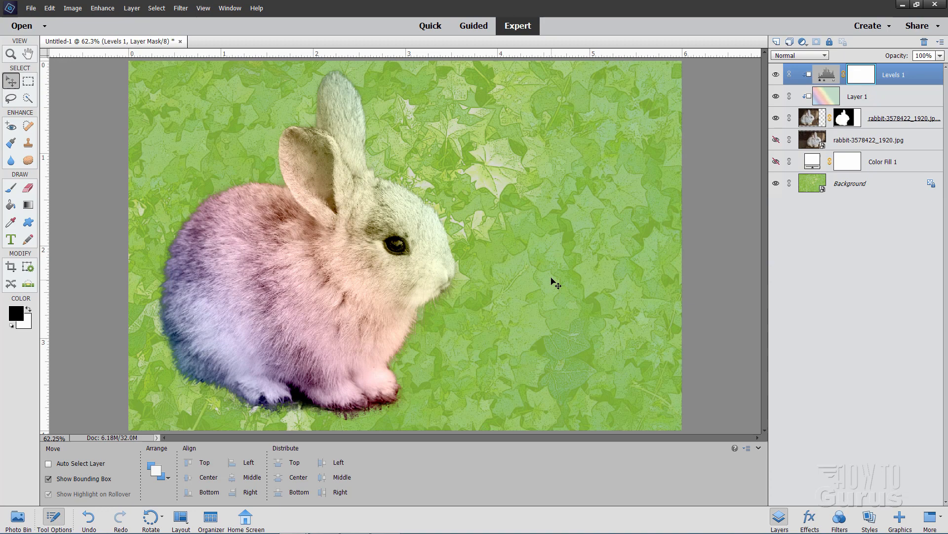
mouse_move(515, 343)
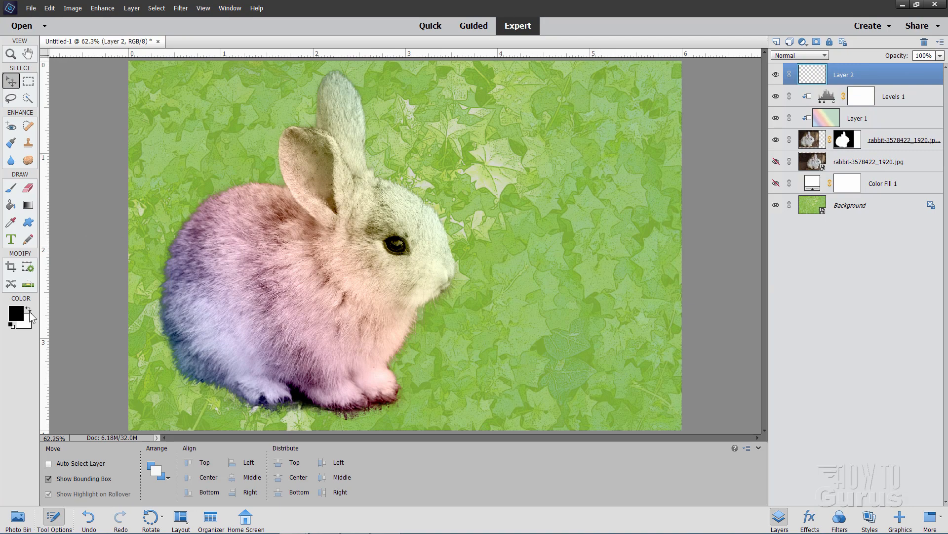
Make white the foreground colour and select the Horizontal Type tool.
left_click(28, 309)
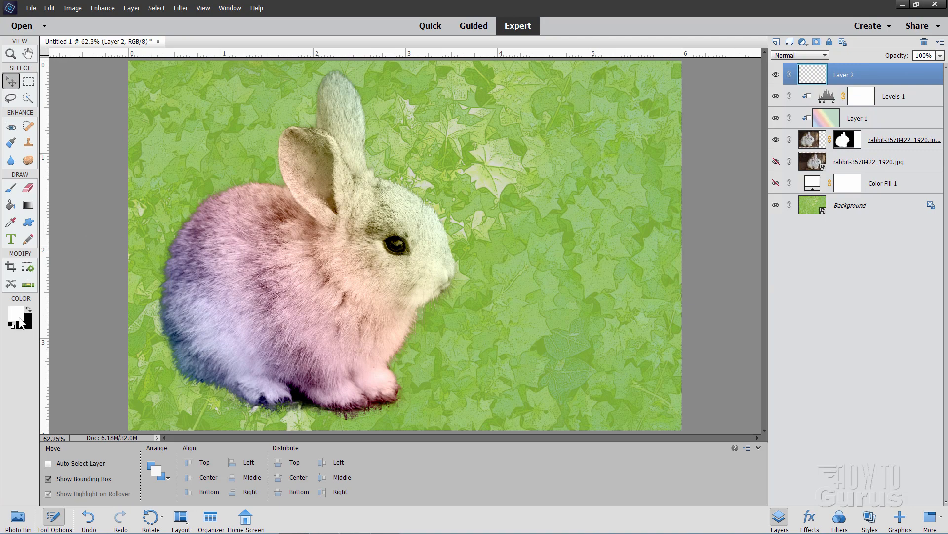
left_click(11, 239)
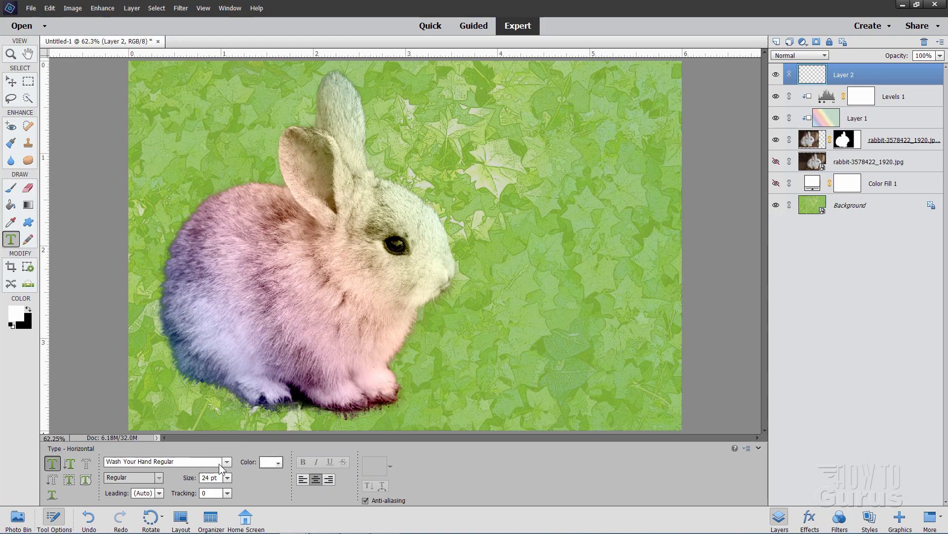
left_click(226, 462)
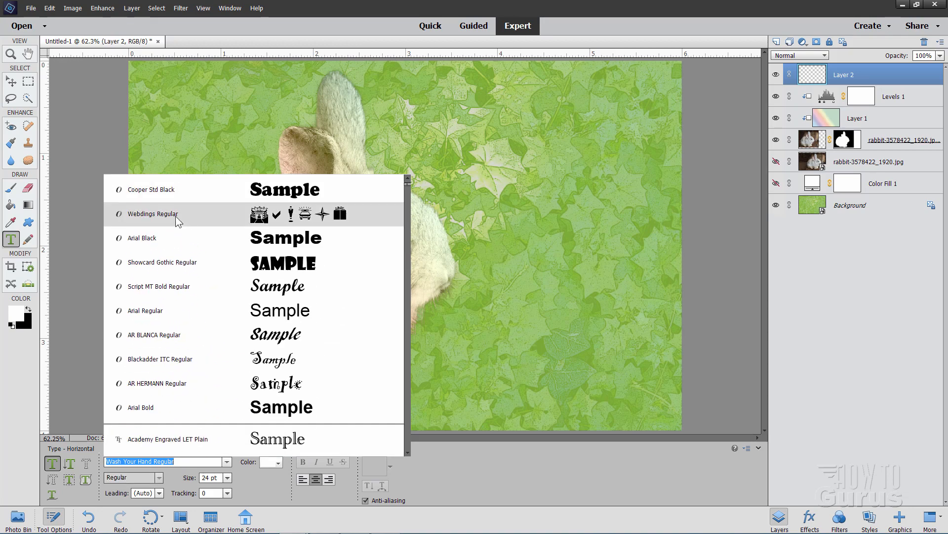
left_click(141, 407)
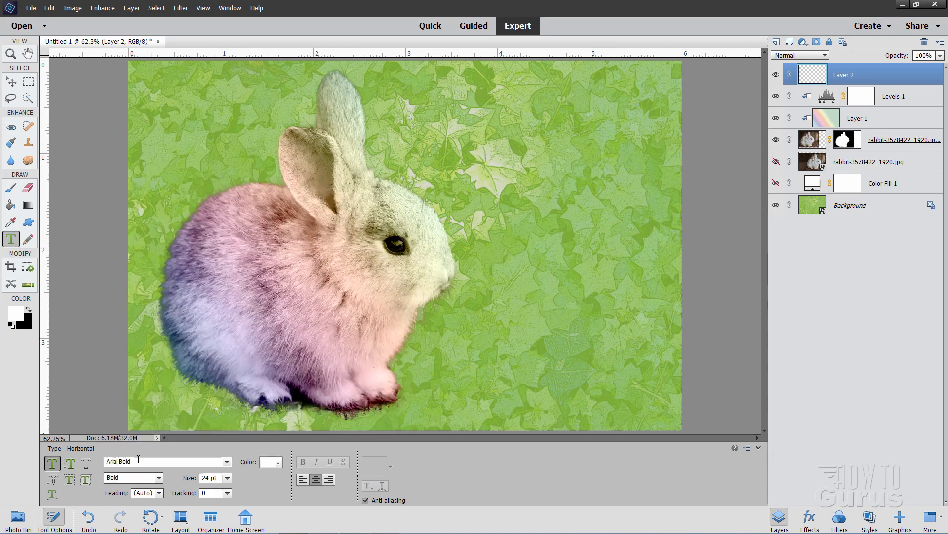
left_click(148, 461)
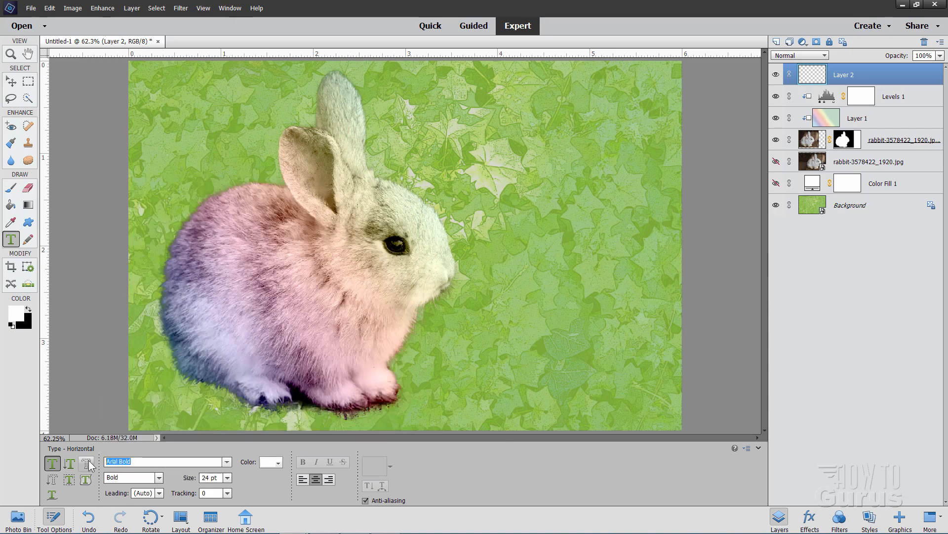
type("w")
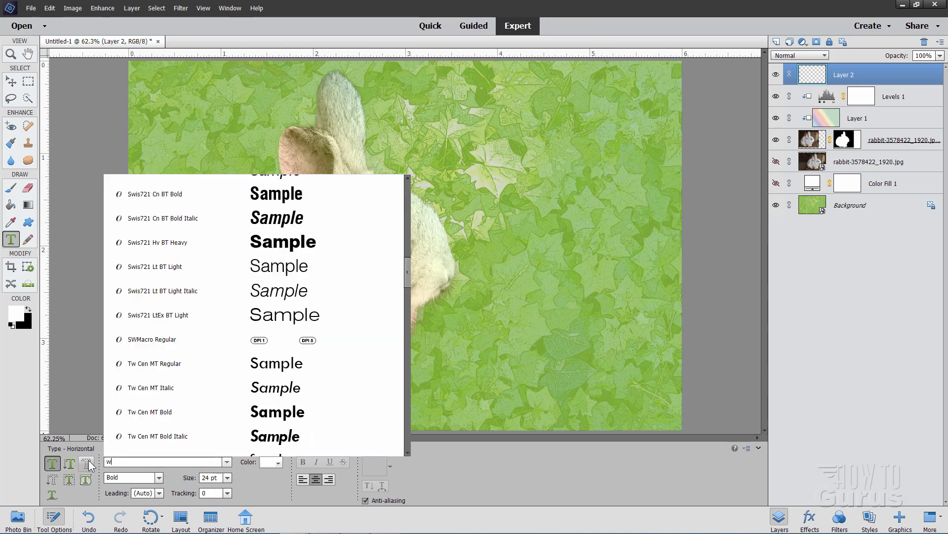
type("ash")
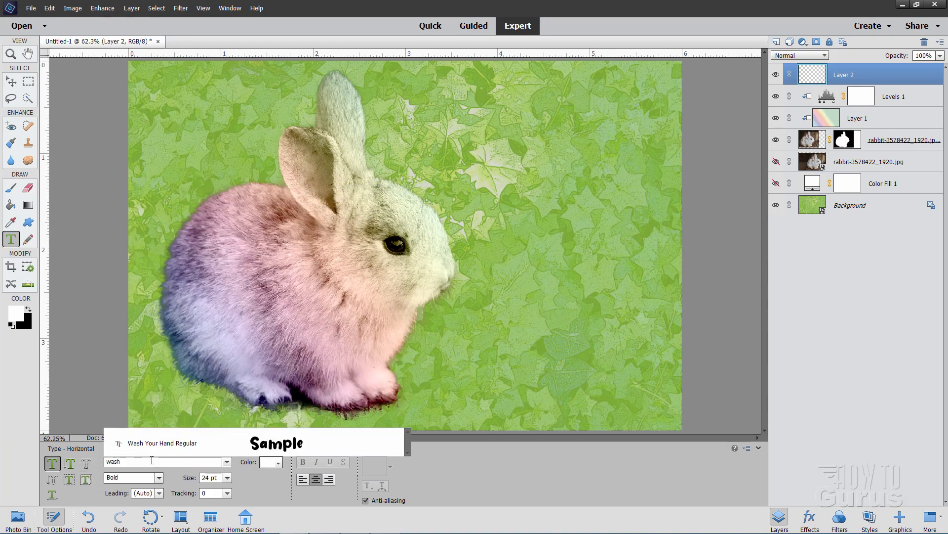
left_click(132, 477)
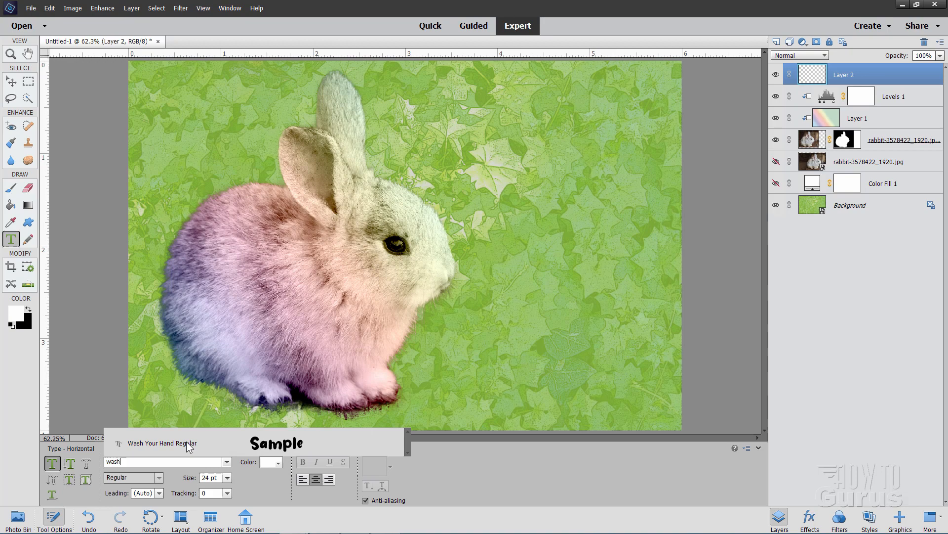
left_click(162, 443)
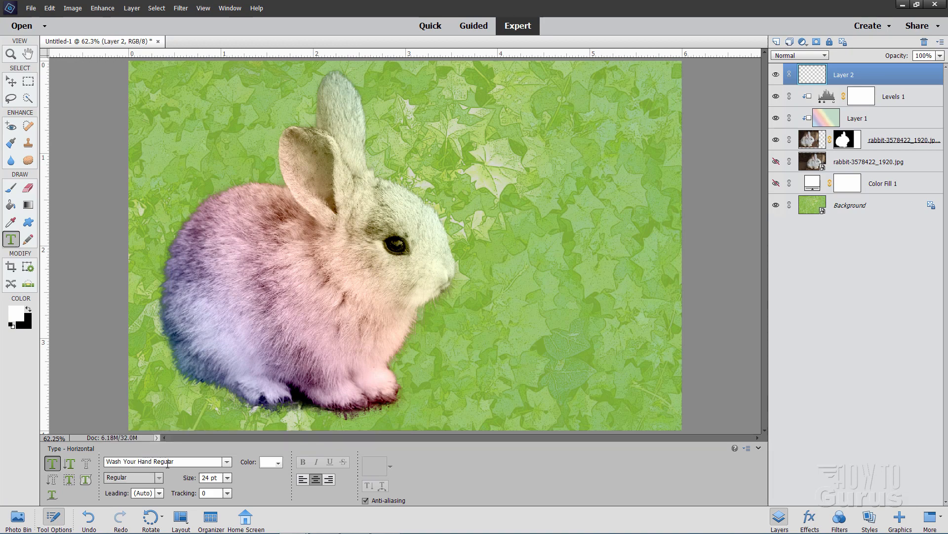
mouse_move(214, 493)
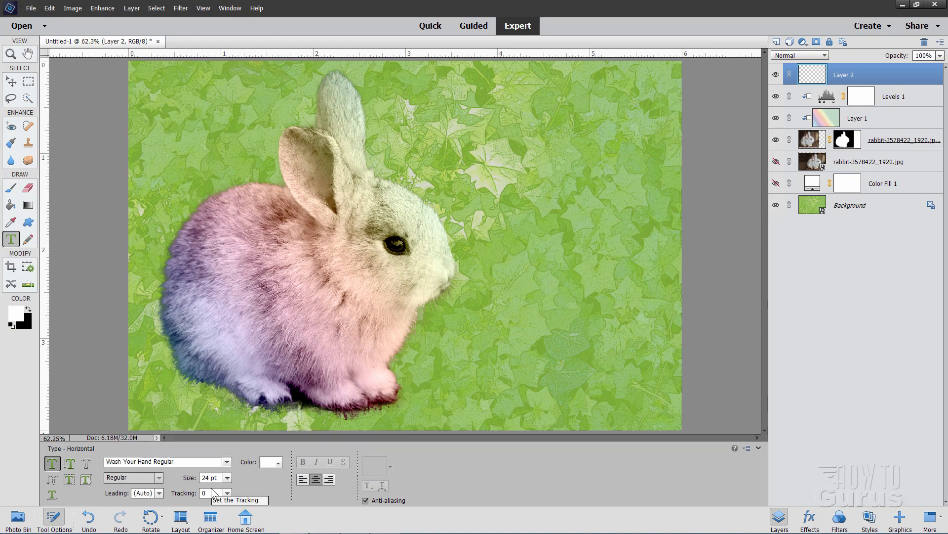
mouse_move(279, 489)
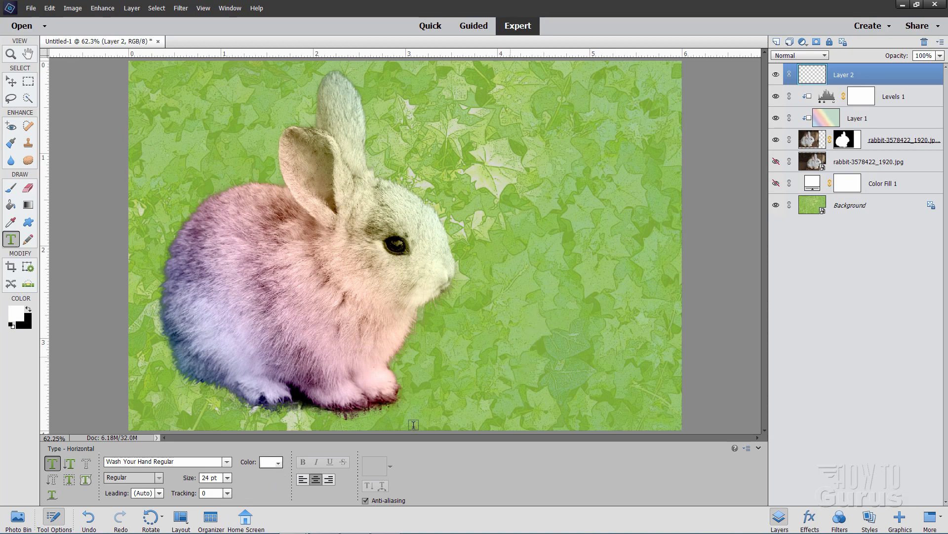
mouse_move(559, 317)
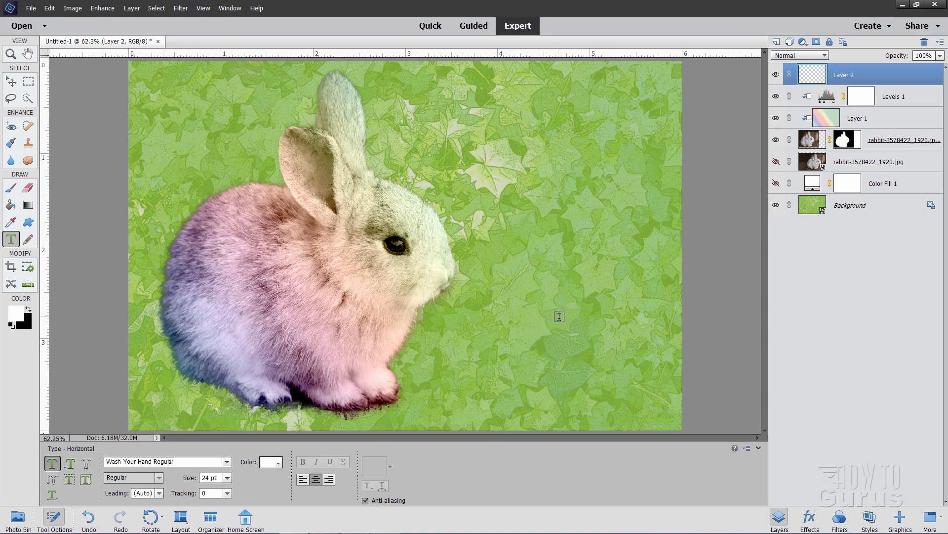
Type 'Happy' and 'Easter' as two-line text at the lower right beside the bunny.
left_click(559, 316)
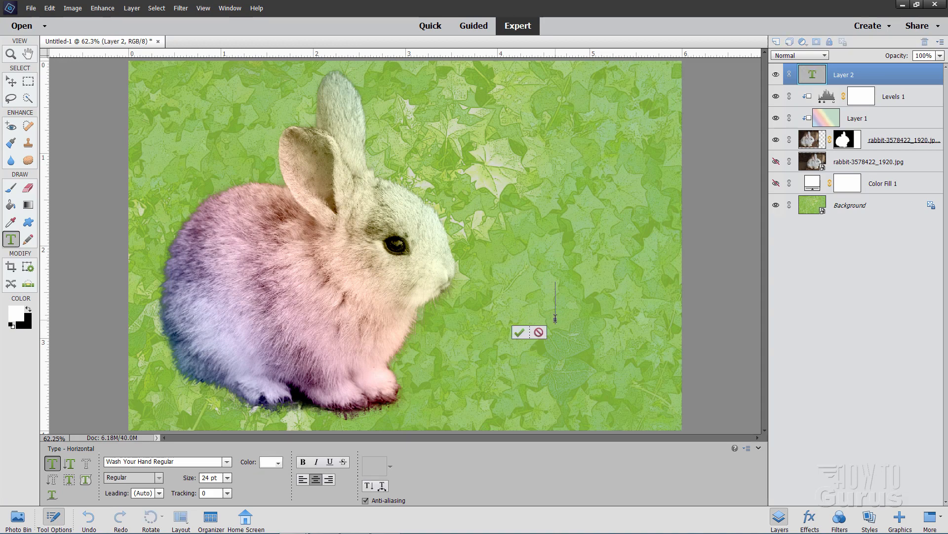
type("Happy")
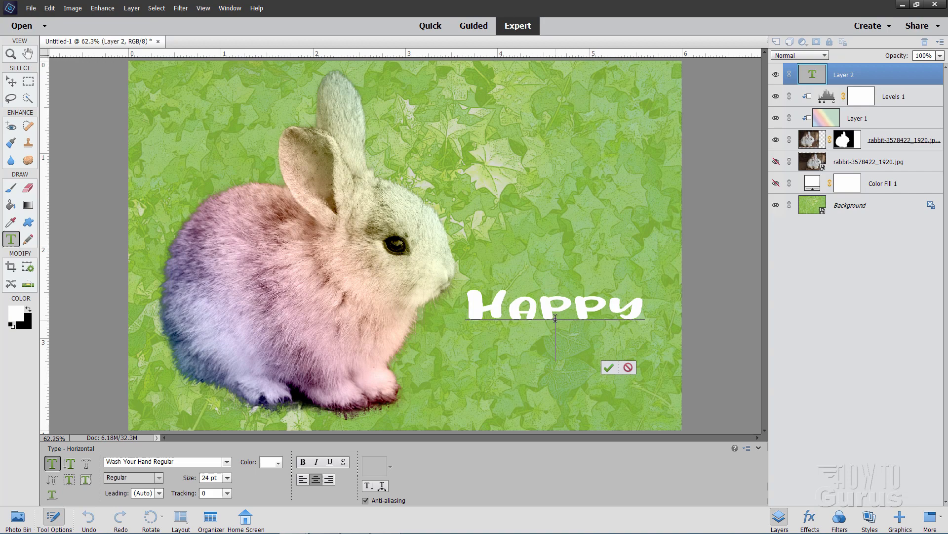
type("Easter")
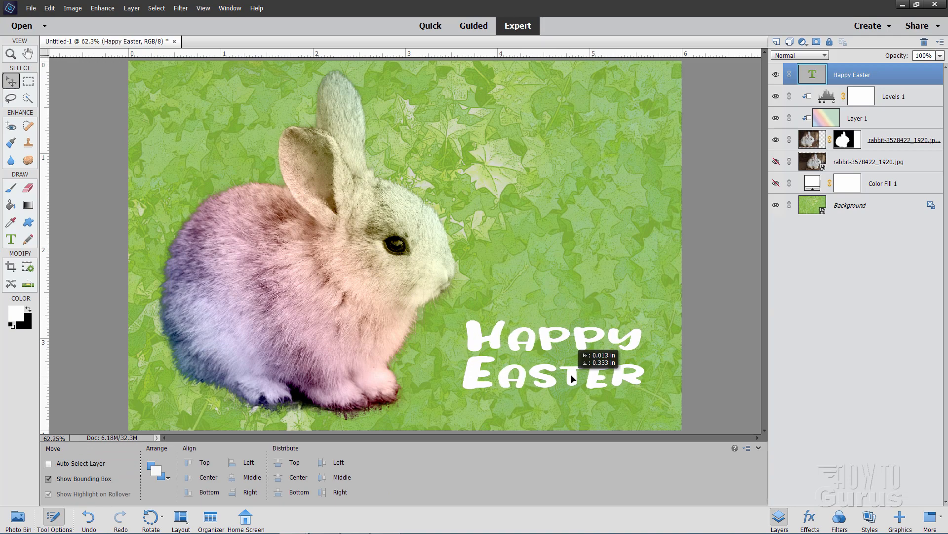
left_click(565, 354)
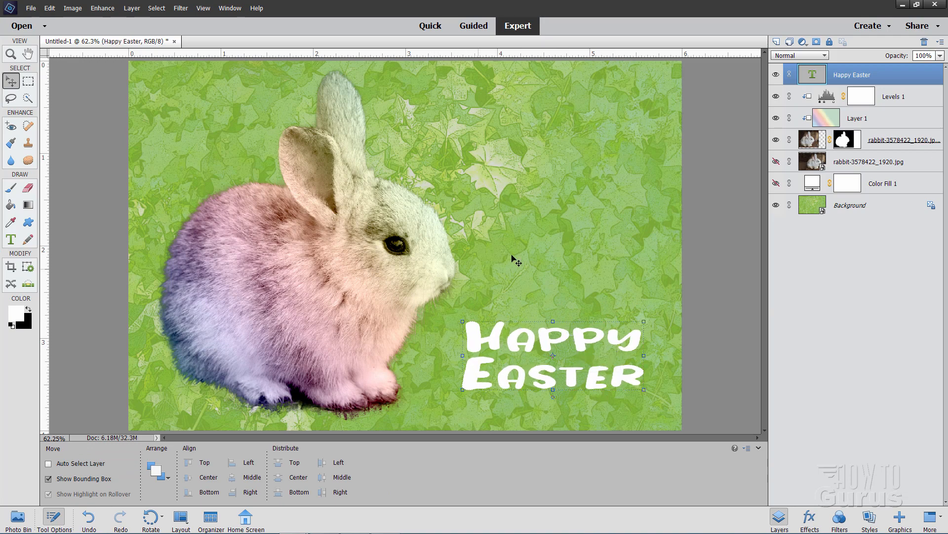
mouse_move(526, 393)
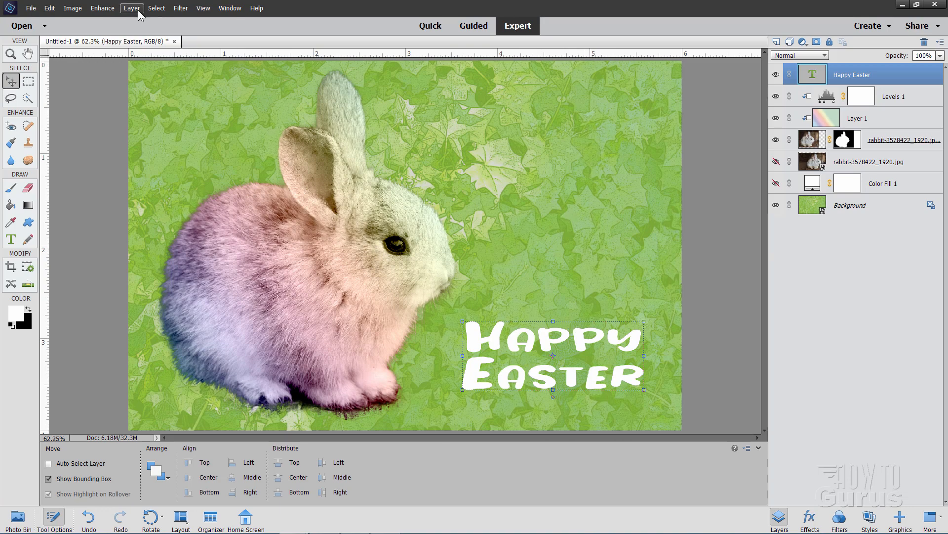
Give the Happy Easter text a drop shadow with 132° lighting angle and distance 15.
left_click(131, 8)
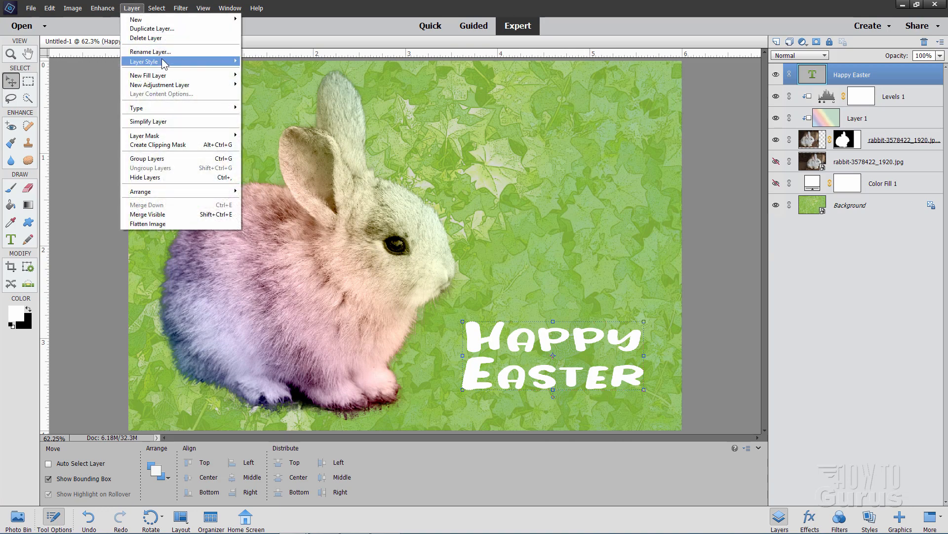
left_click(143, 61)
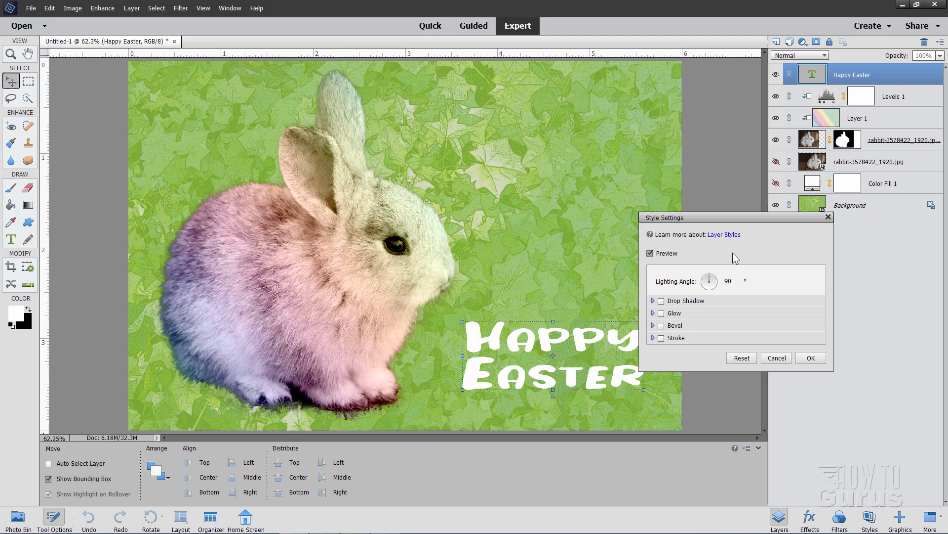
left_click(662, 301)
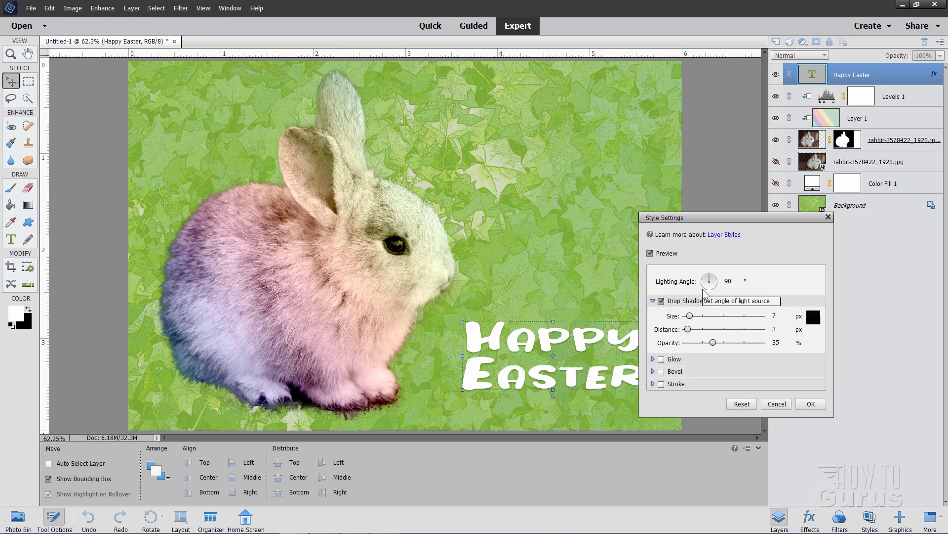
left_click_drag(713, 277, 706, 283)
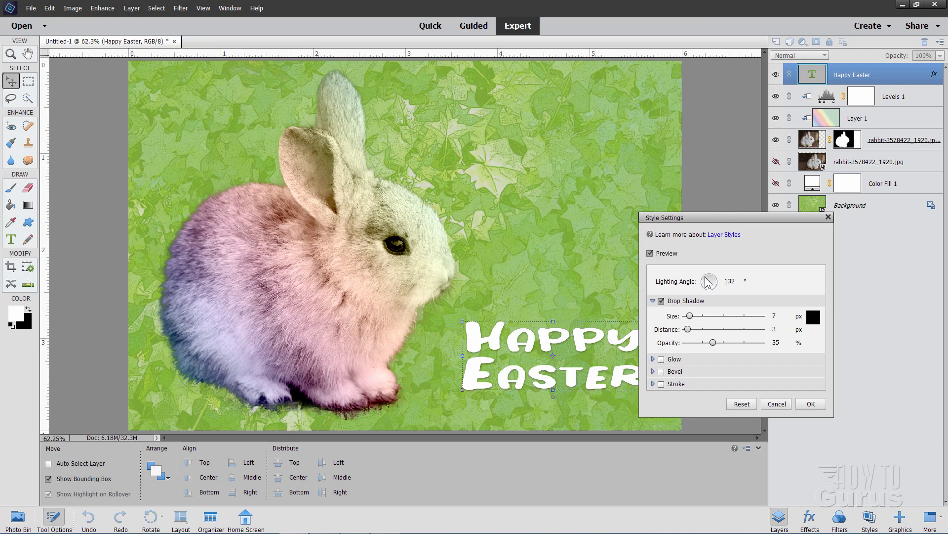
left_click(730, 282)
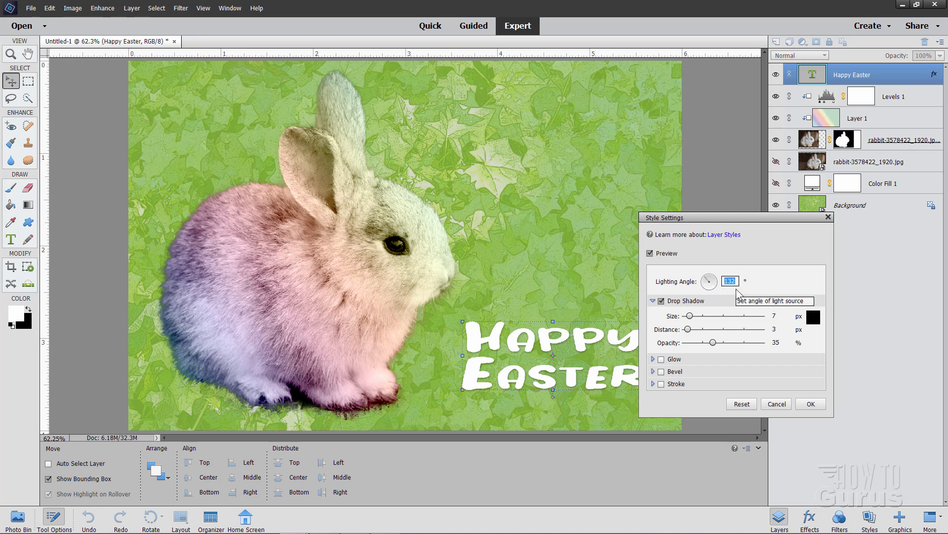
mouse_move(777, 323)
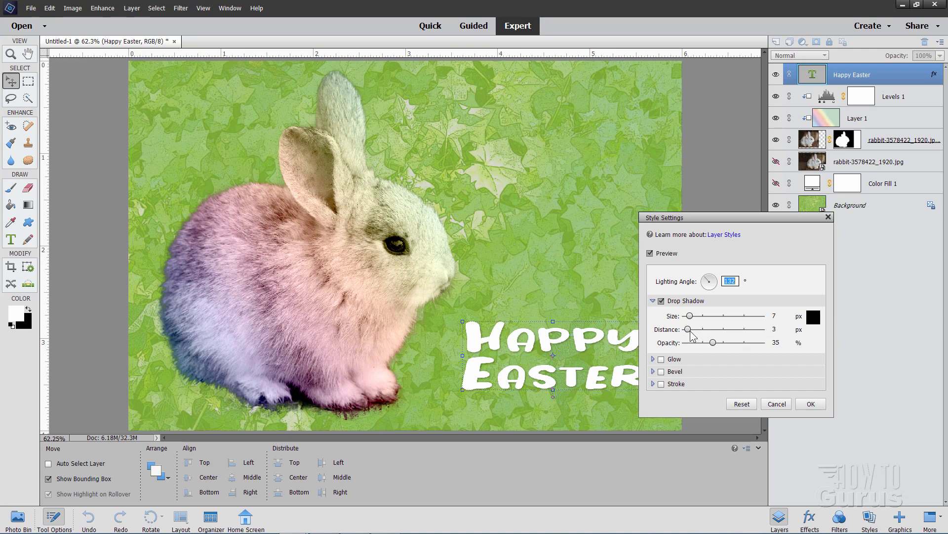
left_click_drag(688, 329, 686, 329)
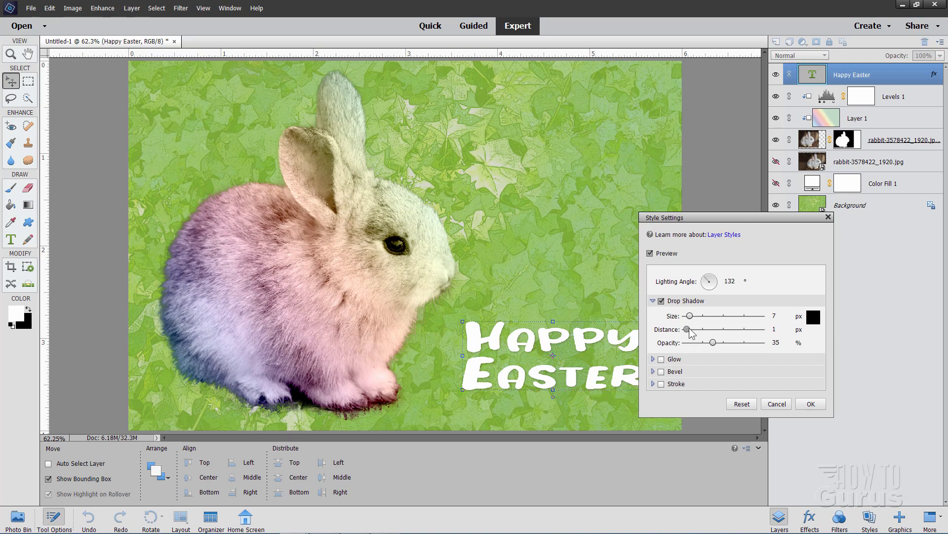
left_click_drag(688, 329, 696, 329)
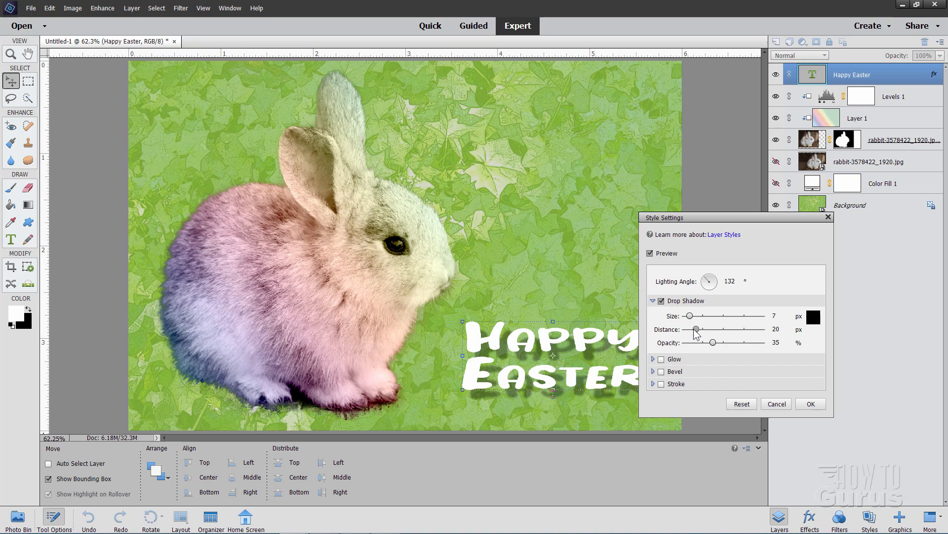
left_click_drag(695, 329, 695, 329)
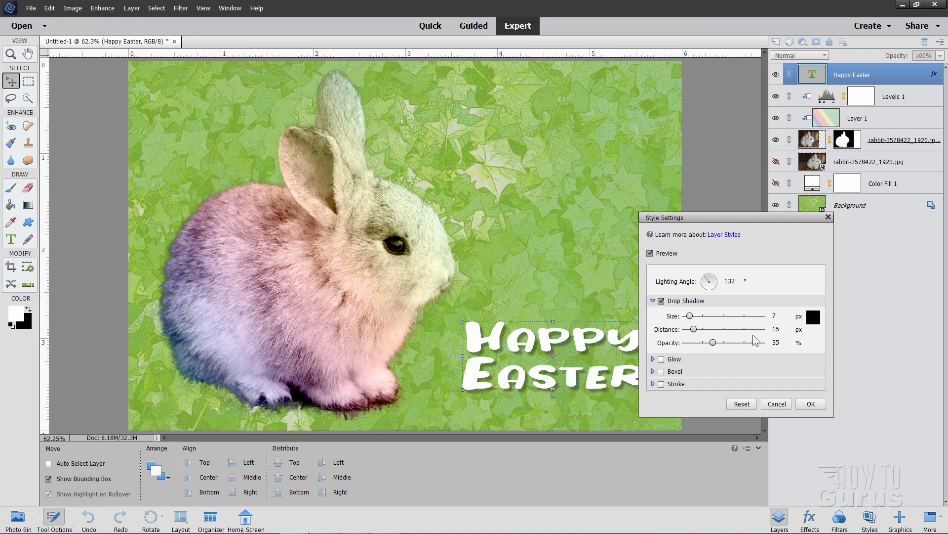
left_click_drag(700, 329, 694, 329)
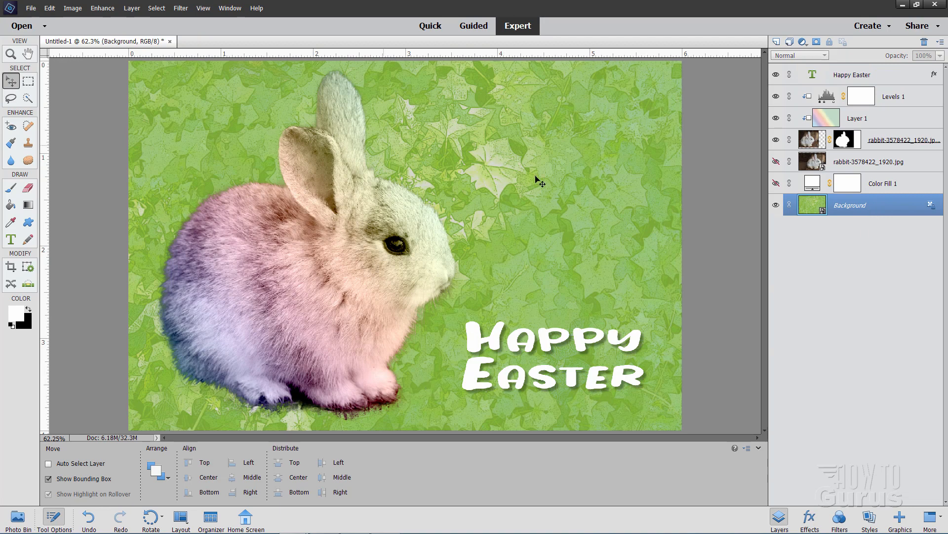
mouse_move(717, 234)
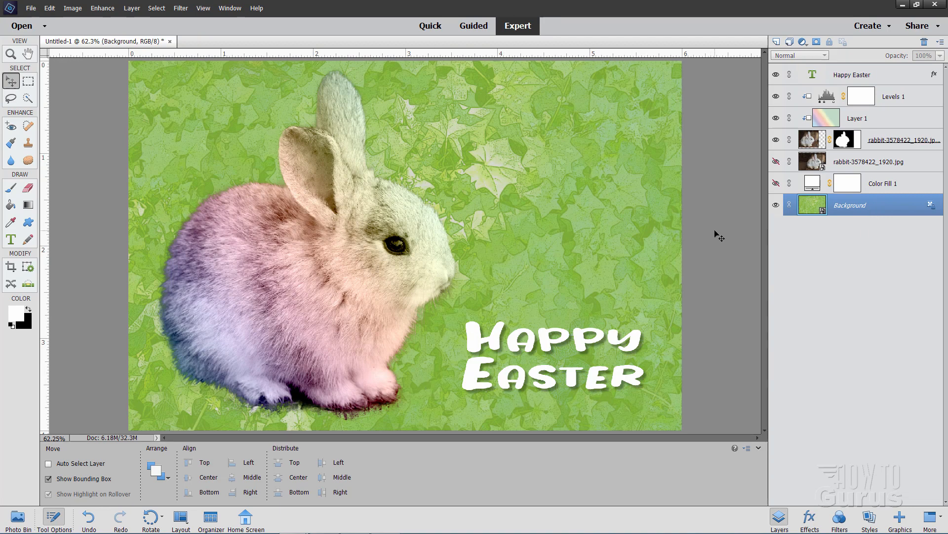
mouse_move(520, 269)
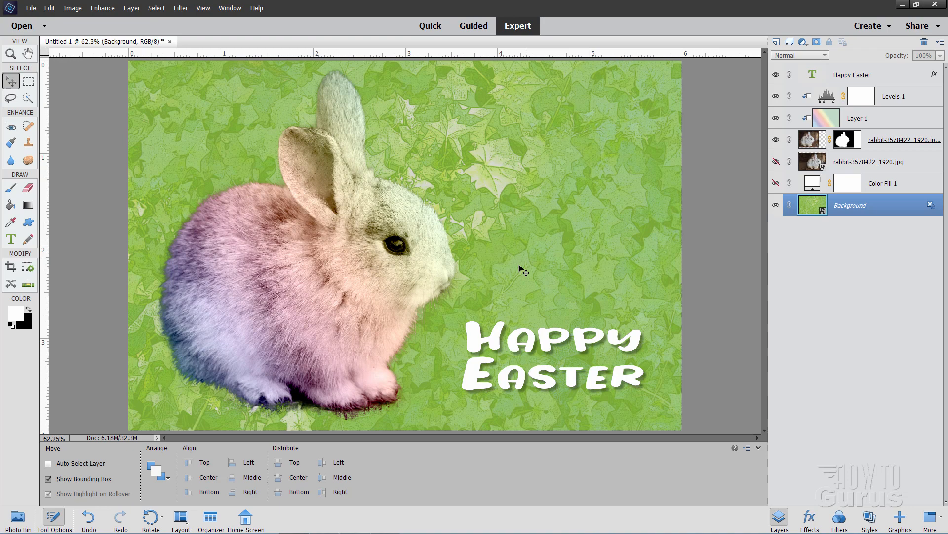
mouse_move(380, 410)
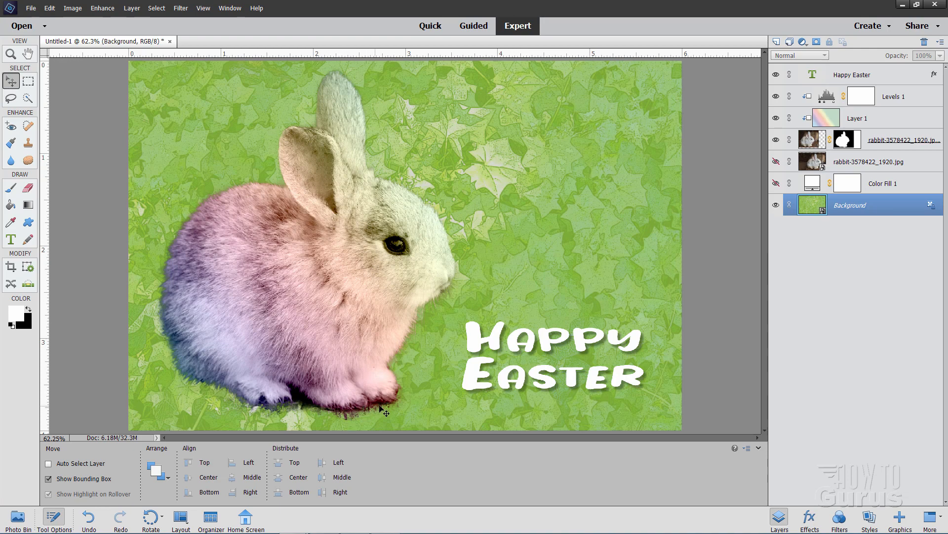
mouse_move(262, 415)
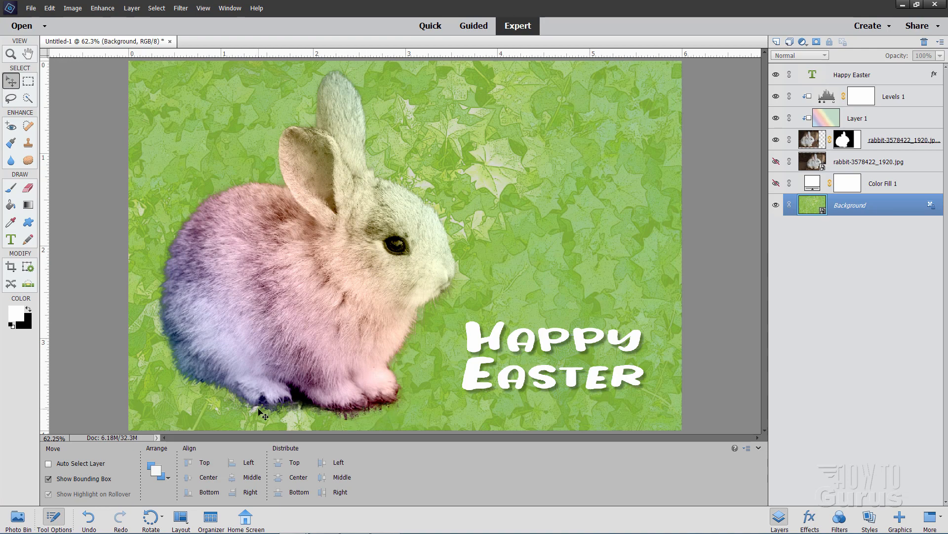
mouse_move(385, 416)
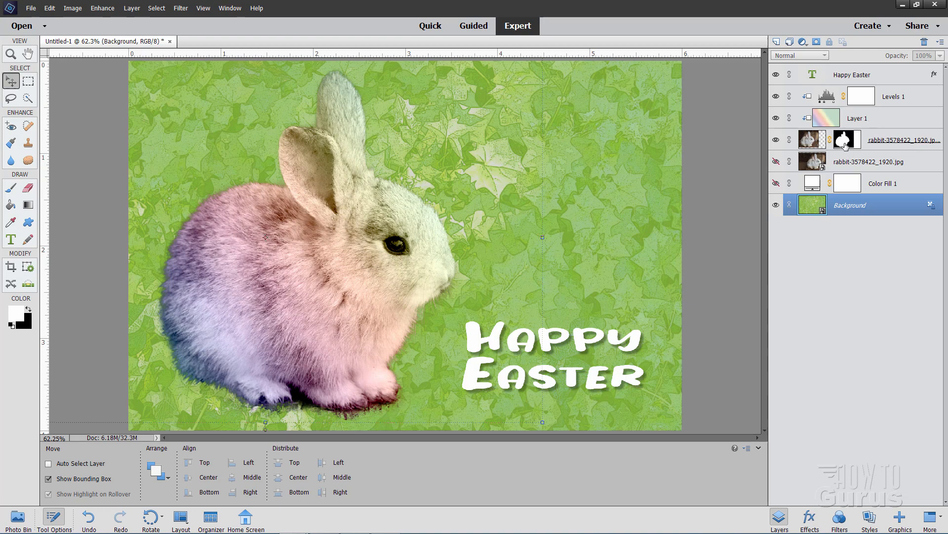
Paint black on the bunny copy's layer mask to hide grass fringe under its feet.
left_click(847, 141)
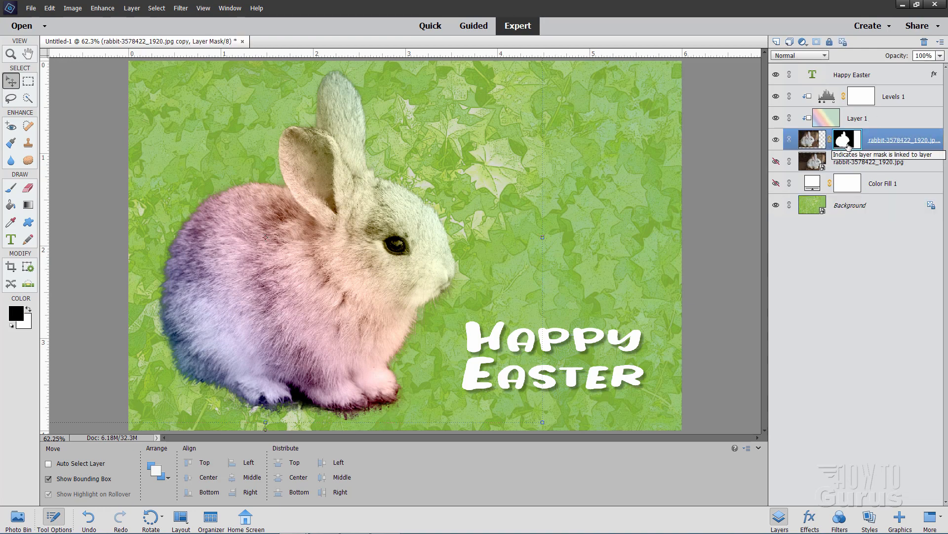
mouse_move(847, 141)
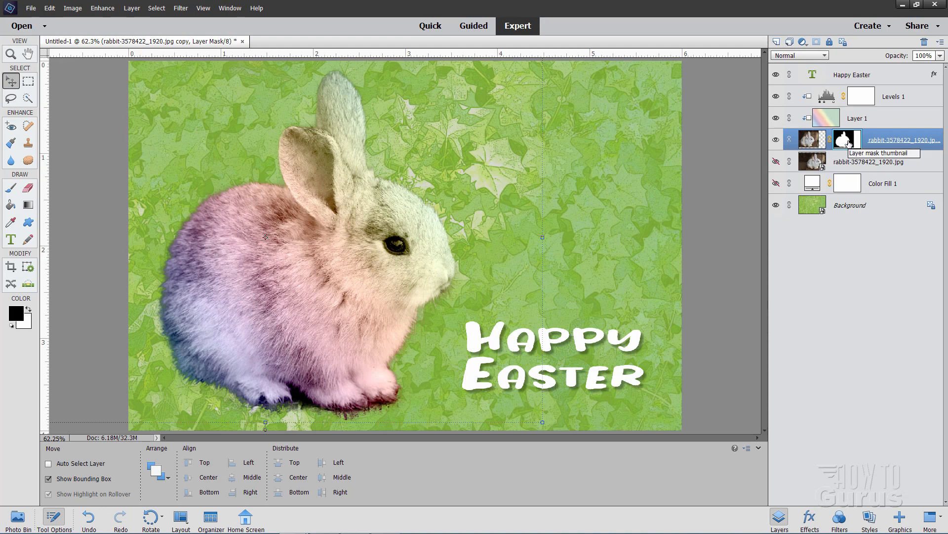
mouse_move(91, 223)
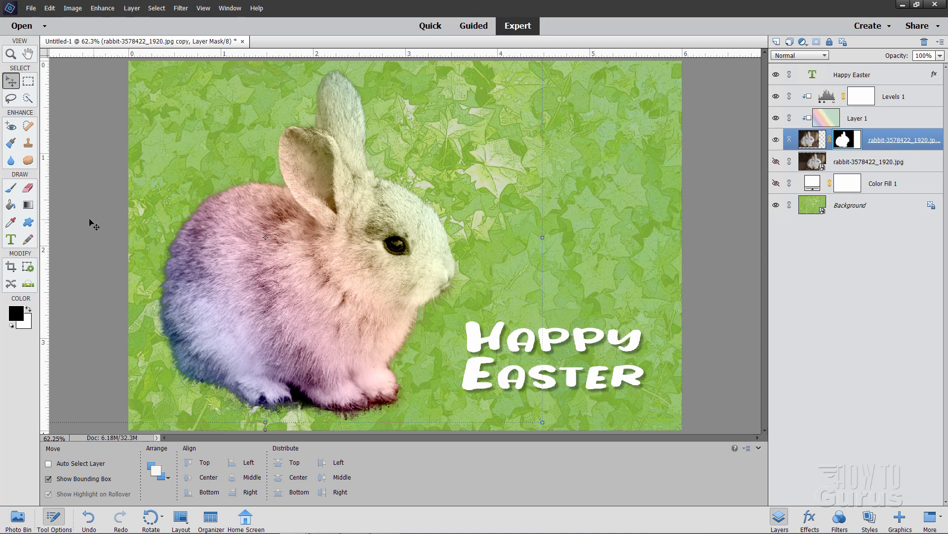
left_click(10, 187)
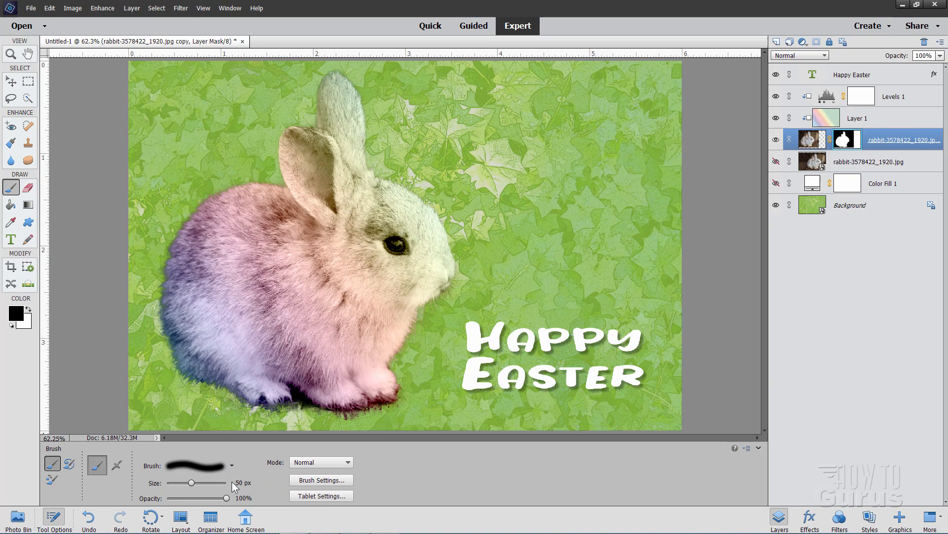
mouse_move(342, 426)
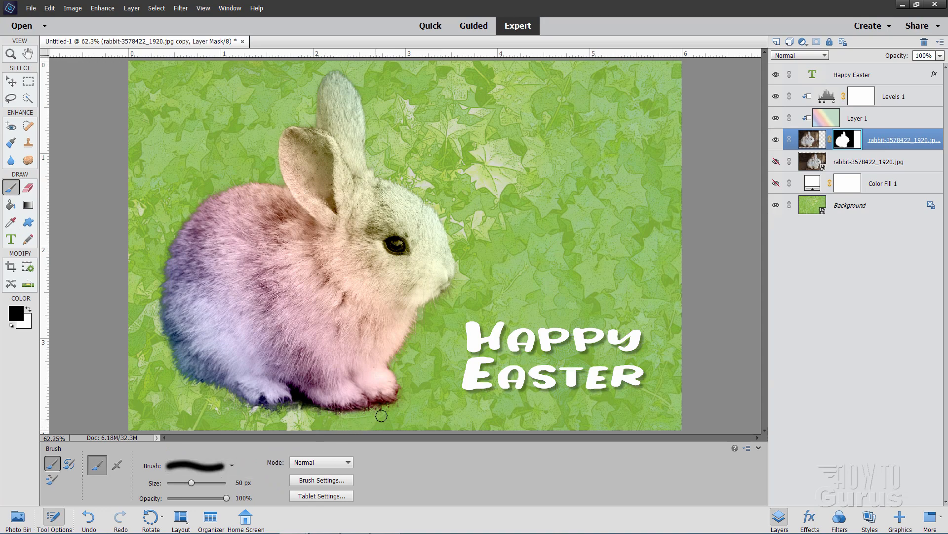
left_click_drag(380, 416, 337, 418)
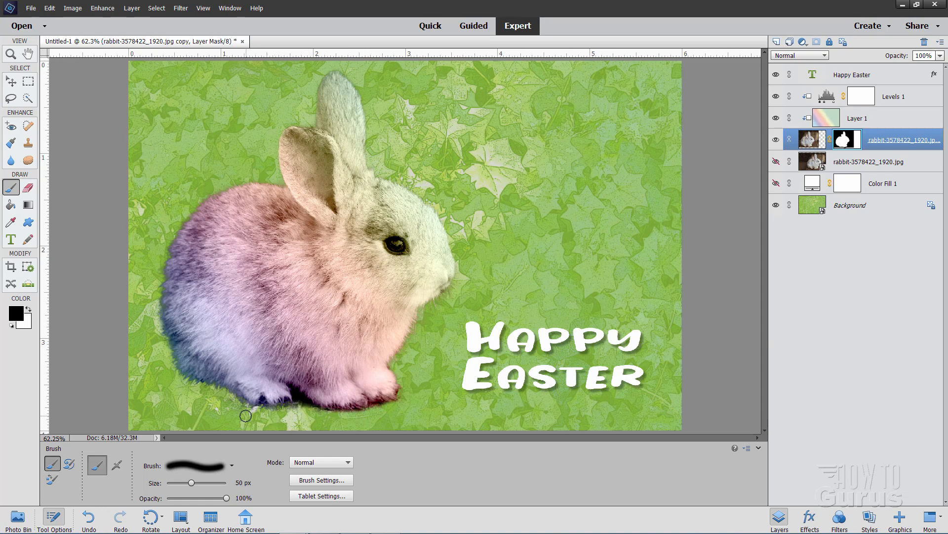
mouse_move(266, 416)
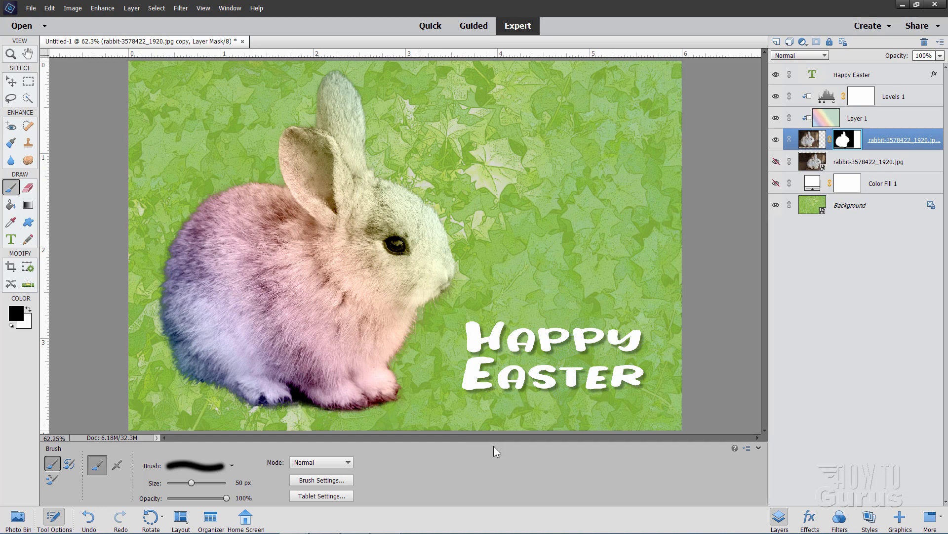
mouse_move(19, 106)
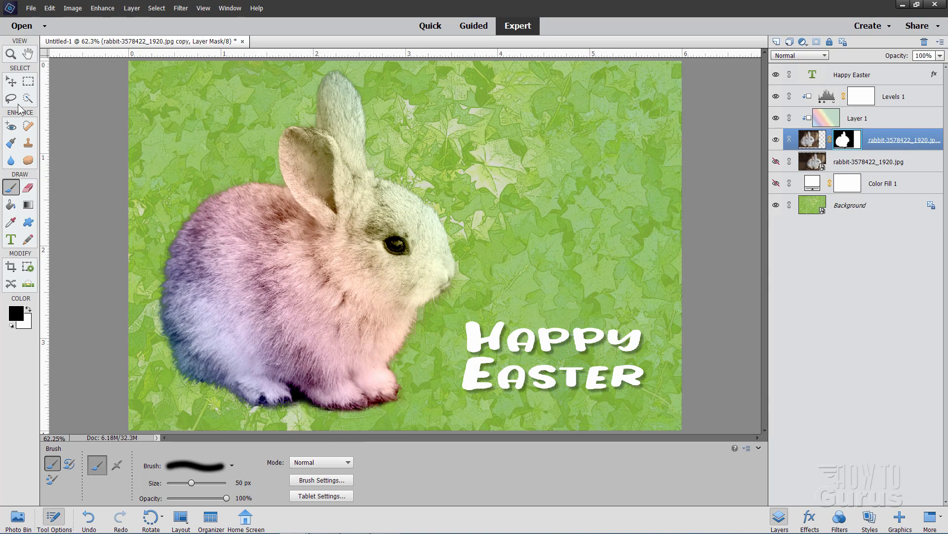
left_click(8, 80)
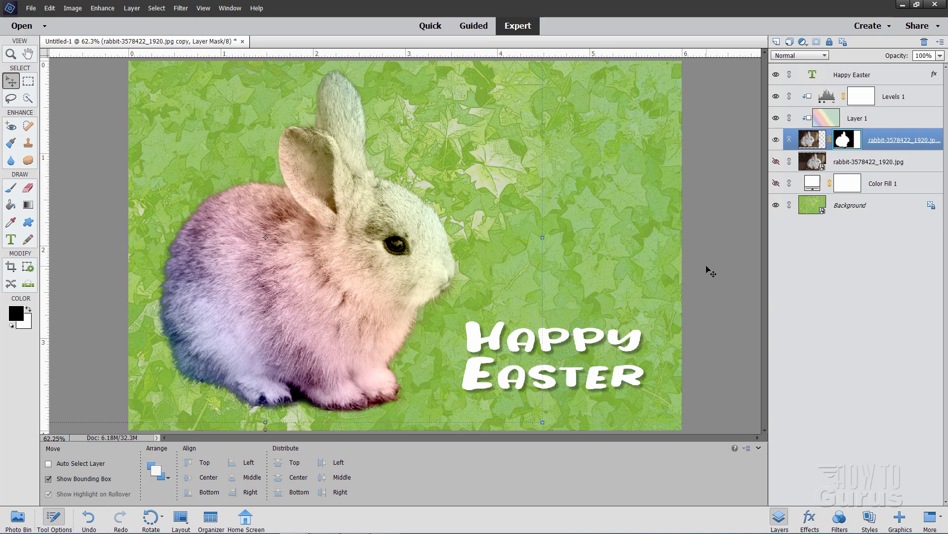
mouse_move(714, 230)
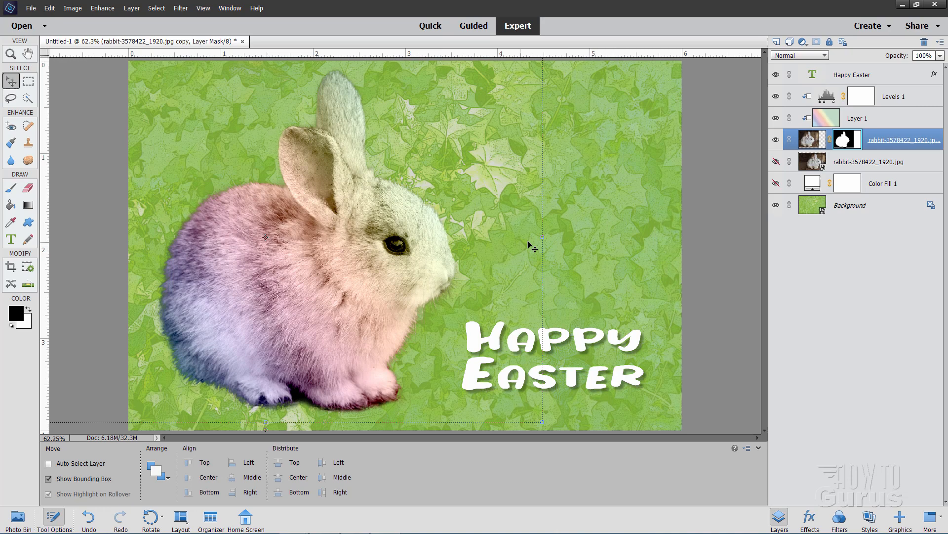
left_click(852, 75)
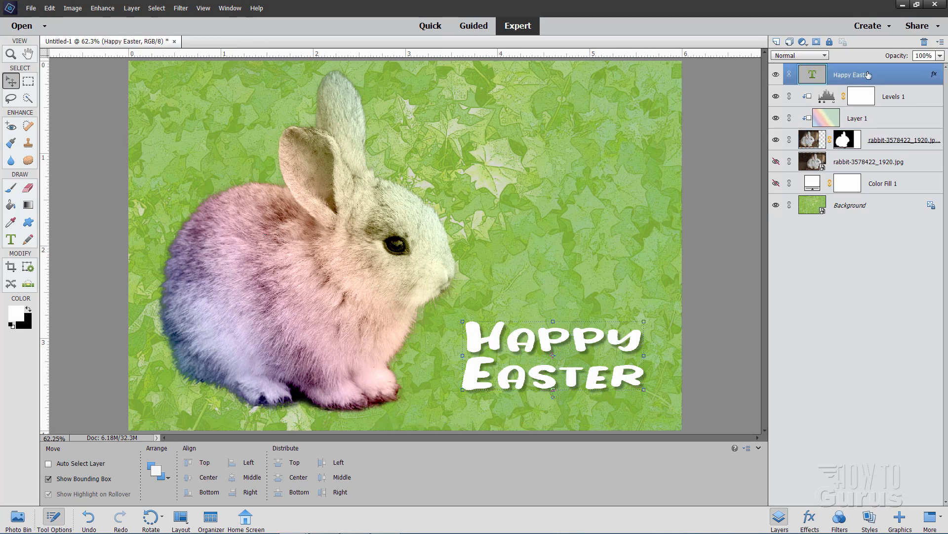
Stamp all visible layers into a new top Layer 2 with Ctrl+Shift+Alt+E.
key("Ctrl+Shift+Alt+E")
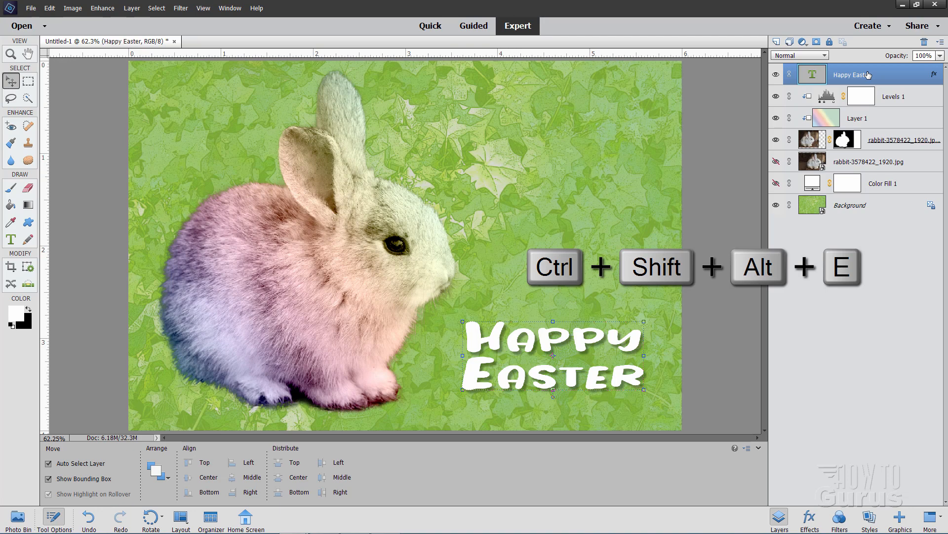
key("ctrl+shift+alt+e")
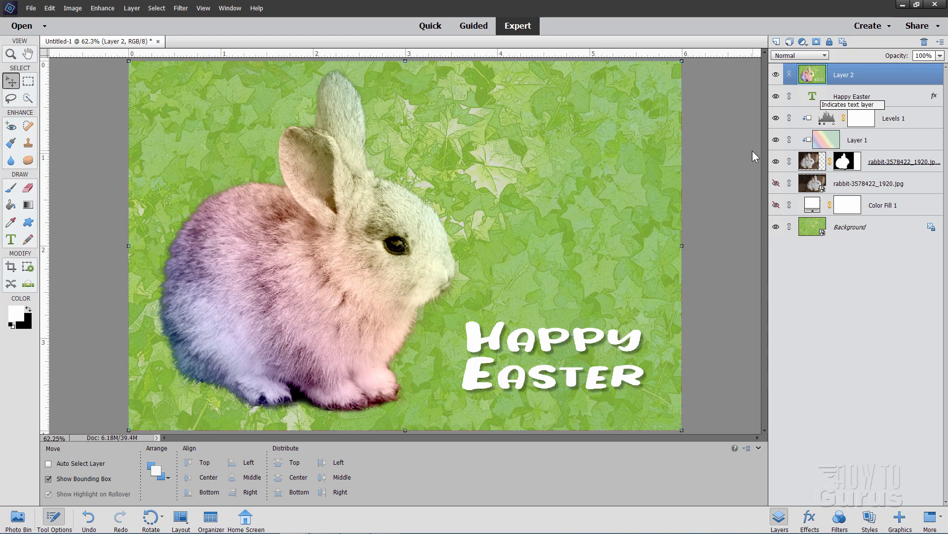
mouse_move(753, 163)
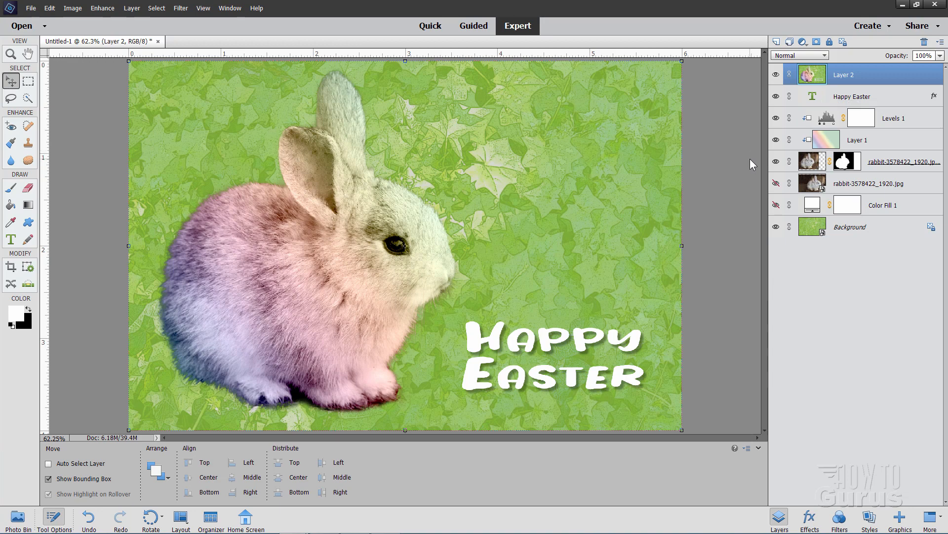